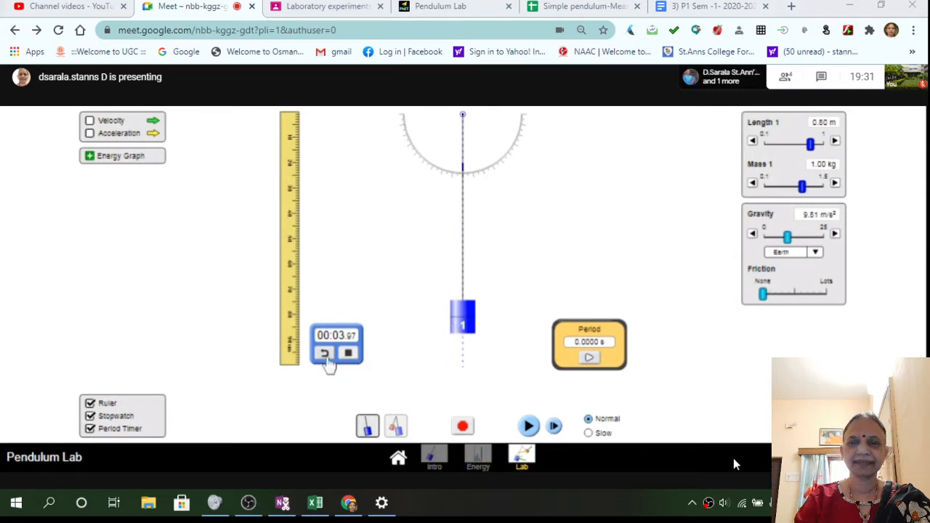
- Reset the stopwatch to zero, pull the bob aside and release it into a small swing
click(324, 353)
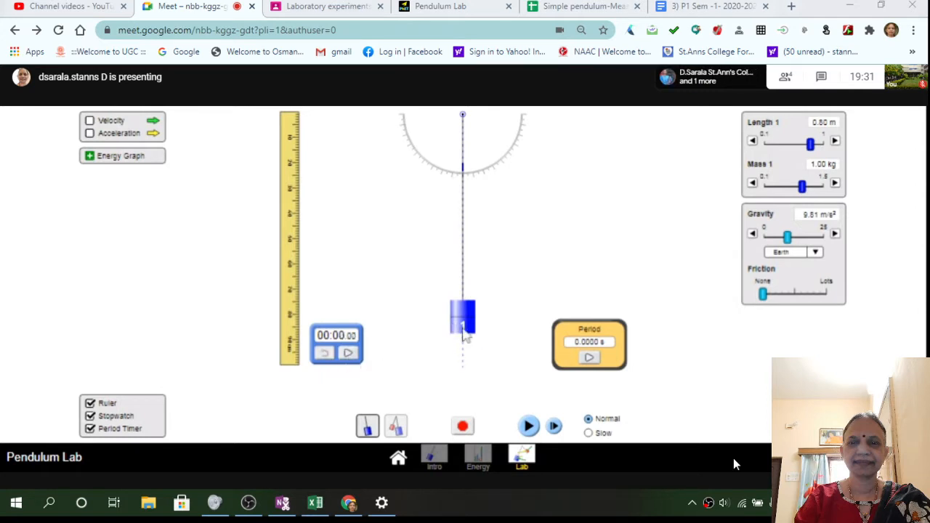
drag(463, 319, 516, 308)
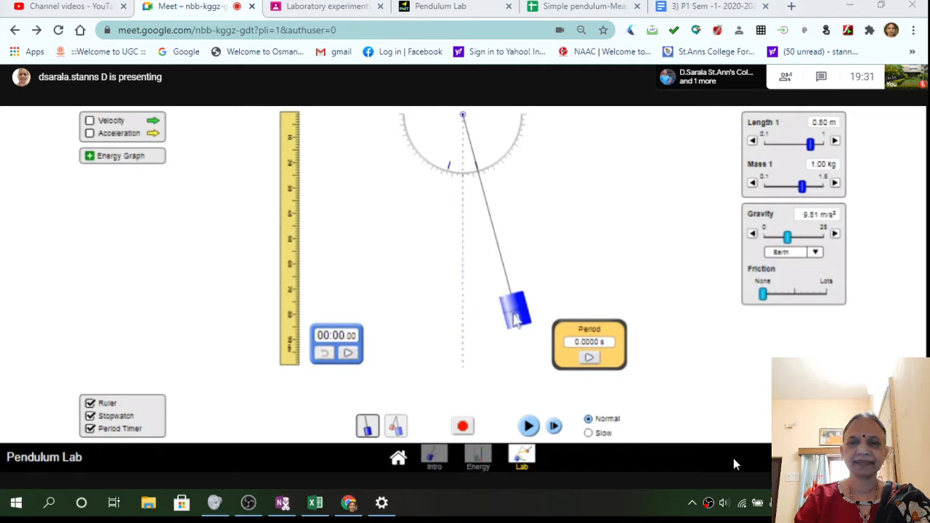
click(529, 425)
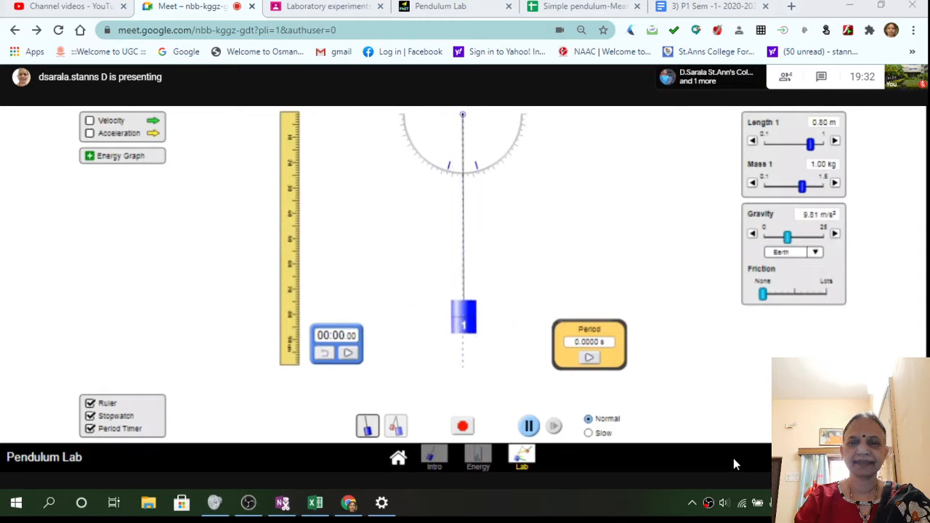
drag(462, 317, 414, 309)
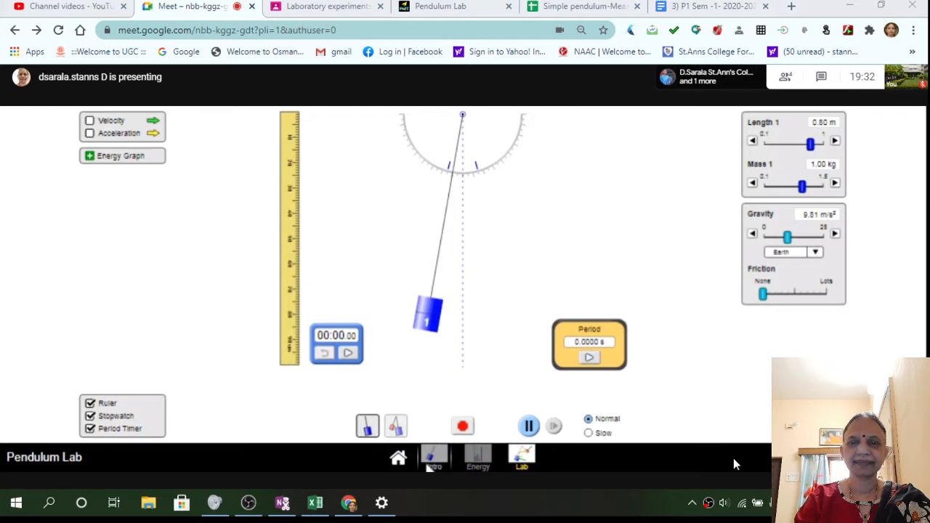
mouse_move(765, 162)
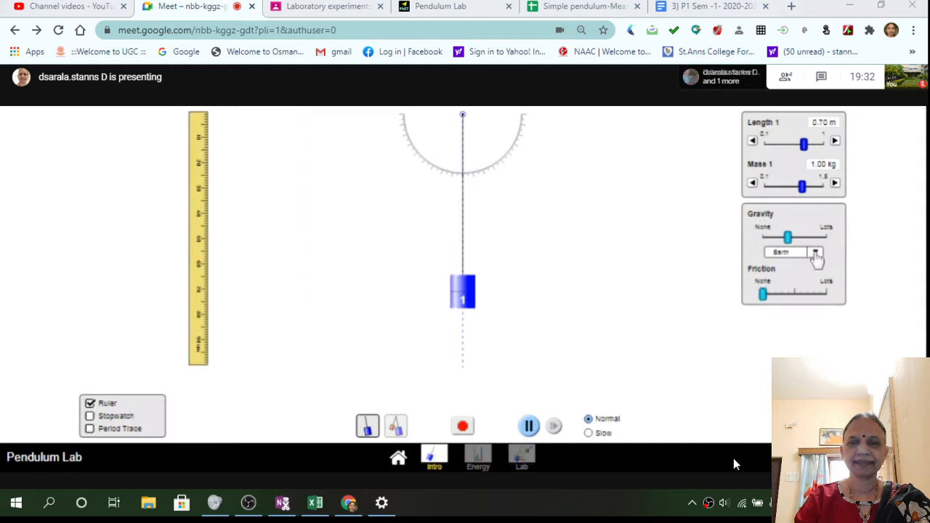
click(792, 253)
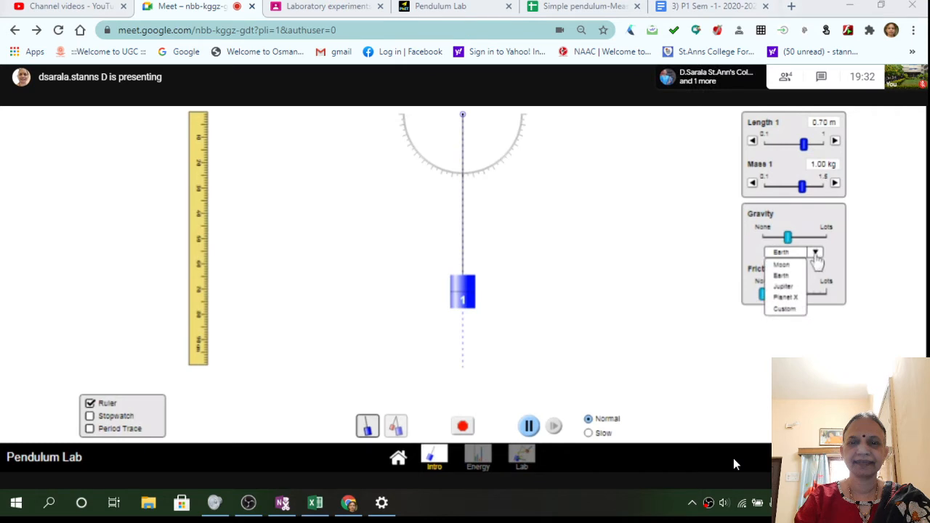
mouse_move(797, 265)
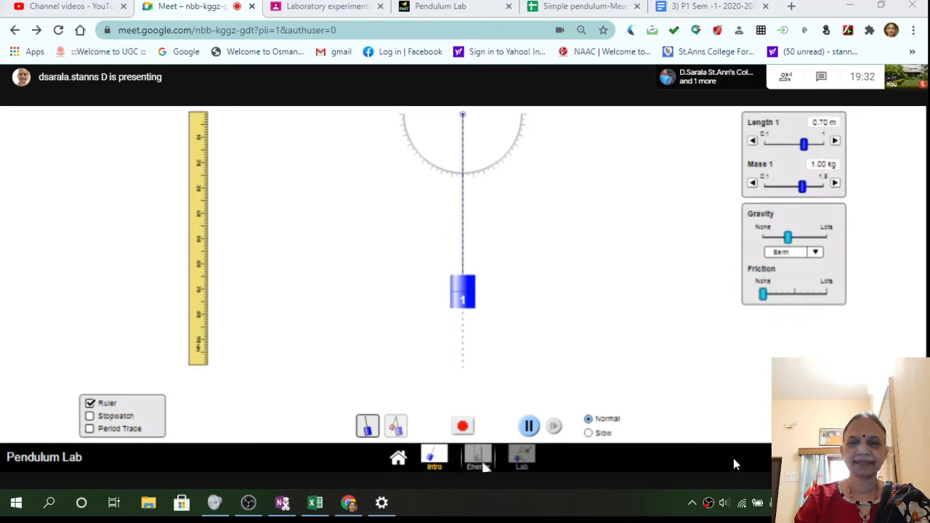
mouse_move(614, 358)
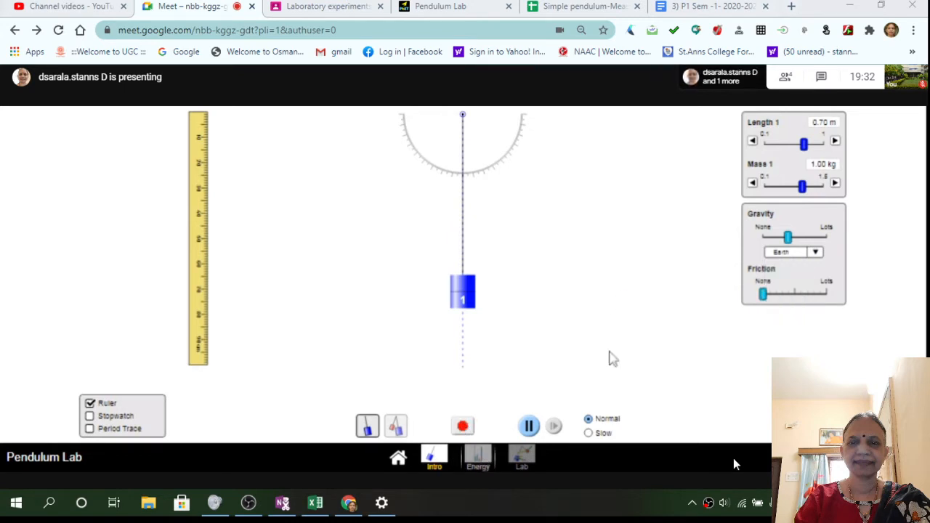
click(477, 457)
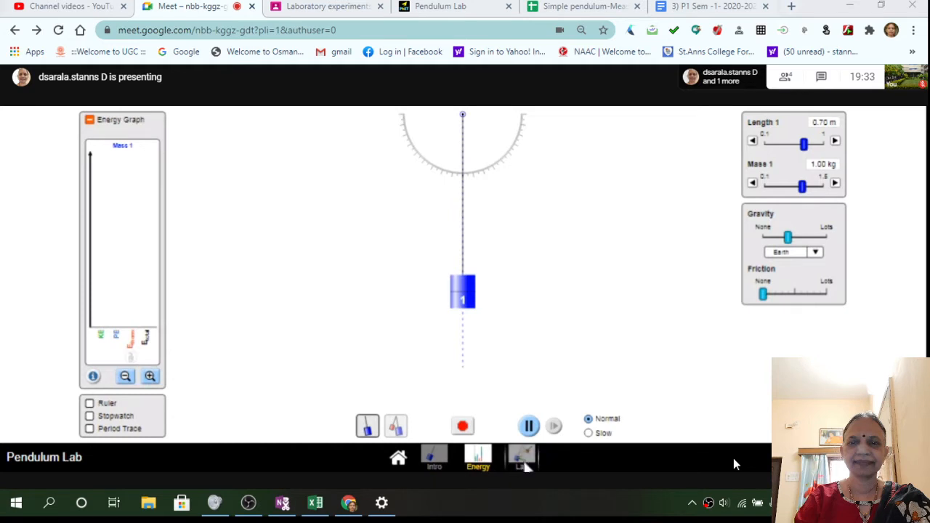
click(522, 457)
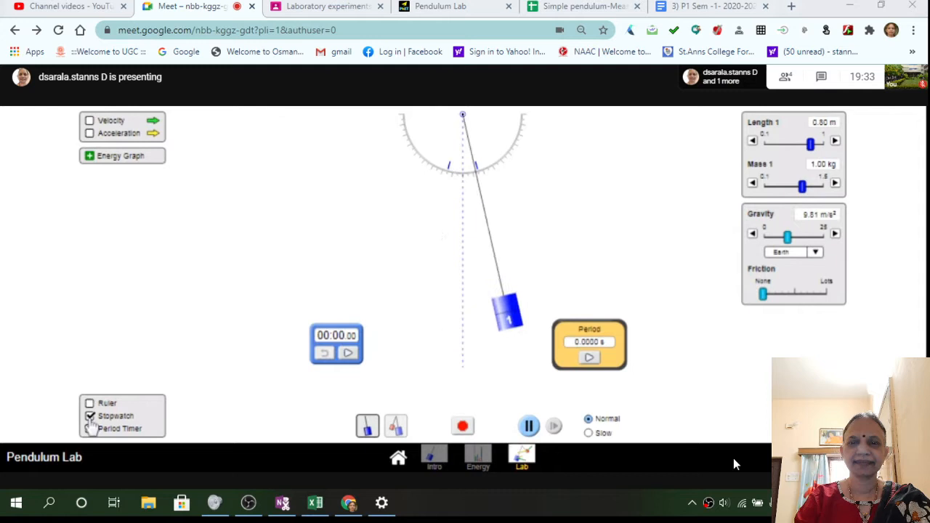
- Show the ruler, stopwatch and period timer, pause, and hang the bob straight down at rest
click(90, 416)
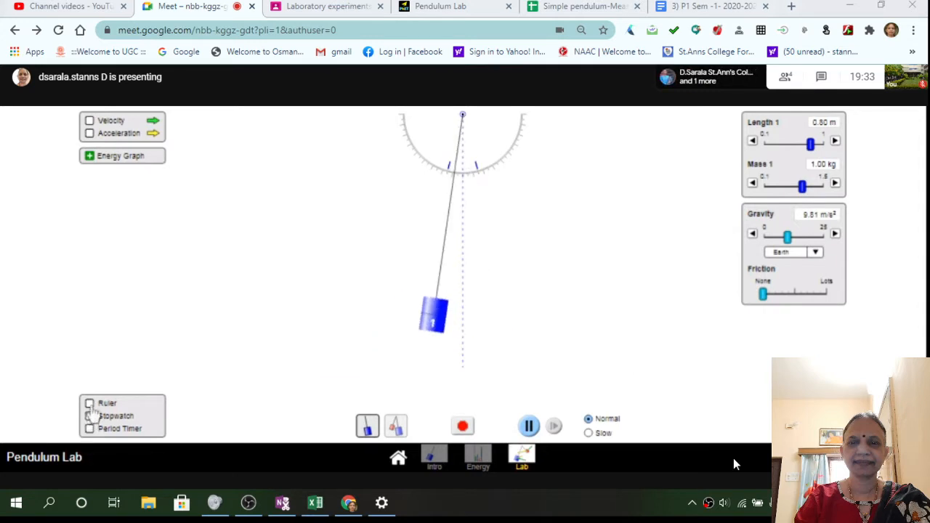
click(90, 403)
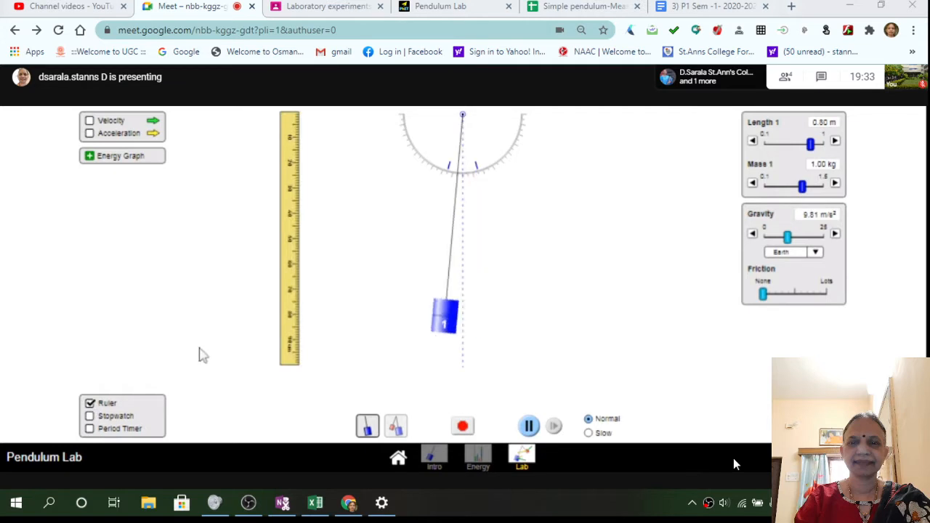
click(90, 416)
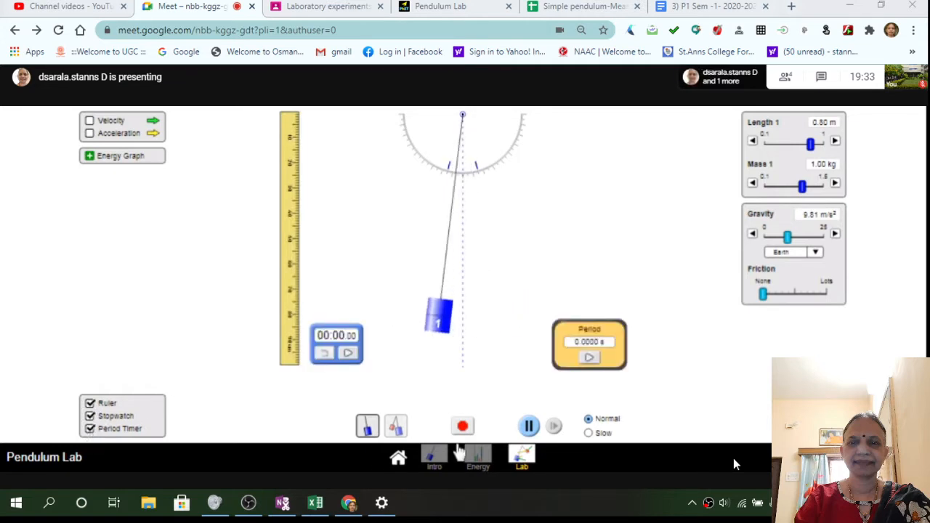
click(529, 426)
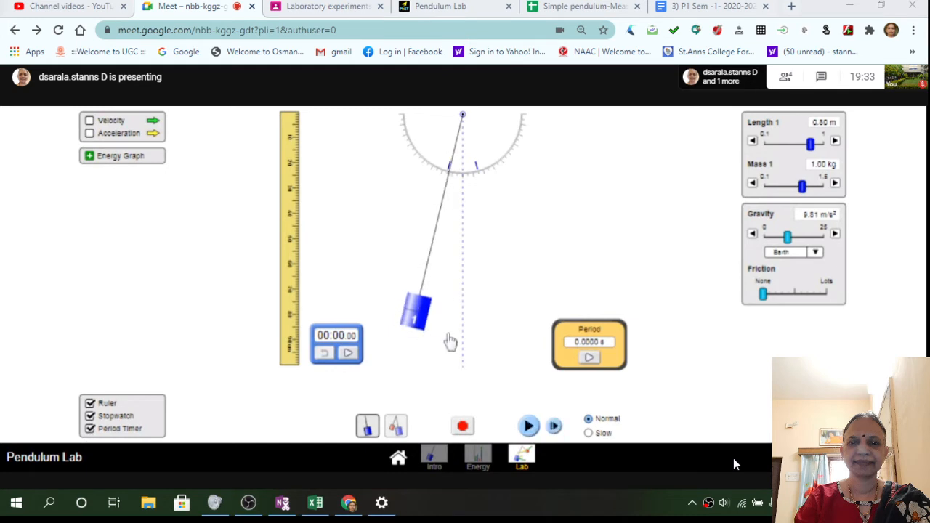
drag(416, 311, 463, 319)
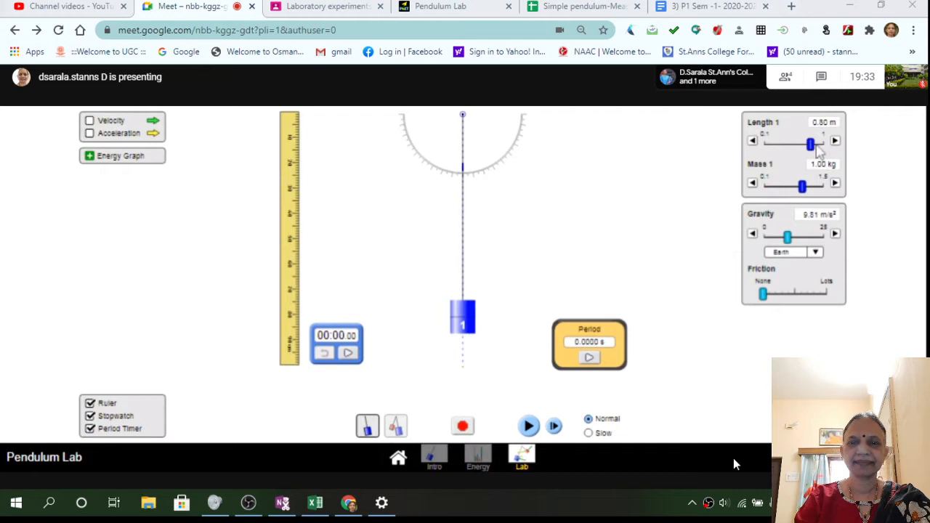
- Set the pendulum to length 1.00 m, mass 1.00 kg and Earth gravity
drag(811, 143, 763, 144)
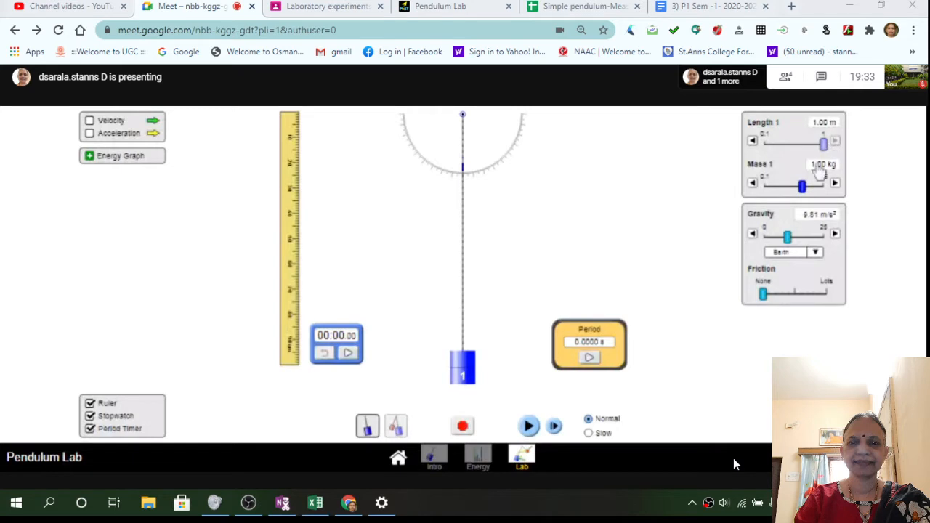
drag(802, 186, 763, 186)
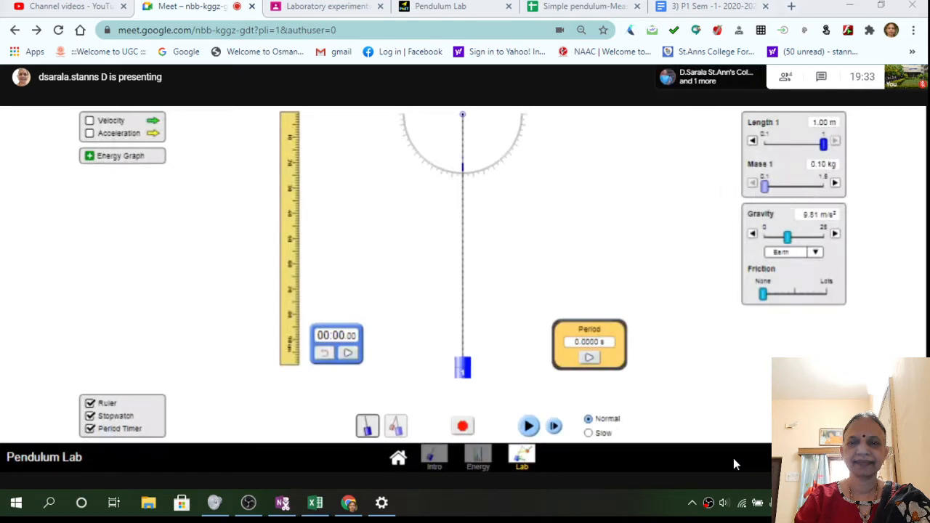
drag(765, 186, 820, 186)
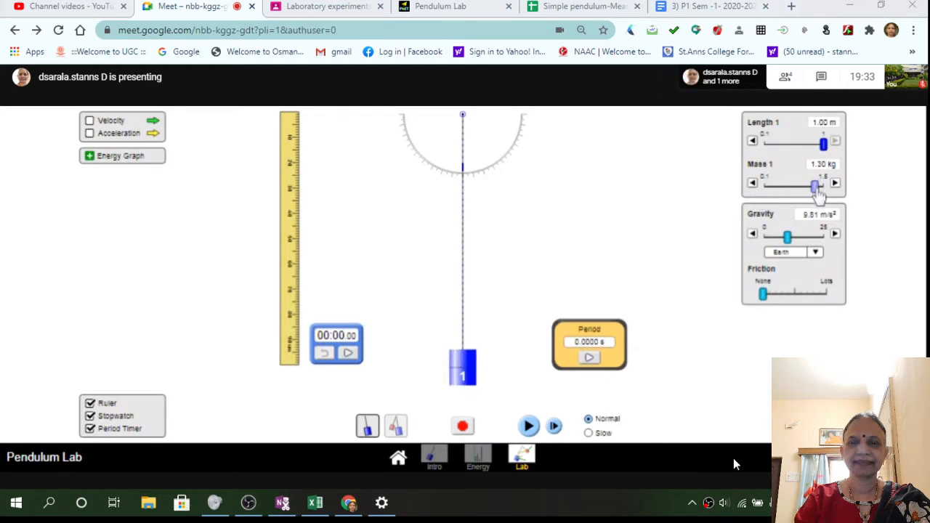
click(814, 251)
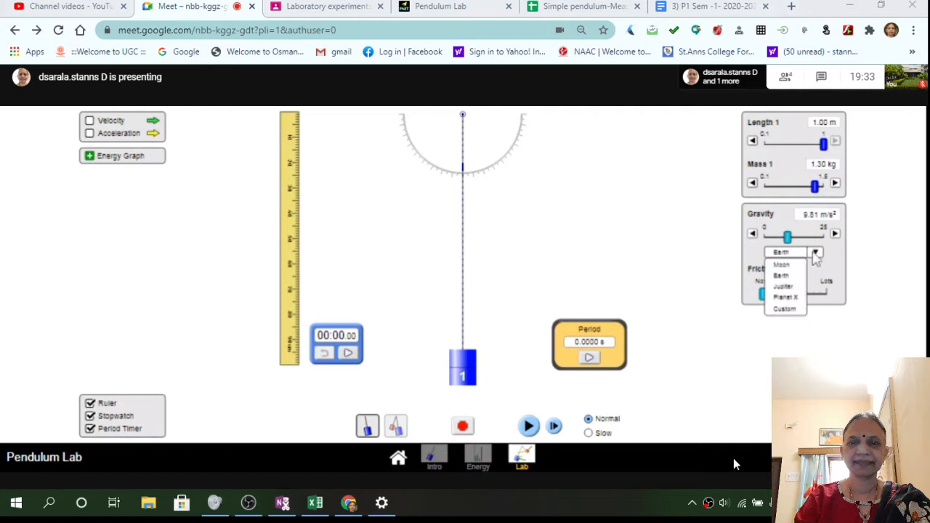
click(782, 251)
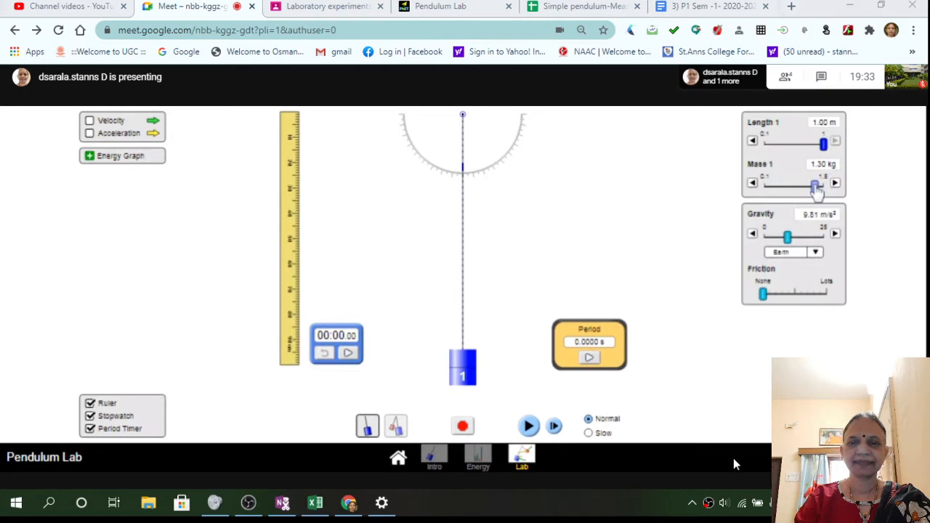
drag(813, 183, 803, 184)
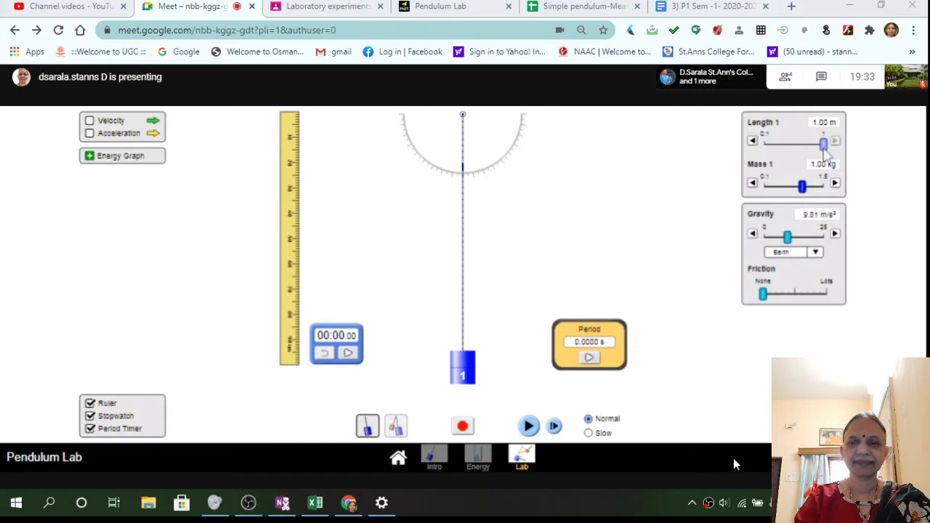
drag(823, 144, 772, 144)
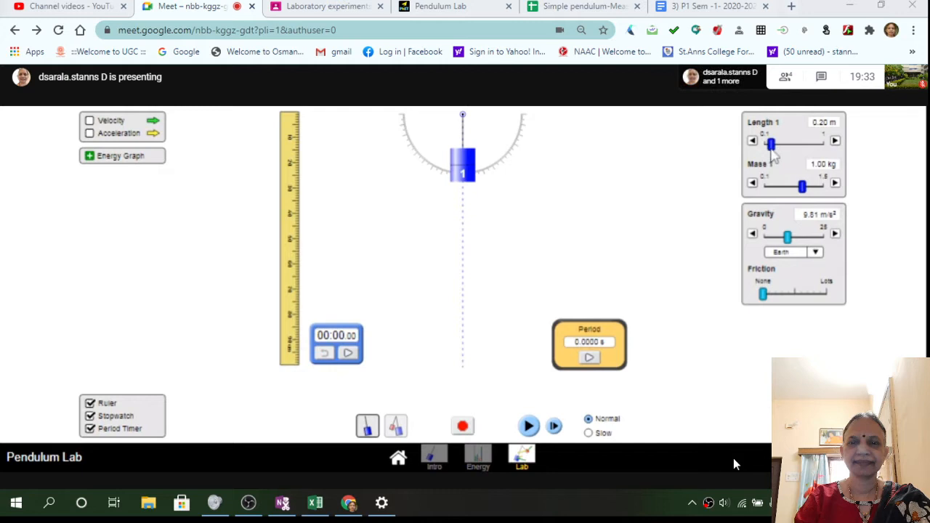
mouse_move(317, 161)
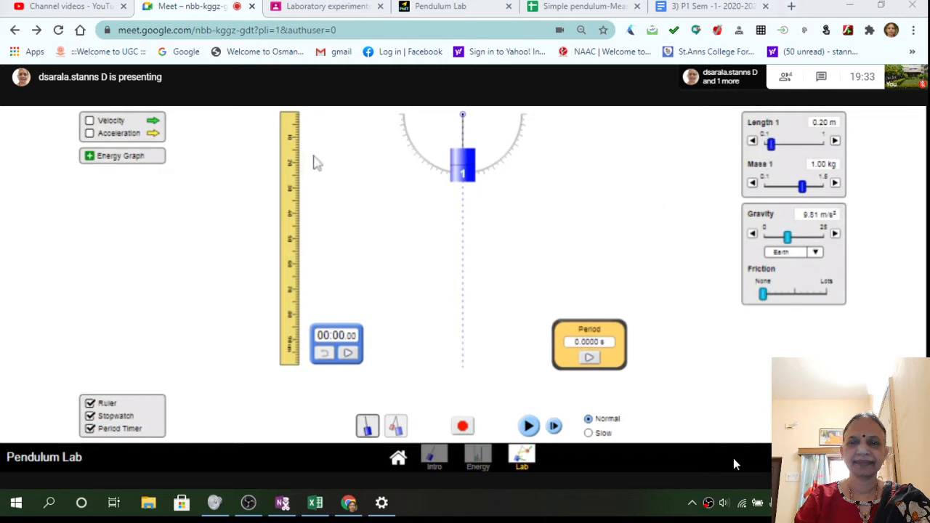
mouse_move(297, 173)
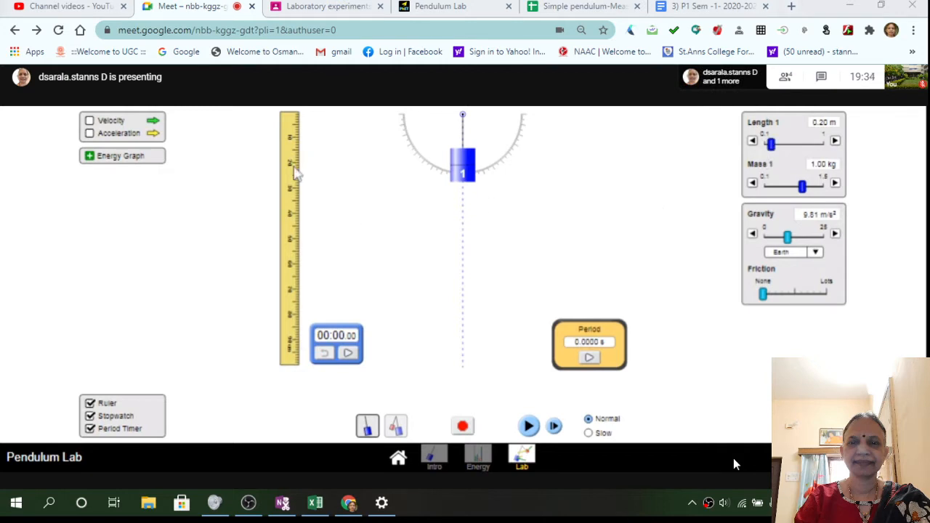
mouse_move(463, 171)
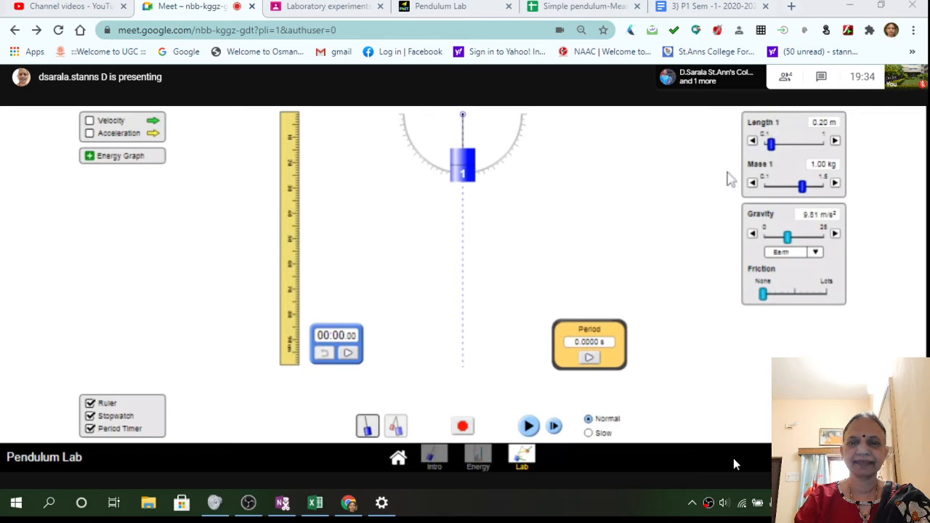
mouse_move(718, 288)
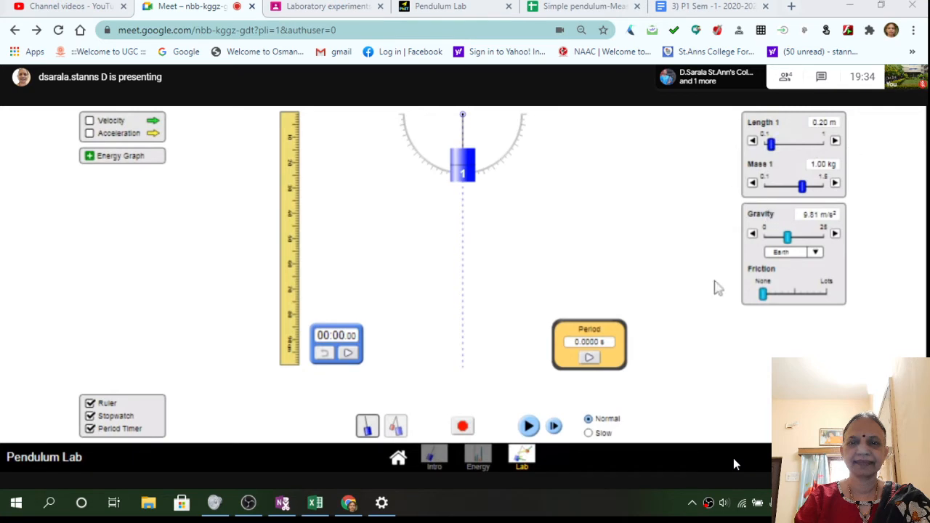
mouse_move(670, 372)
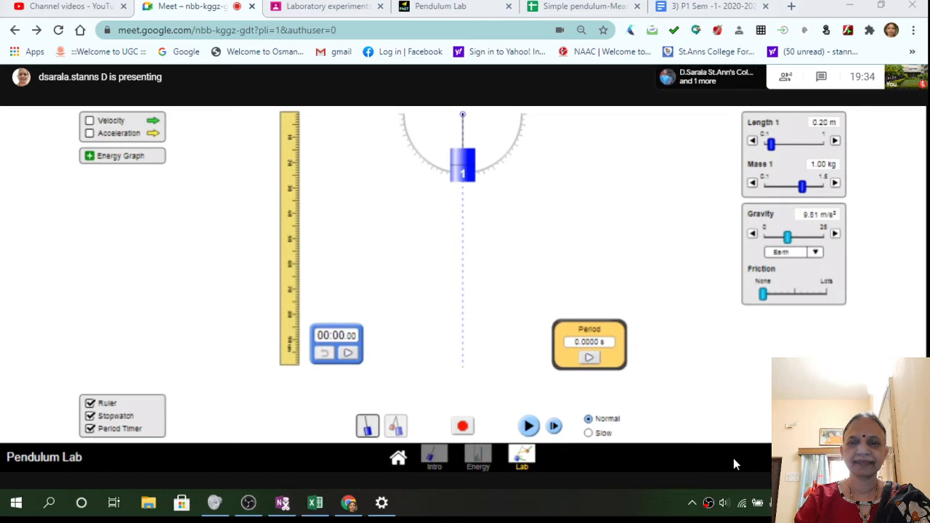
mouse_move(283, 385)
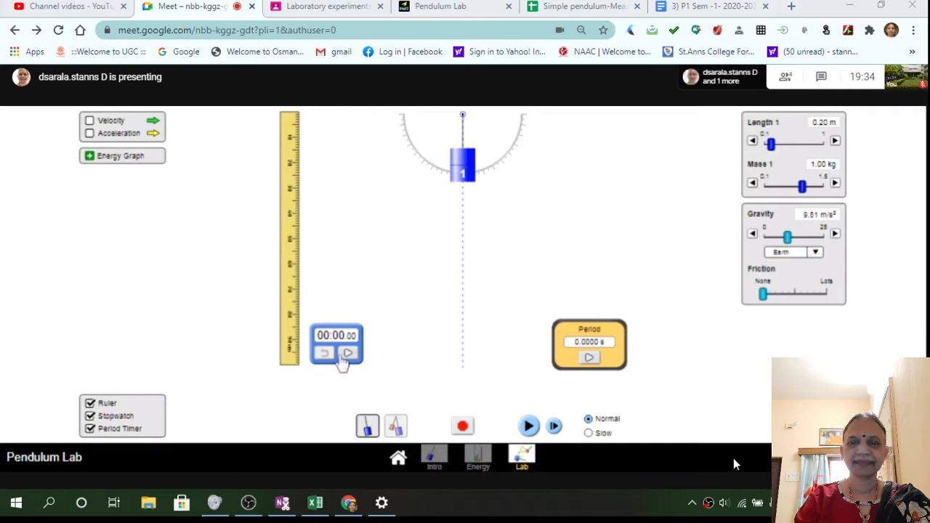
mouse_move(477, 375)
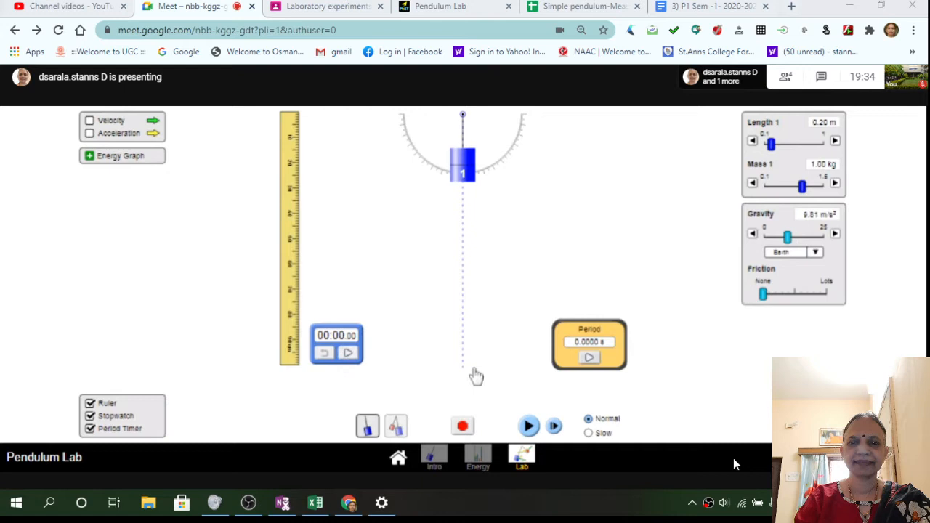
mouse_move(598, 378)
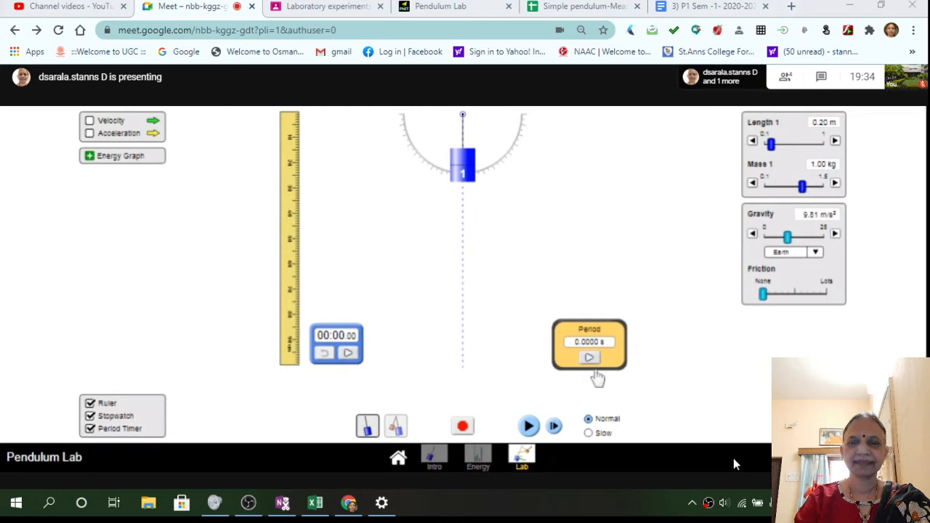
mouse_move(657, 383)
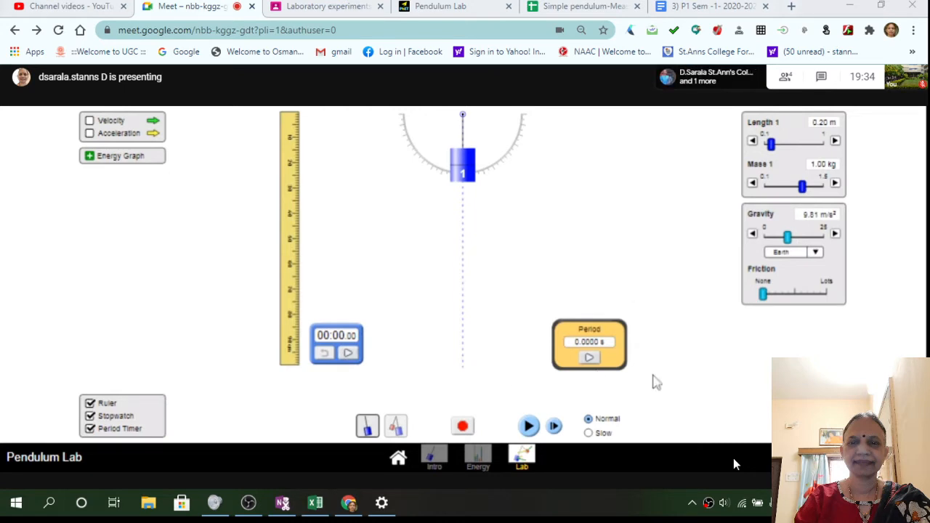
mouse_move(645, 385)
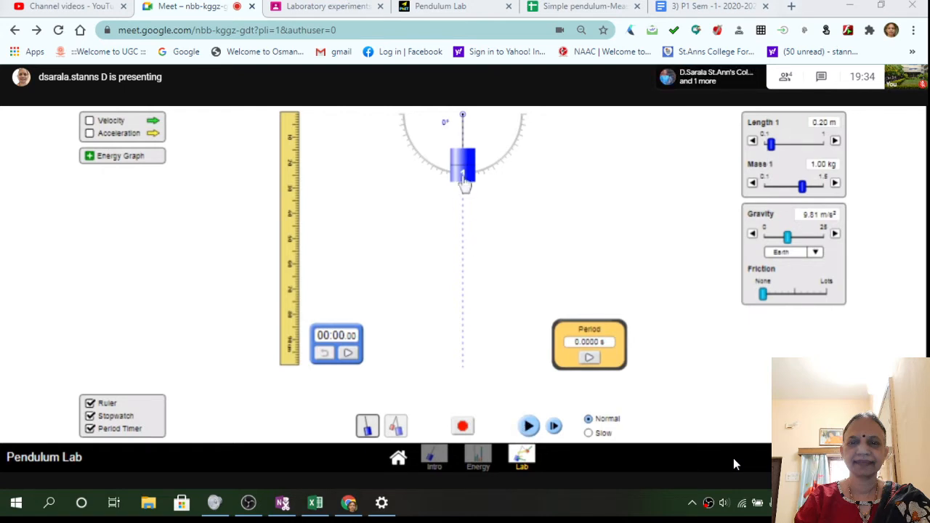
- Swing the 0.20 m pendulum and stop the run with the stopwatch at about 5.7 s
drag(464, 174, 481, 160)
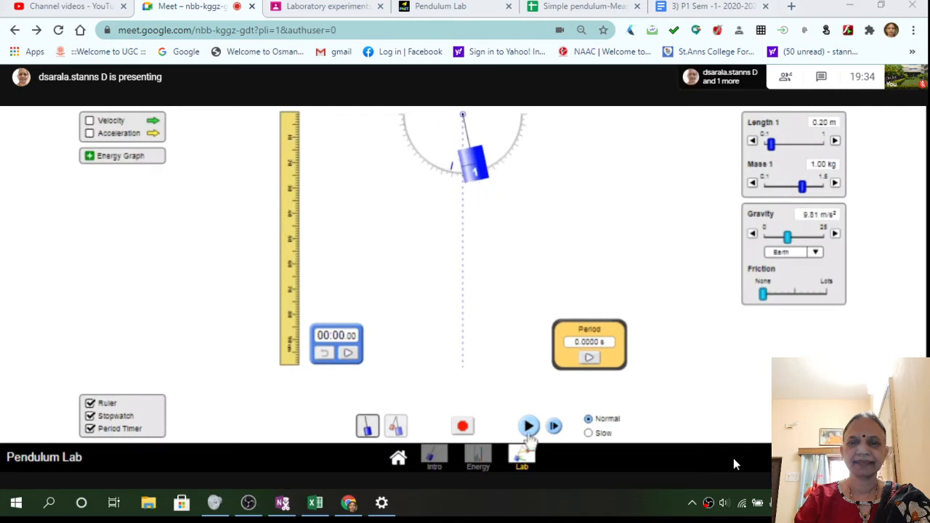
click(529, 426)
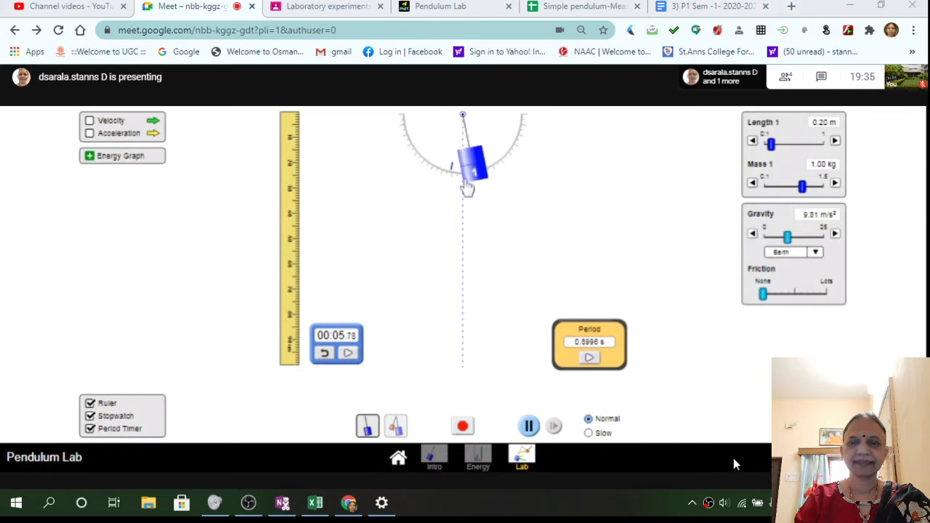
click(529, 426)
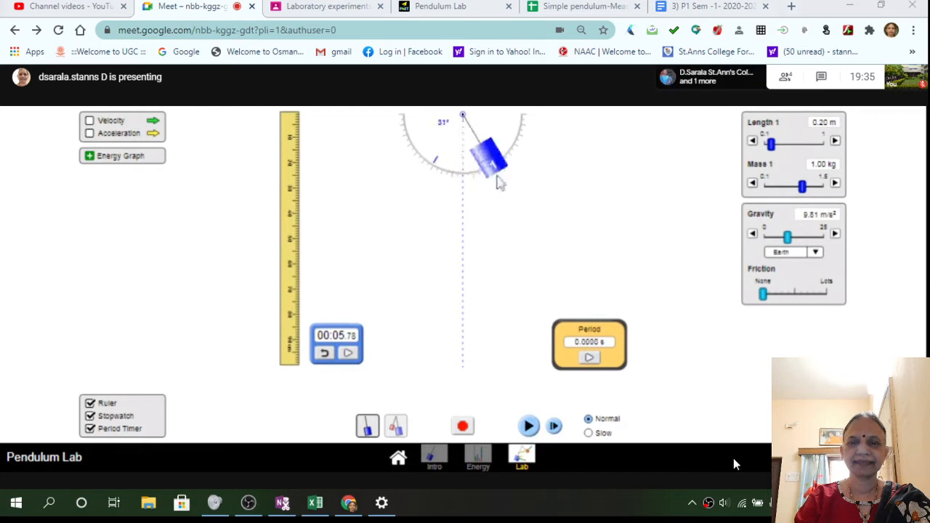
- Drag the bob back to its rest position on the centre line
drag(487, 157, 506, 139)
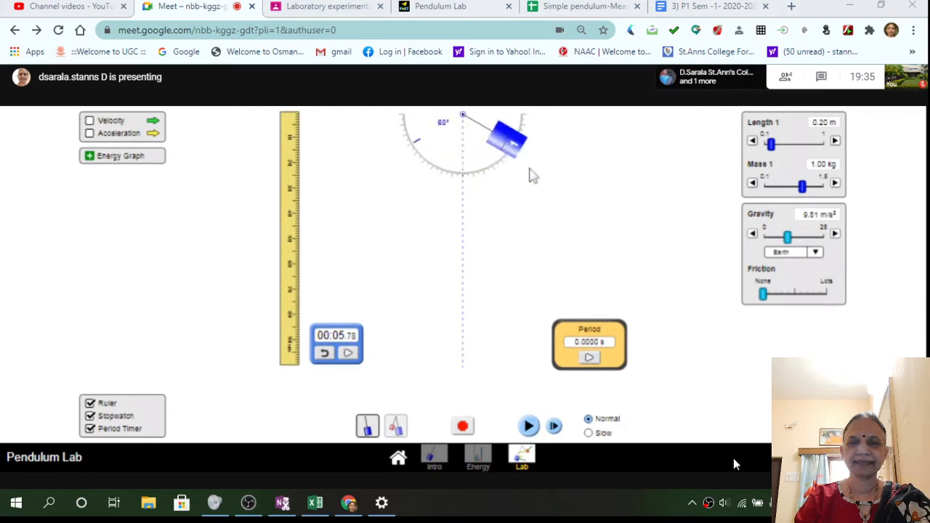
drag(506, 138, 465, 167)
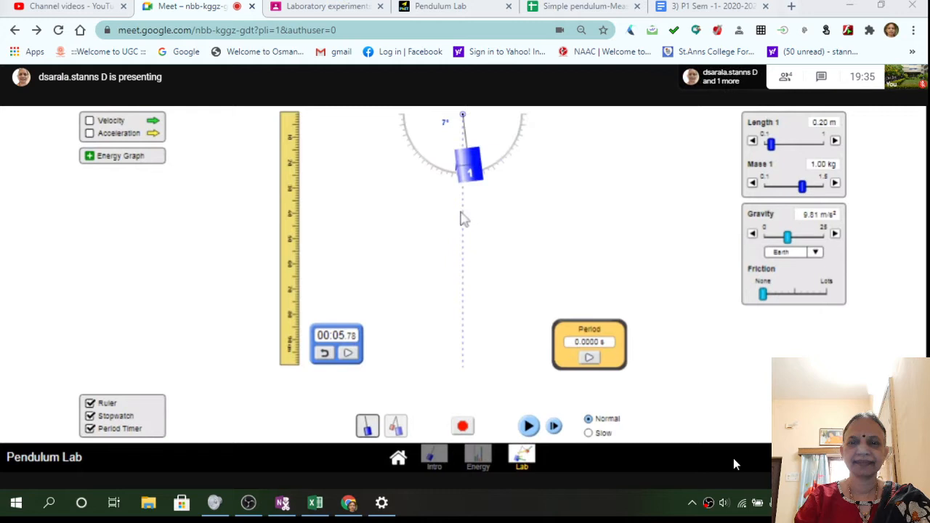
drag(471, 173, 418, 145)
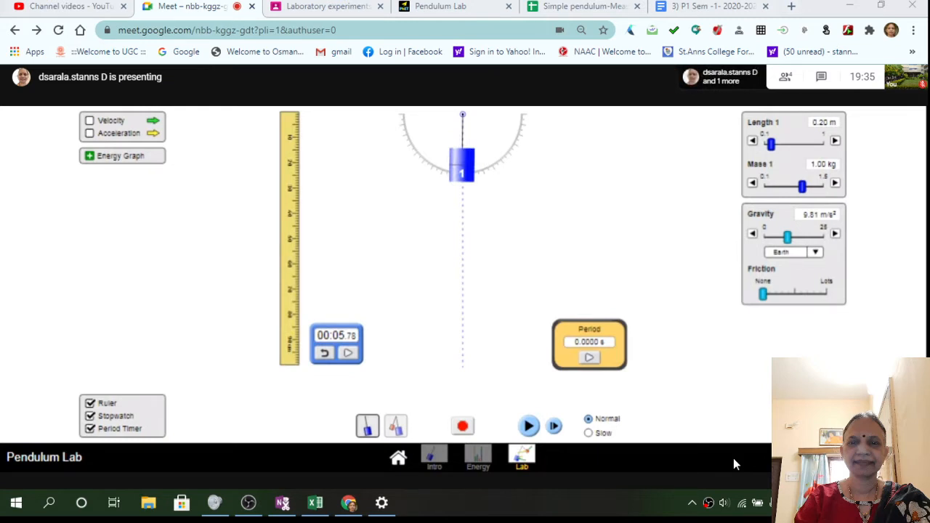
mouse_move(623, 181)
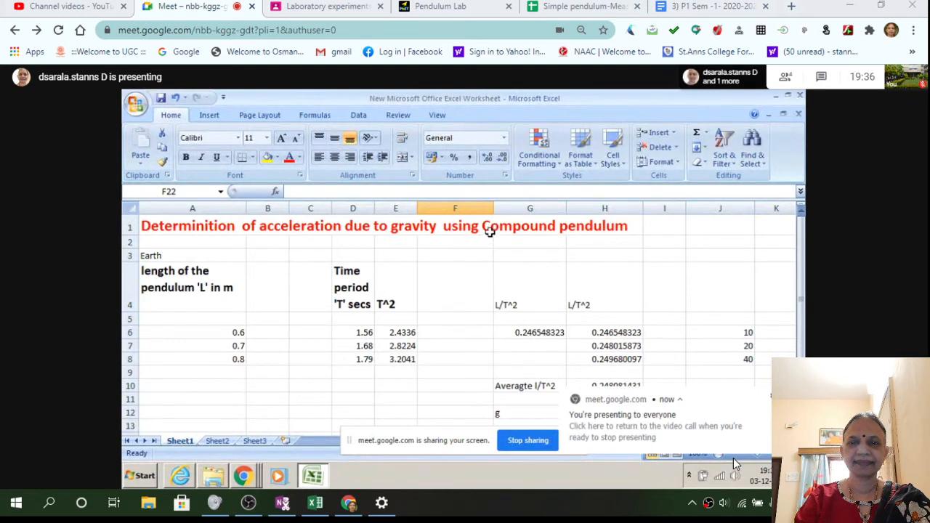
mouse_move(172, 288)
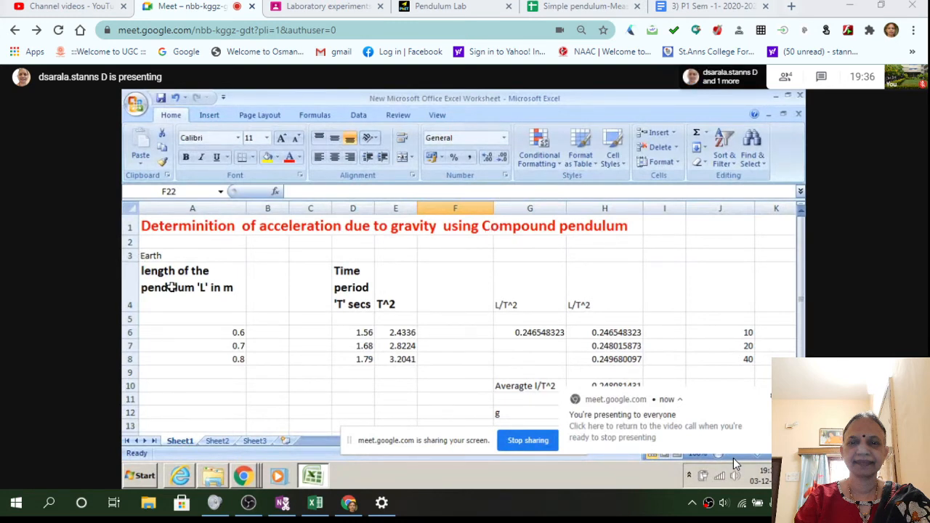
mouse_move(267, 363)
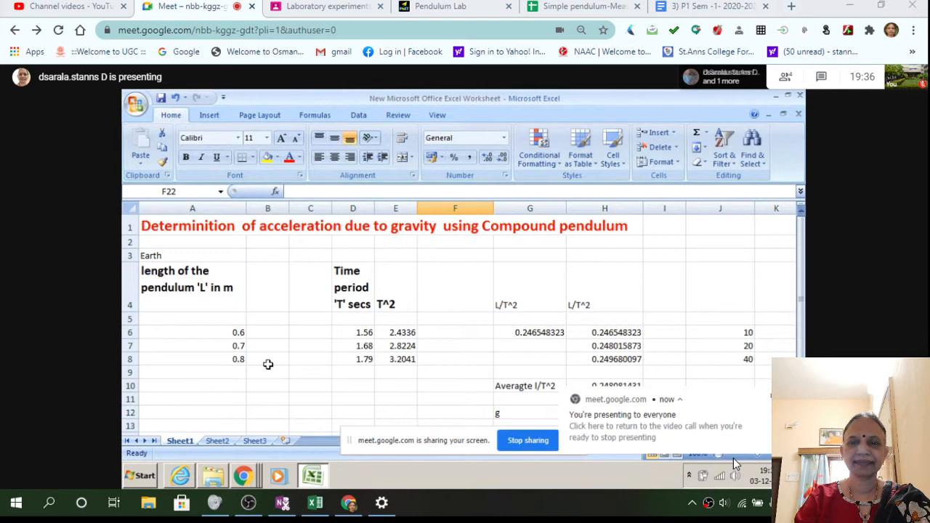
- Return to the gravity worksheet and begin a new length entry in the cell above 0.6
click(244, 477)
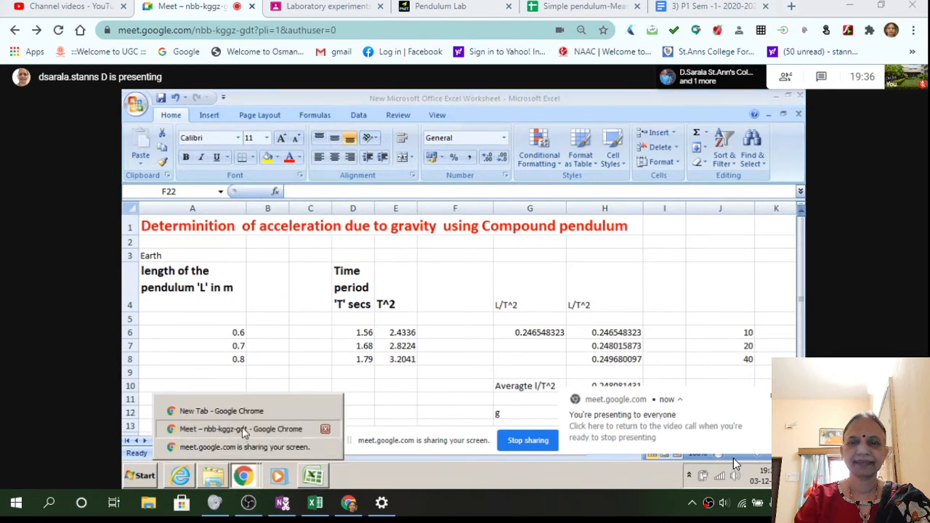
click(241, 429)
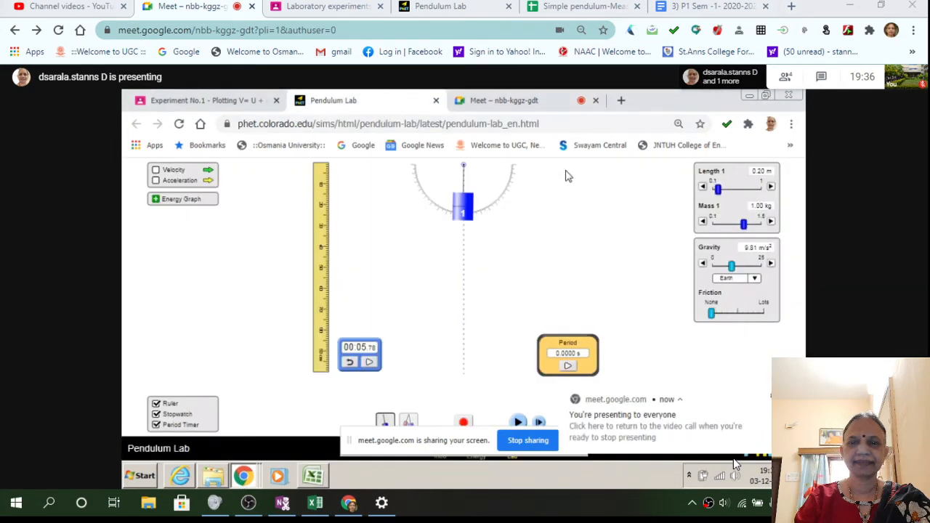
click(314, 477)
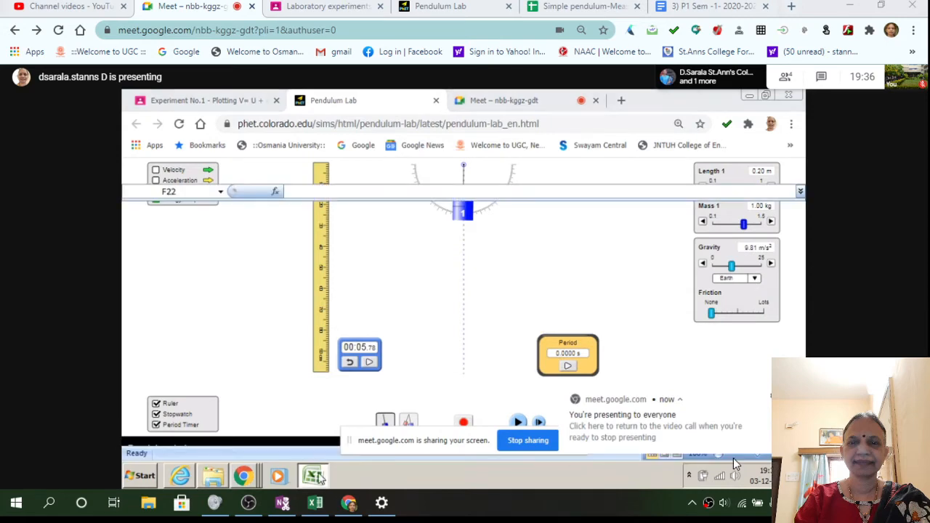
click(314, 476)
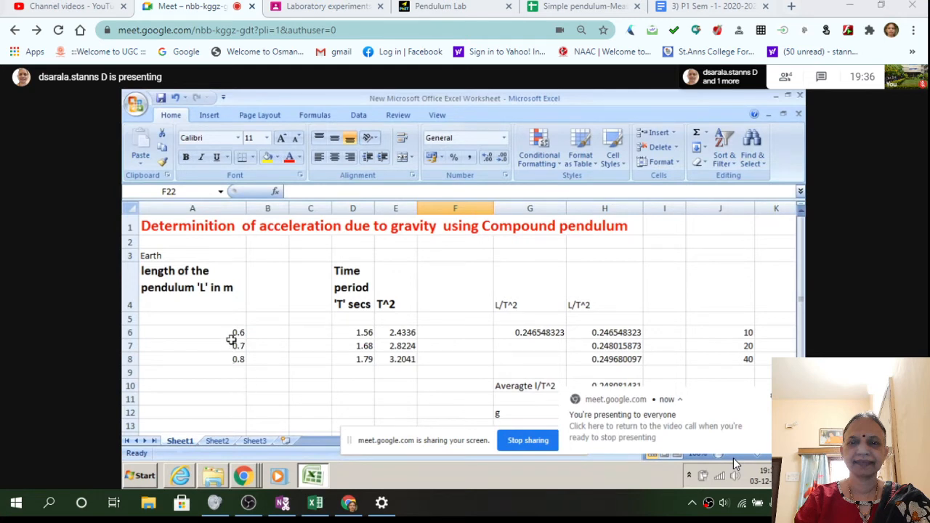
mouse_move(227, 323)
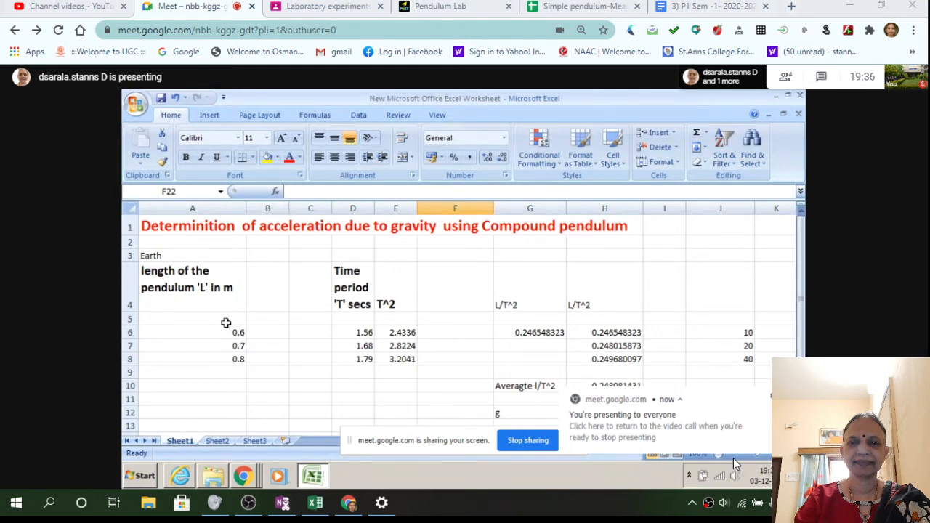
click(191, 320)
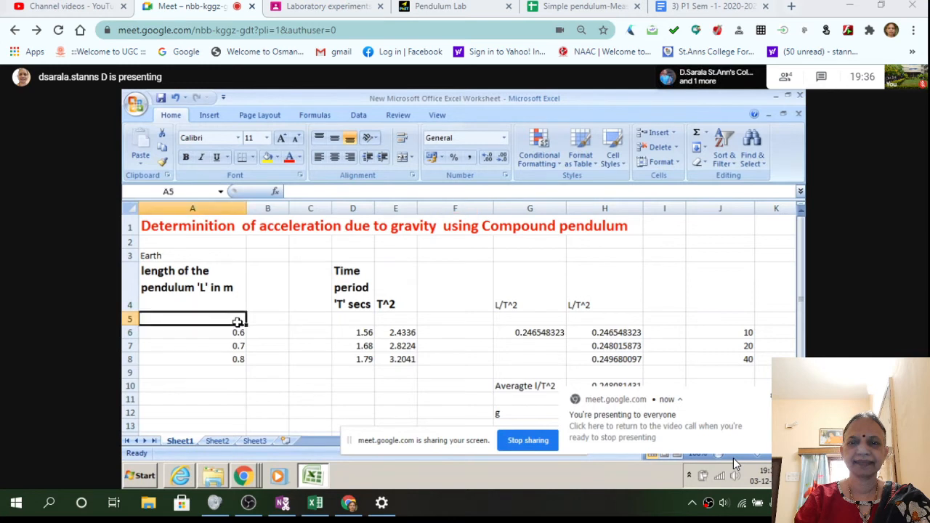
text(0.)
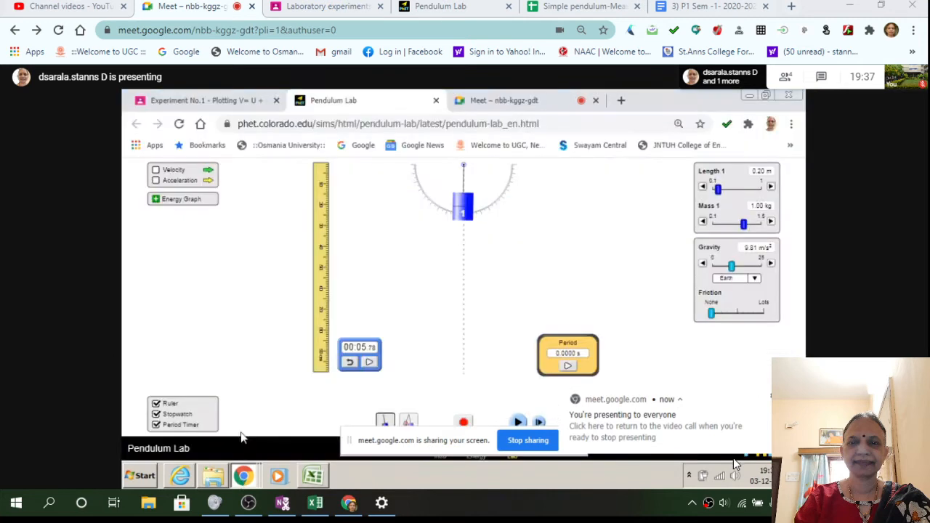
mouse_move(570, 383)
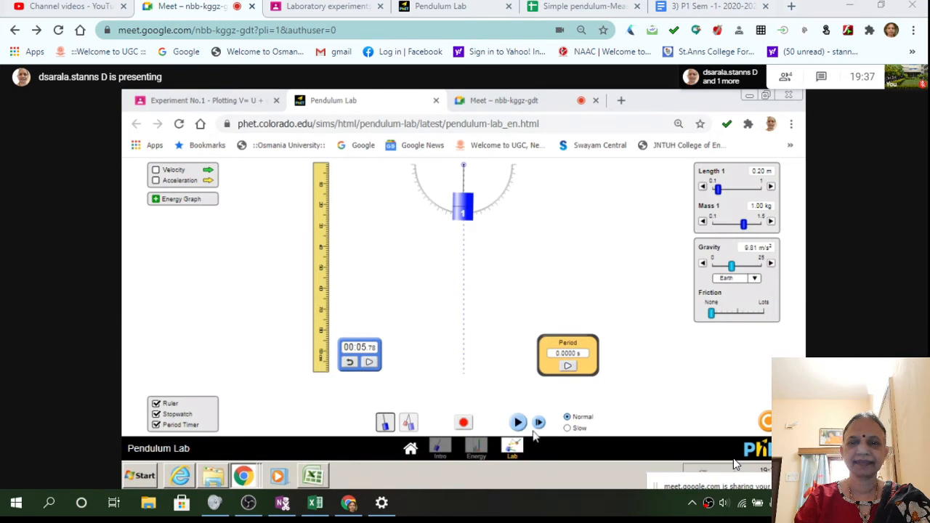
- Swing the pendulum to get a period-timer reading, then return to the spreadsheet
drag(462, 207, 483, 201)
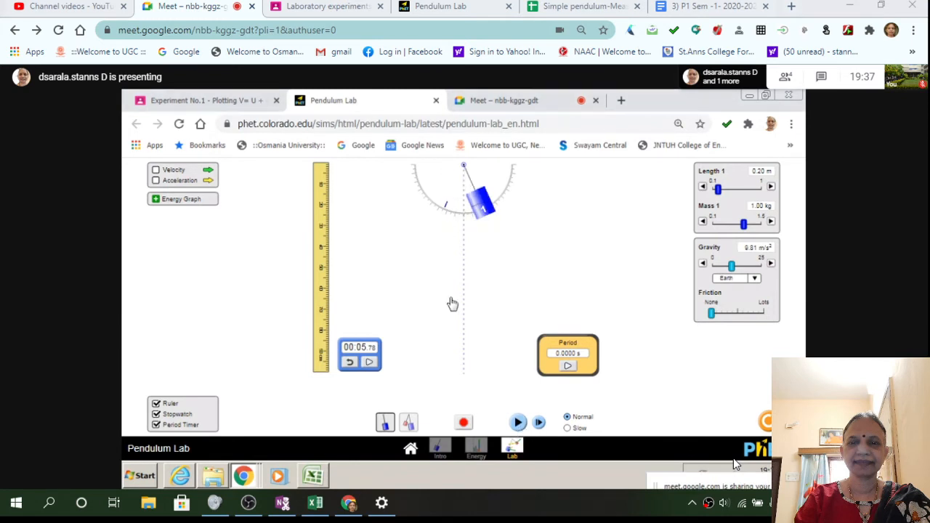
click(518, 421)
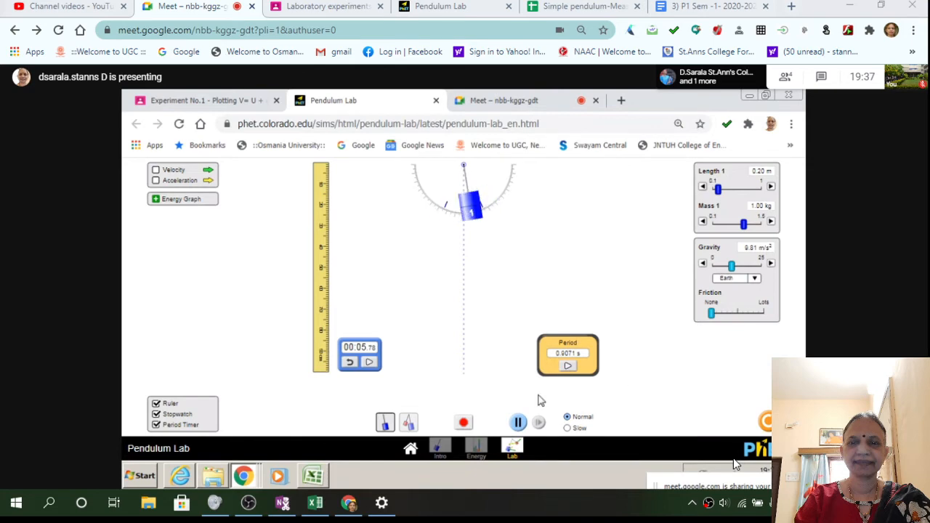
click(518, 421)
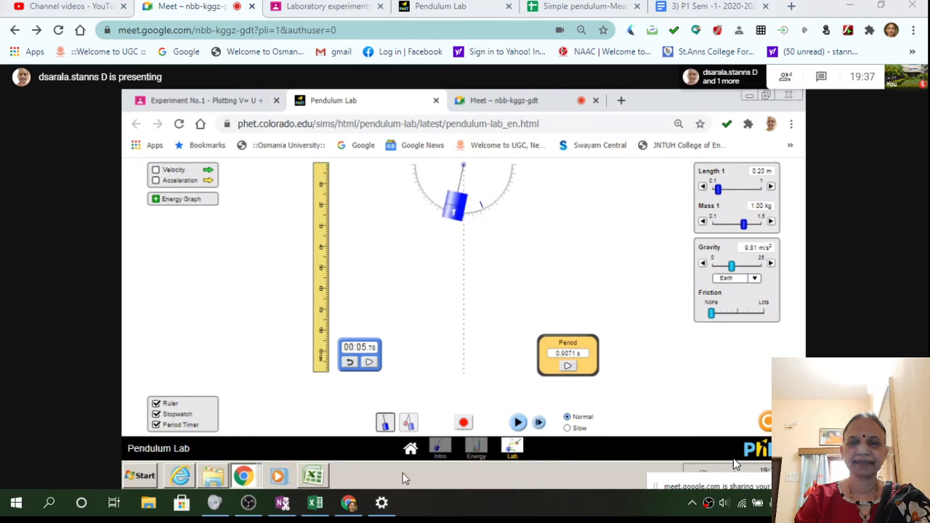
click(314, 477)
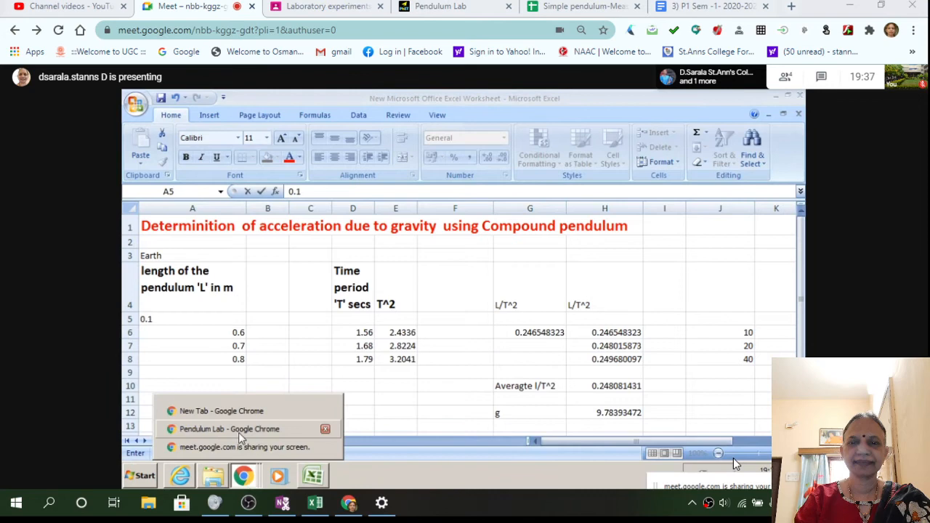
- Enter the period 0.907 in D5 for the 0.1 m row
click(229, 428)
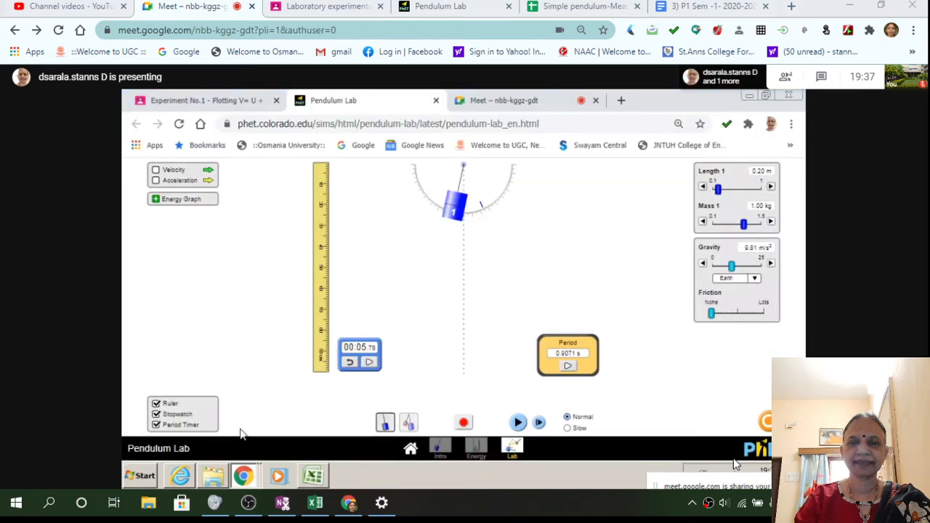
click(314, 477)
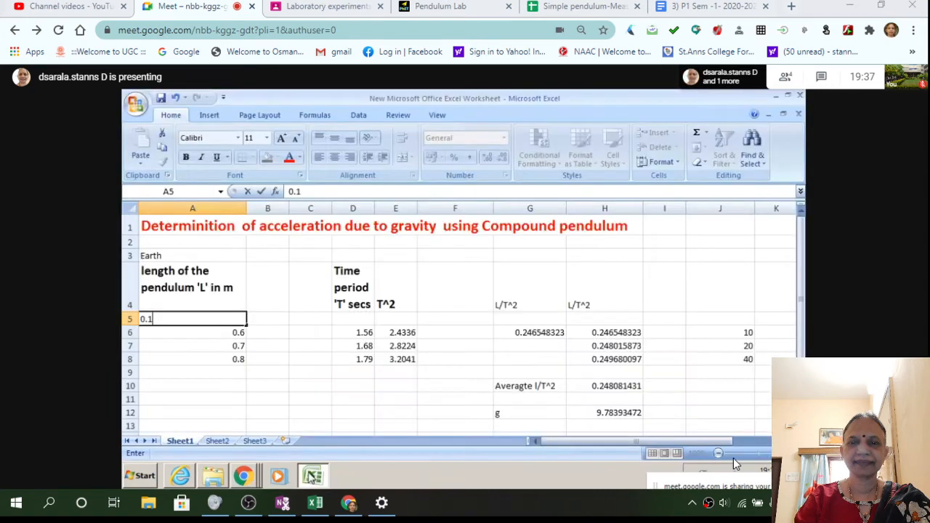
click(352, 318)
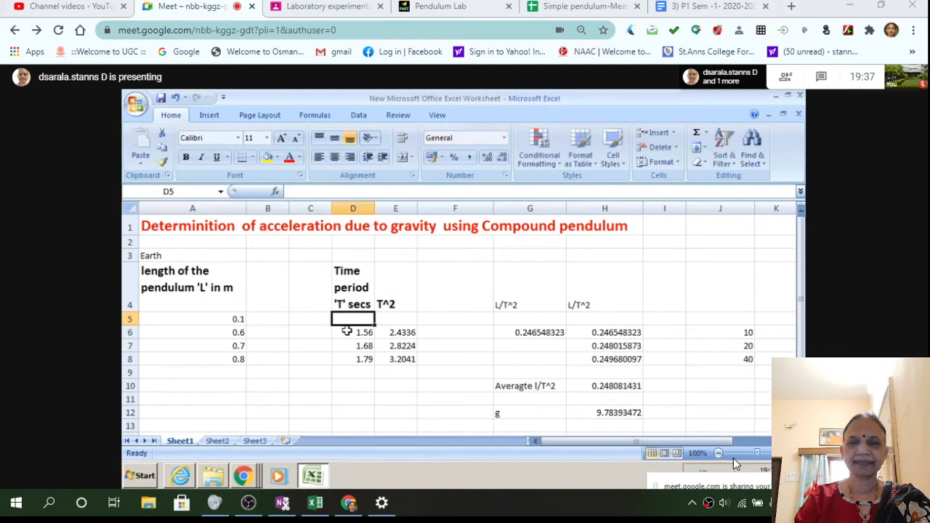
text(0.9)
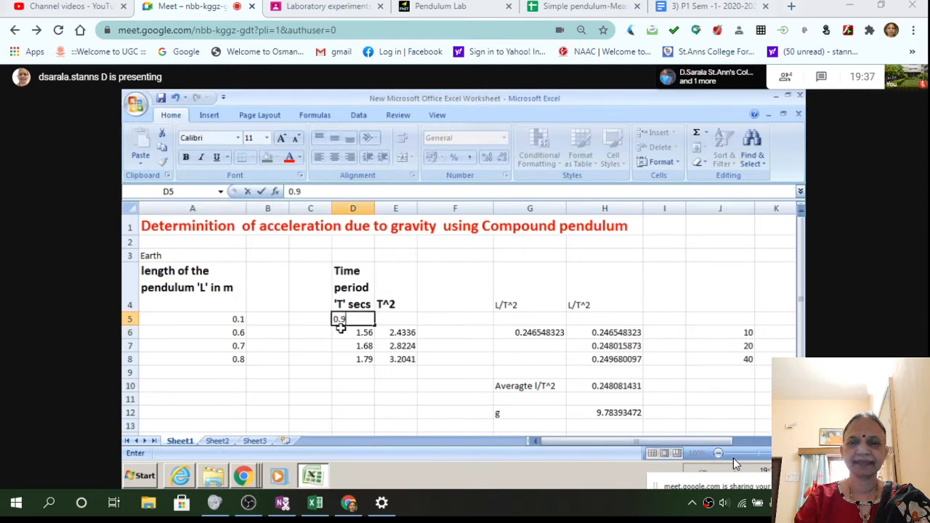
text(07)
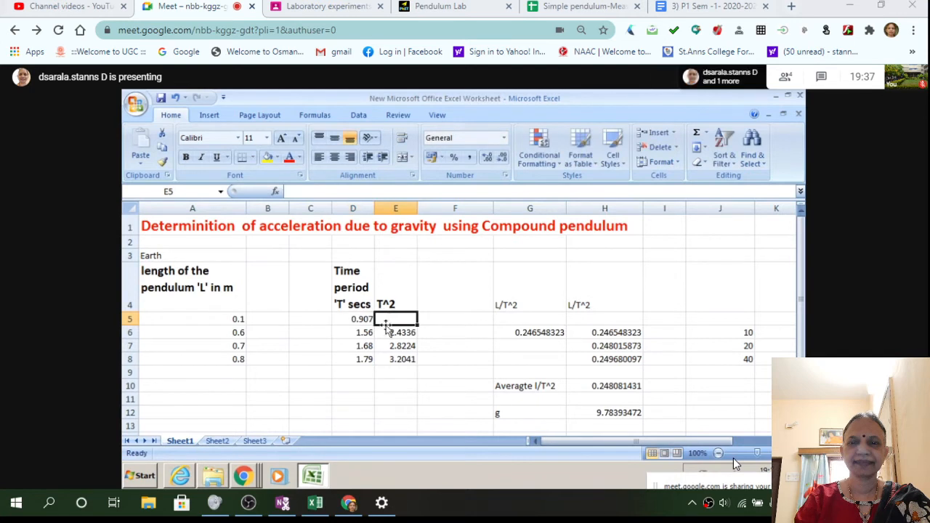
- Compute T² as =D5*D5 in E5 (0.822649) and fill it down through E8, replacing the typed values
text(=)
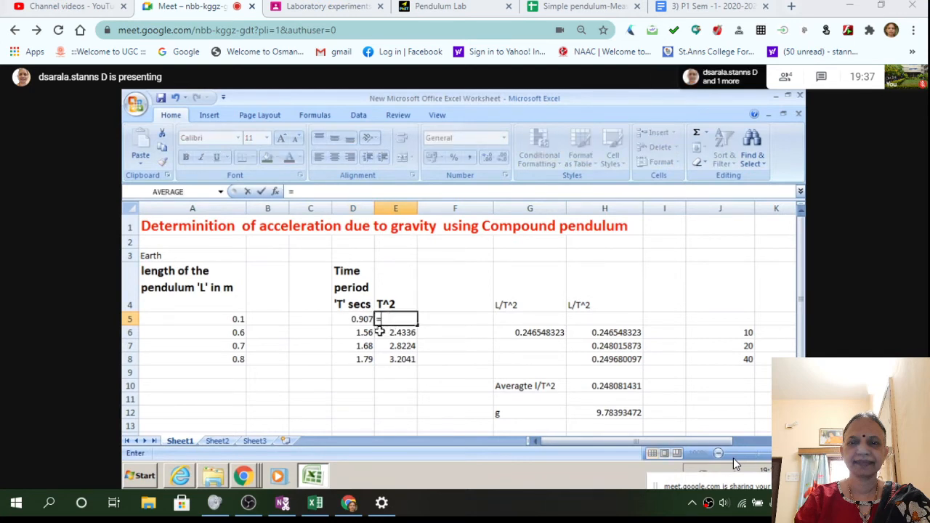
click(351, 320)
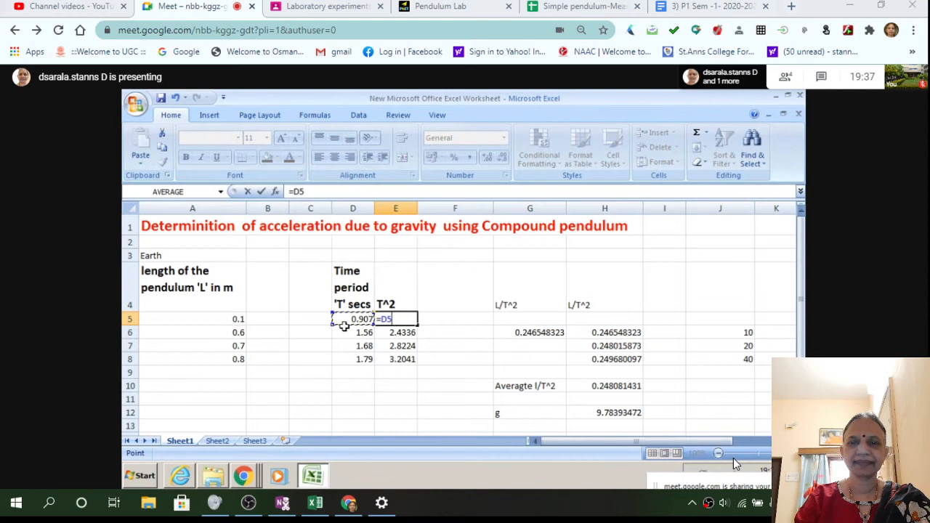
text(*)
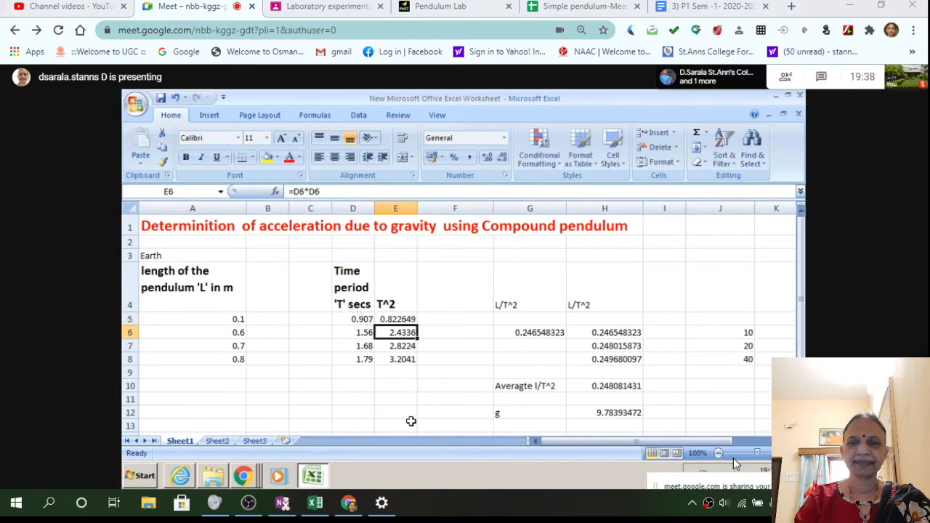
drag(396, 332, 395, 359)
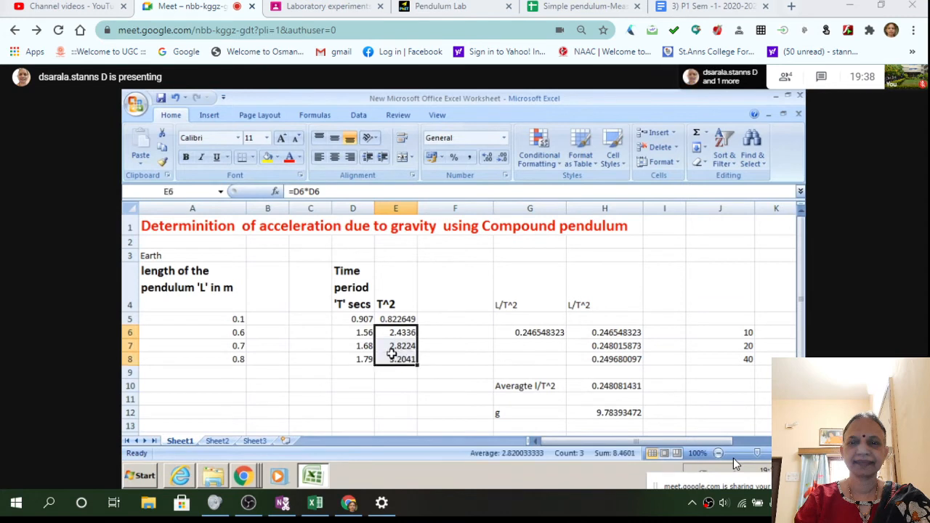
double_click(351, 331)
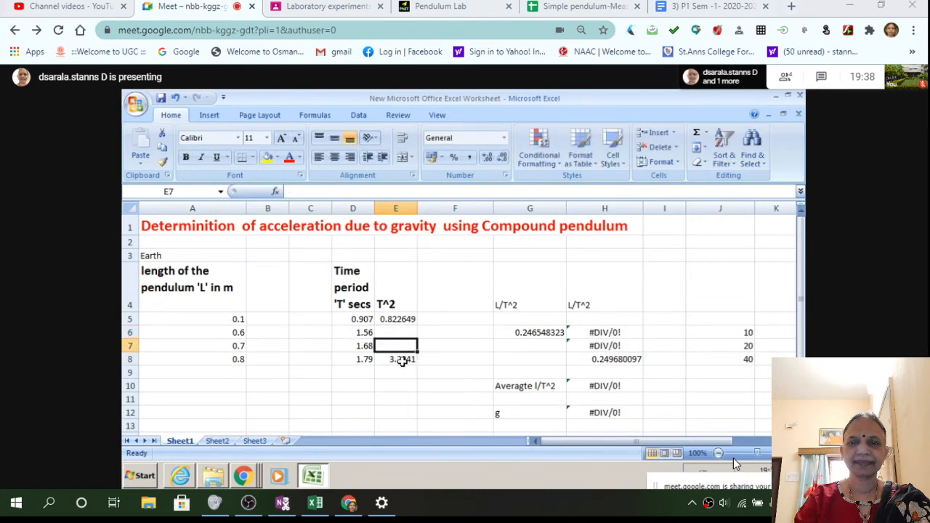
click(395, 398)
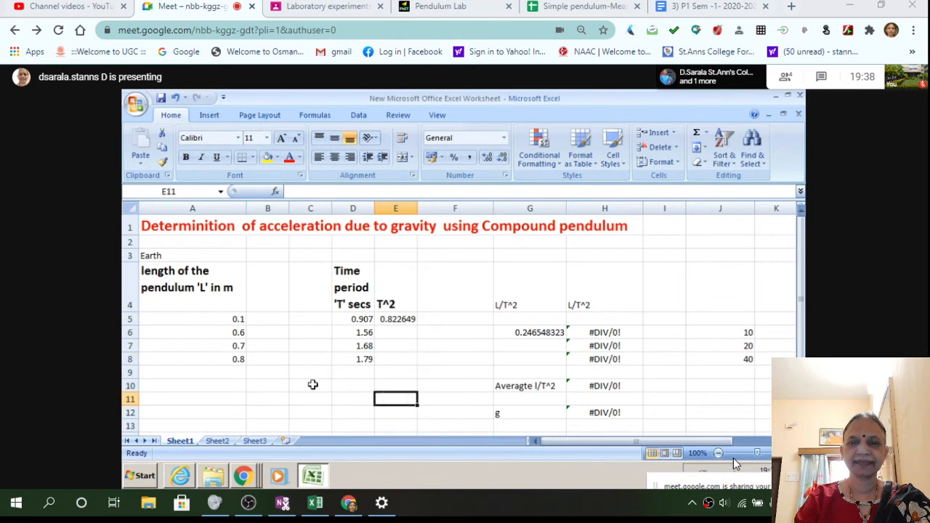
mouse_move(240, 350)
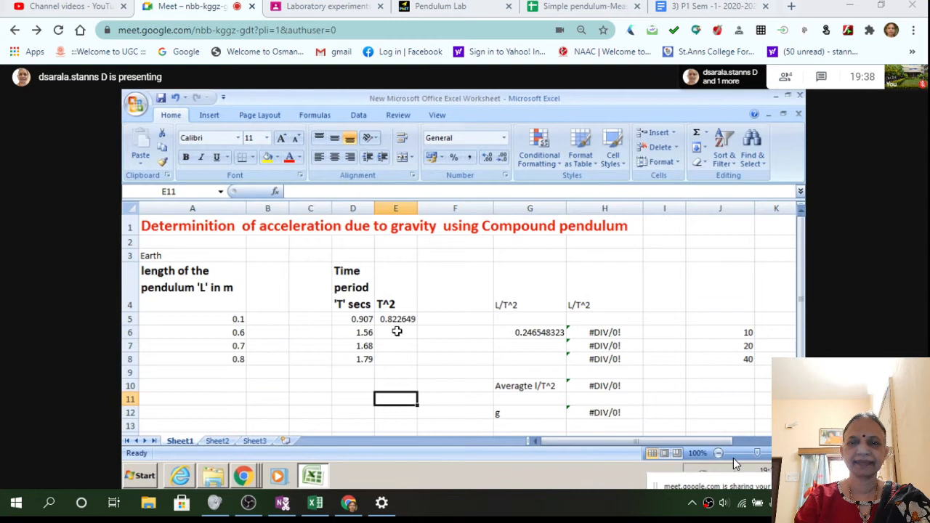
click(395, 318)
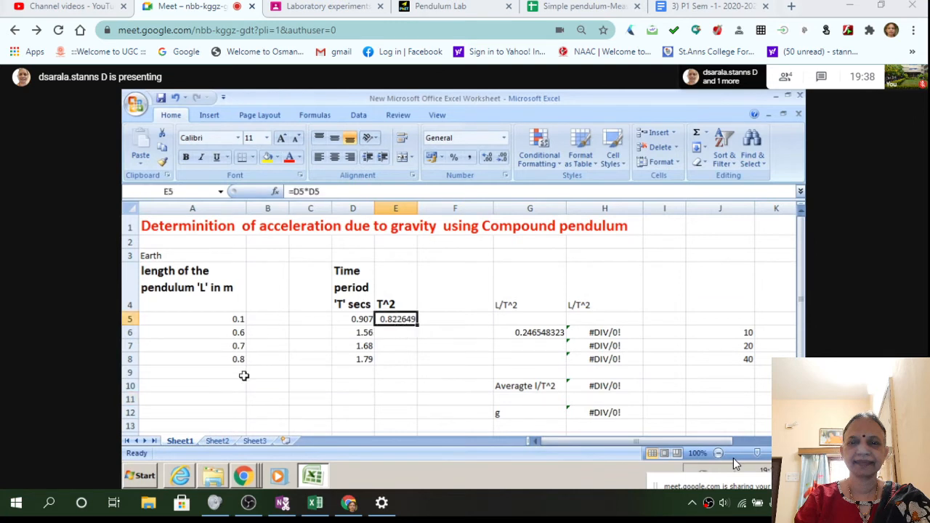
mouse_move(415, 325)
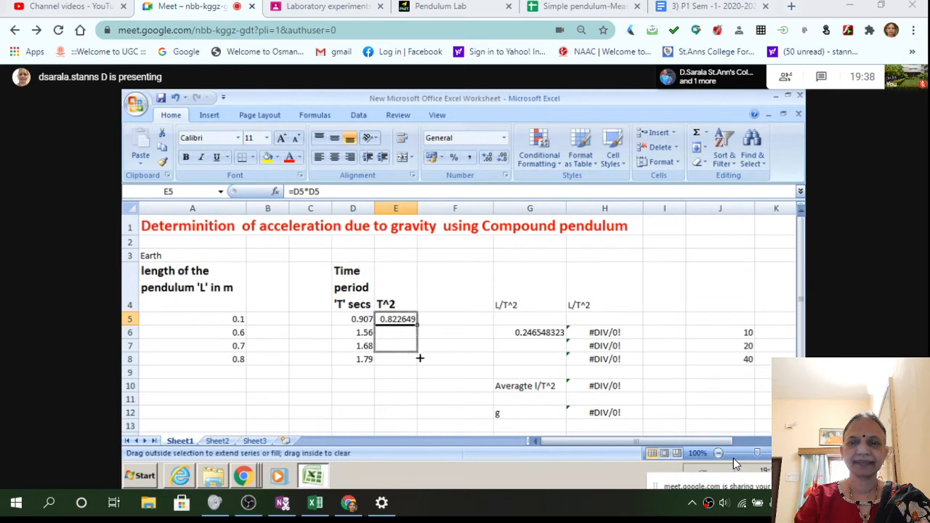
drag(419, 320, 418, 358)
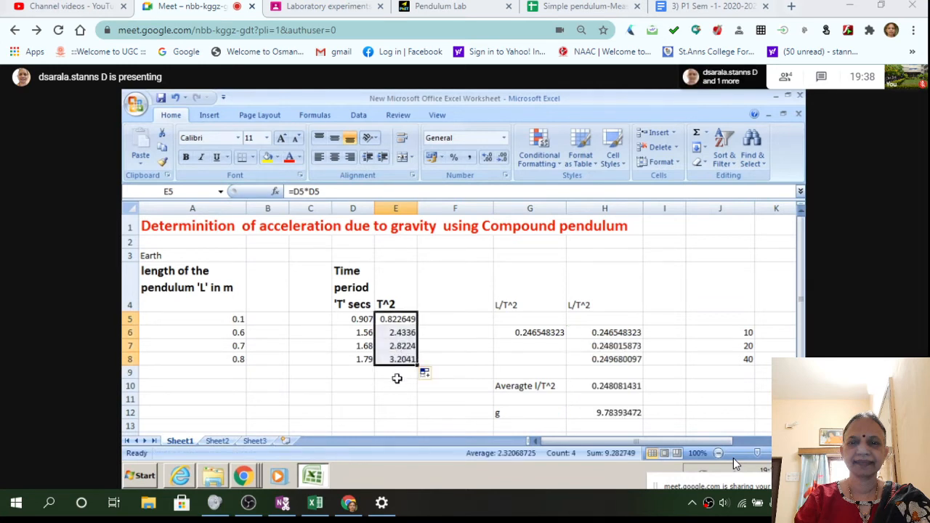
click(395, 372)
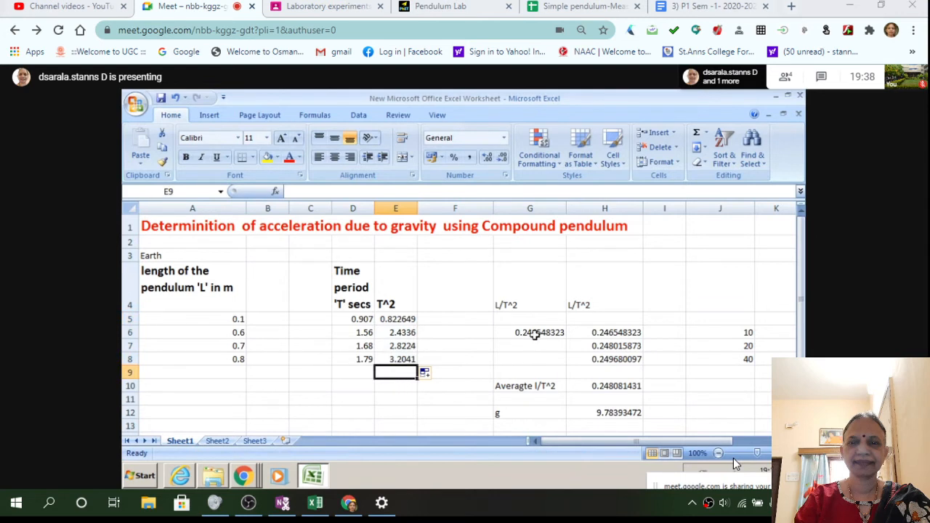
mouse_move(522, 331)
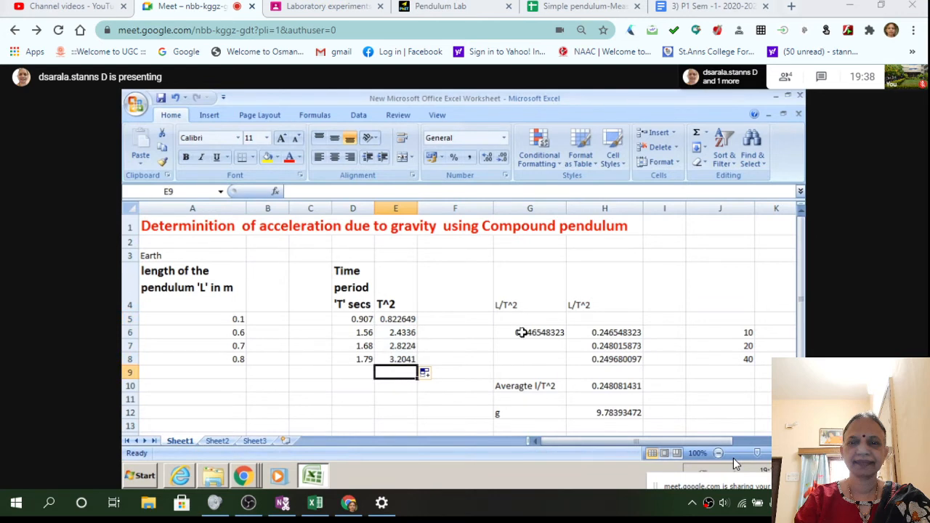
- Clear the old L/T², average and g result cells
drag(522, 331, 646, 421)
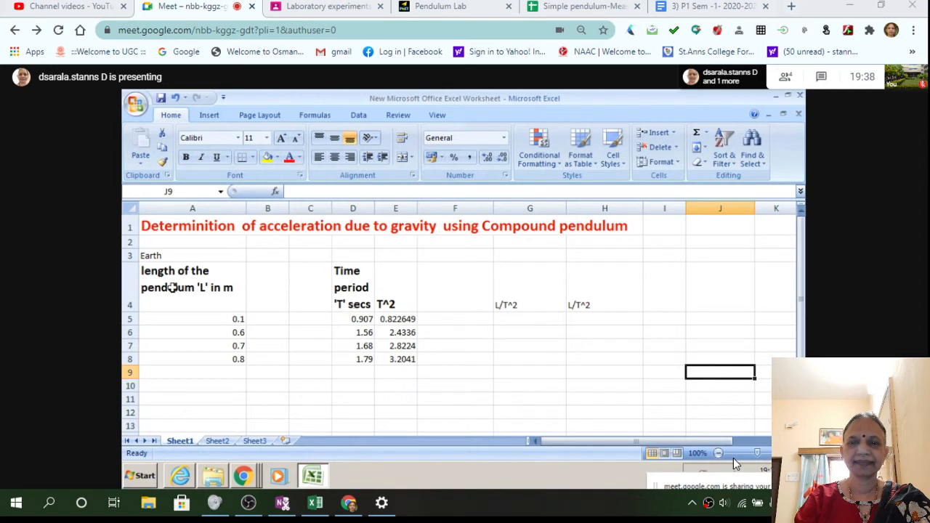
- Enter =A5/E5 in G5 and fill L/T² down, giving 0.1215585 through 0.2496801
click(151, 256)
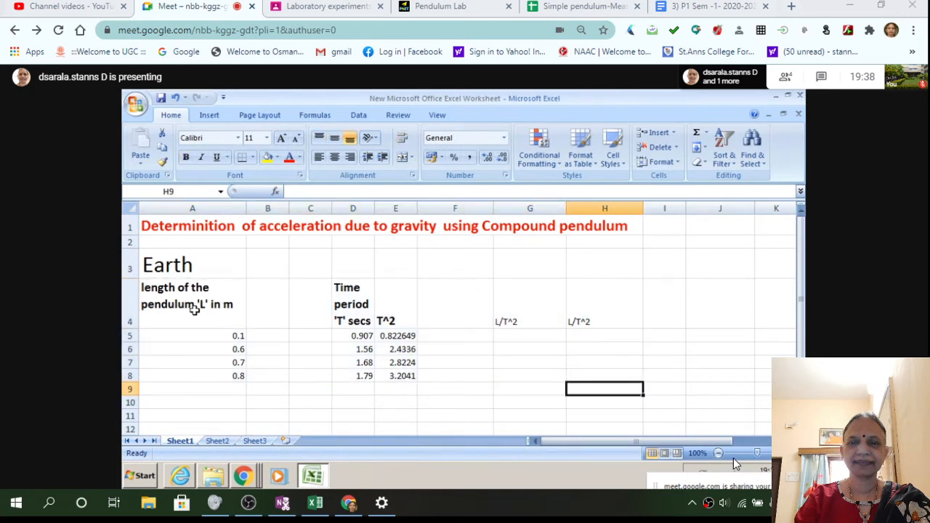
mouse_move(604, 372)
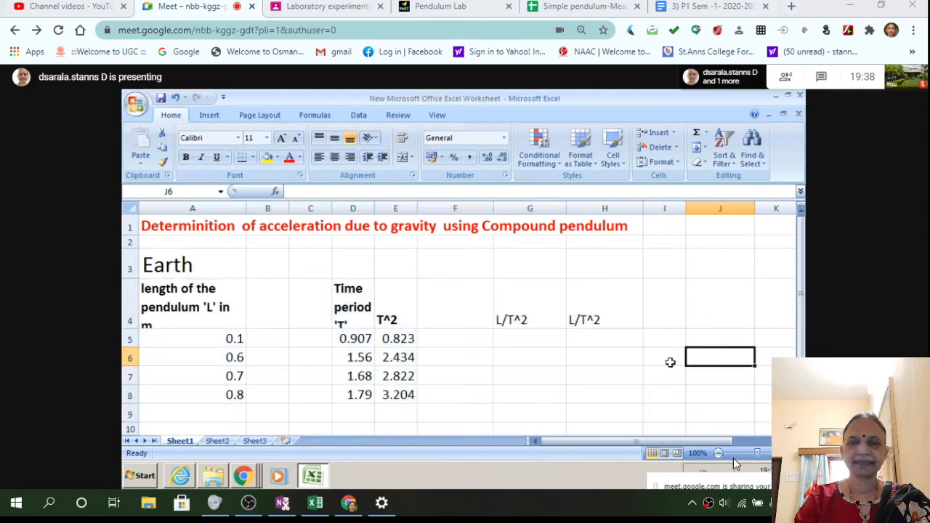
mouse_move(308, 339)
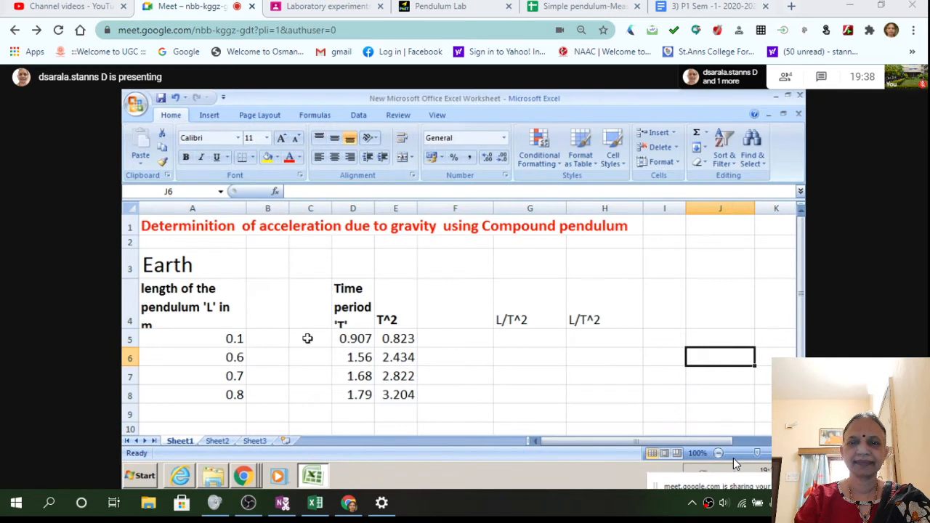
mouse_move(134, 332)
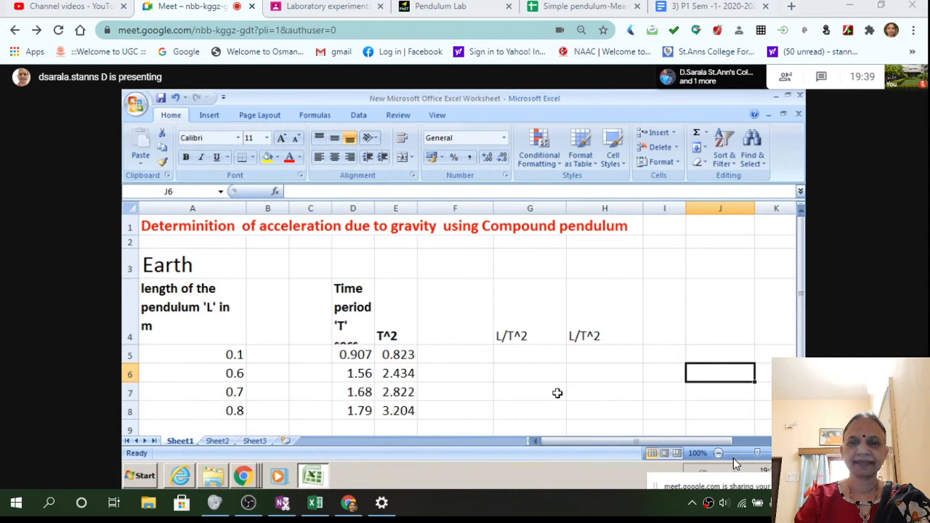
click(529, 354)
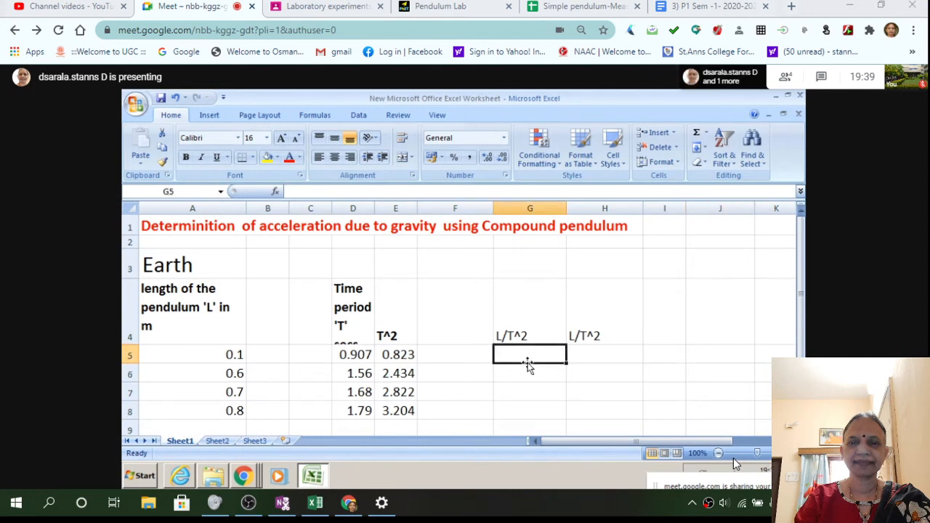
text(=)
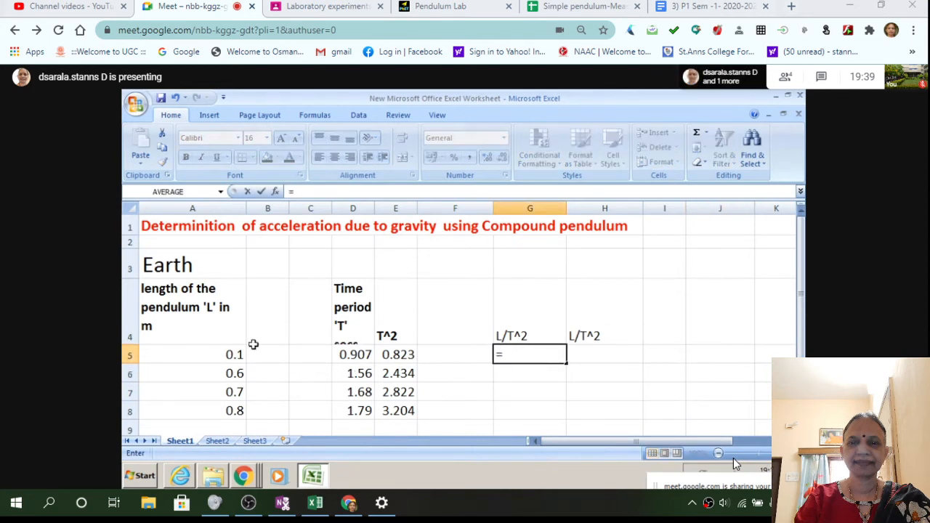
click(192, 355)
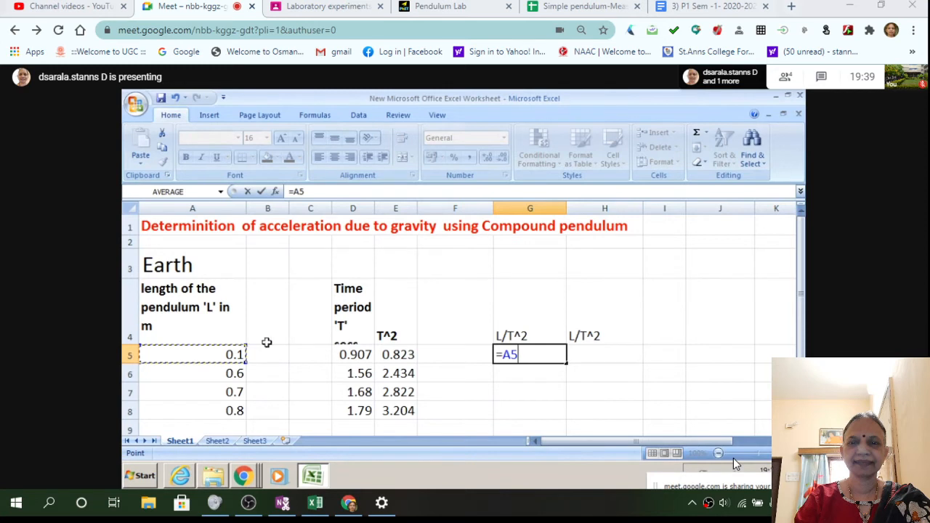
text(/)
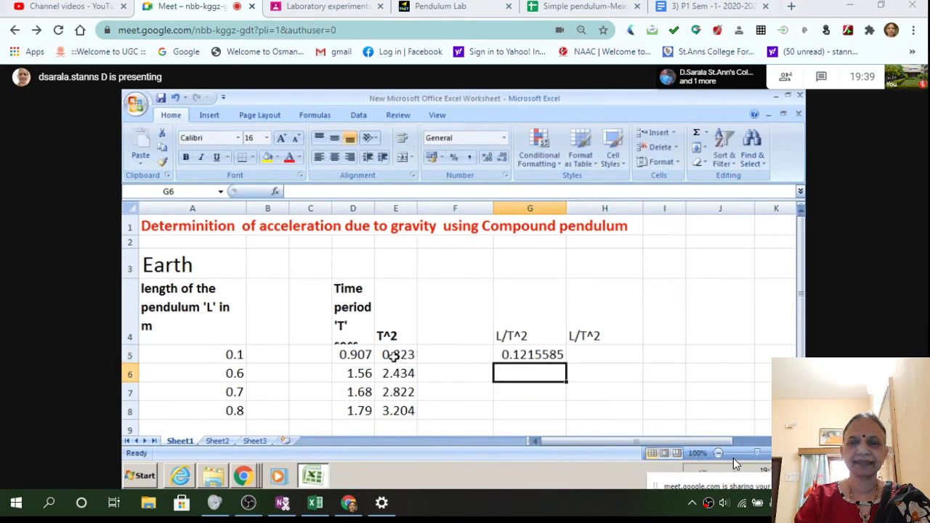
click(529, 355)
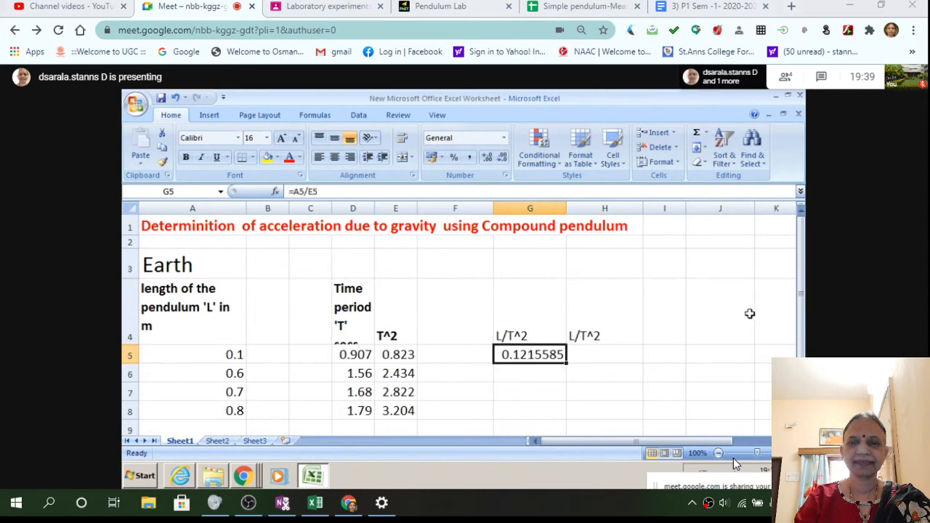
scroll(down, 3)
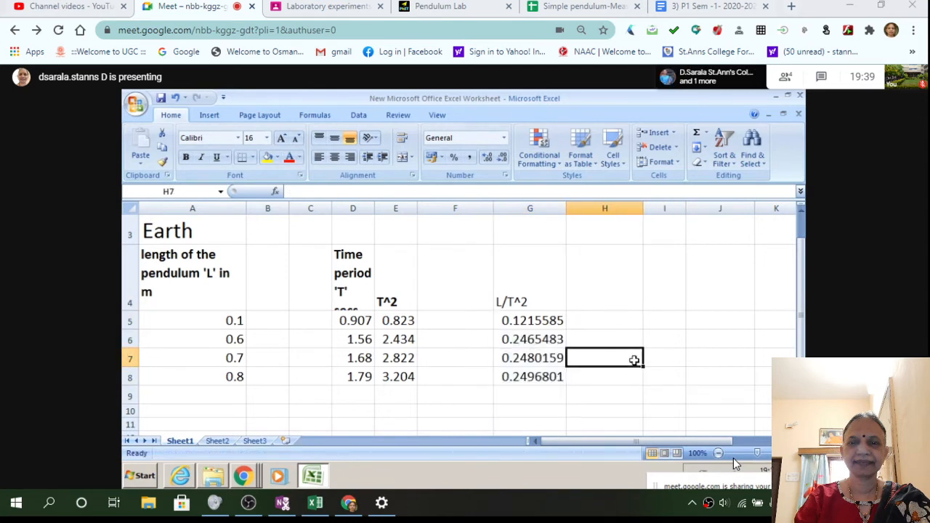
scroll(down, 3)
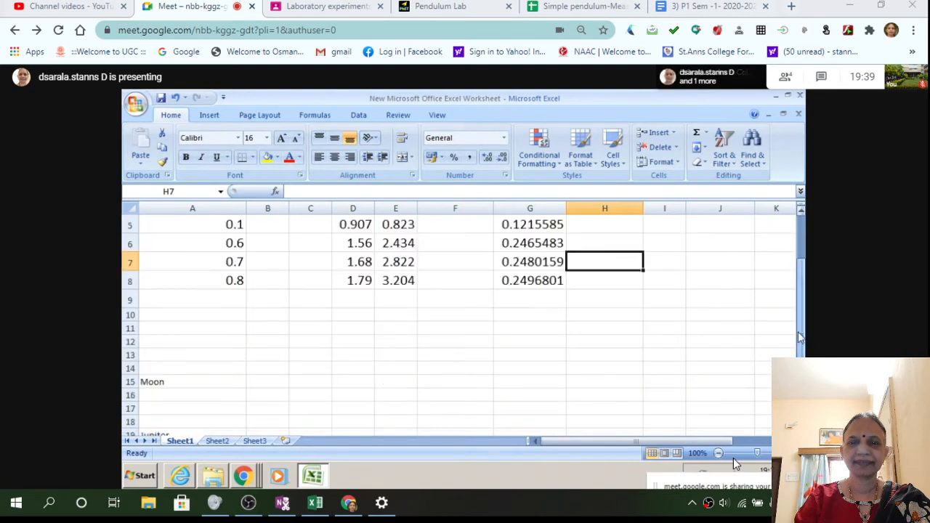
- Label F9 'Average' and start an AVERAGE formula over the four L/T² values in G9
click(455, 299)
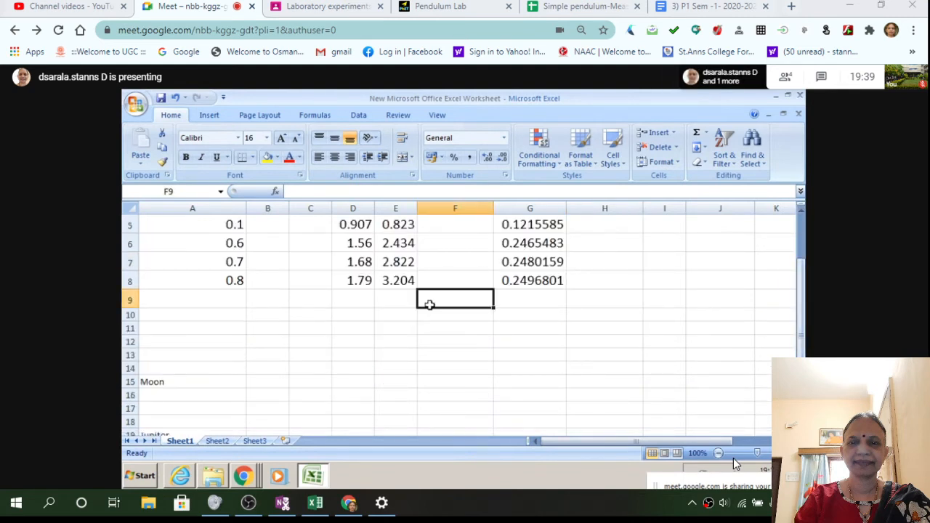
text(Avera)
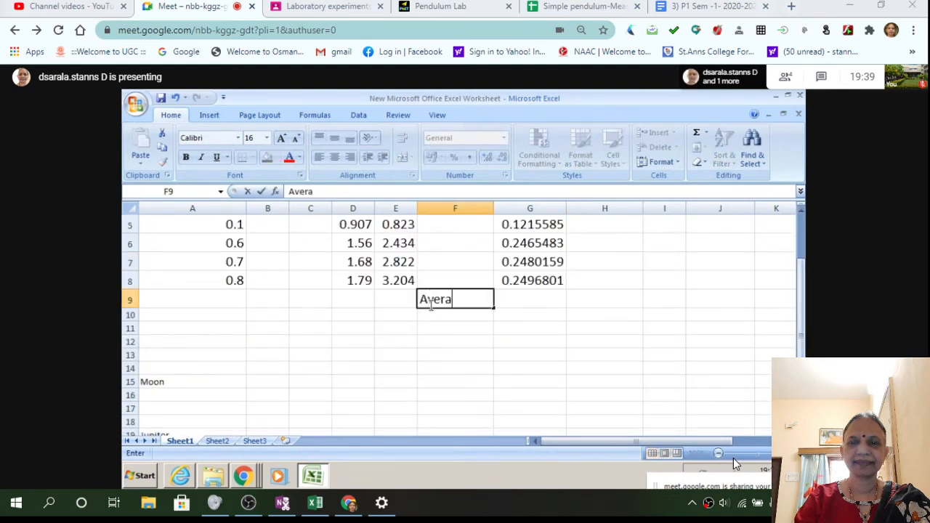
text(ge)
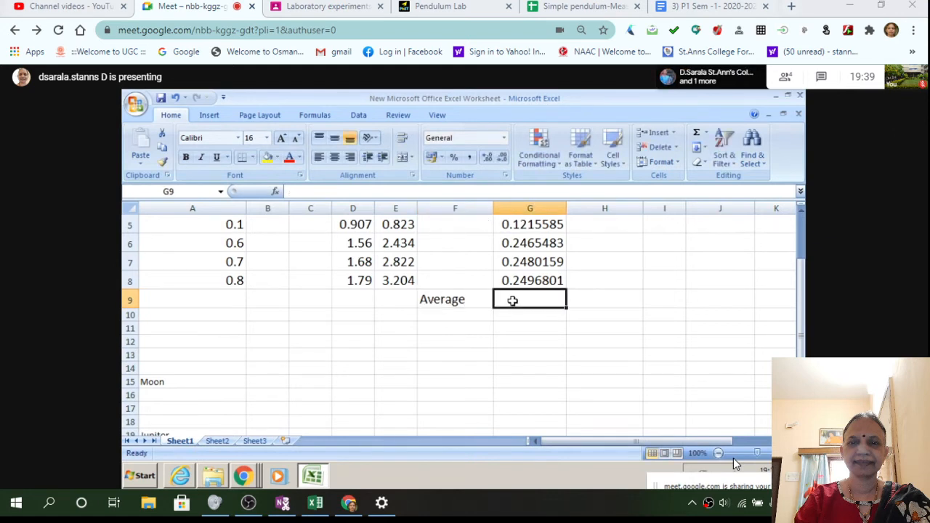
text(=)
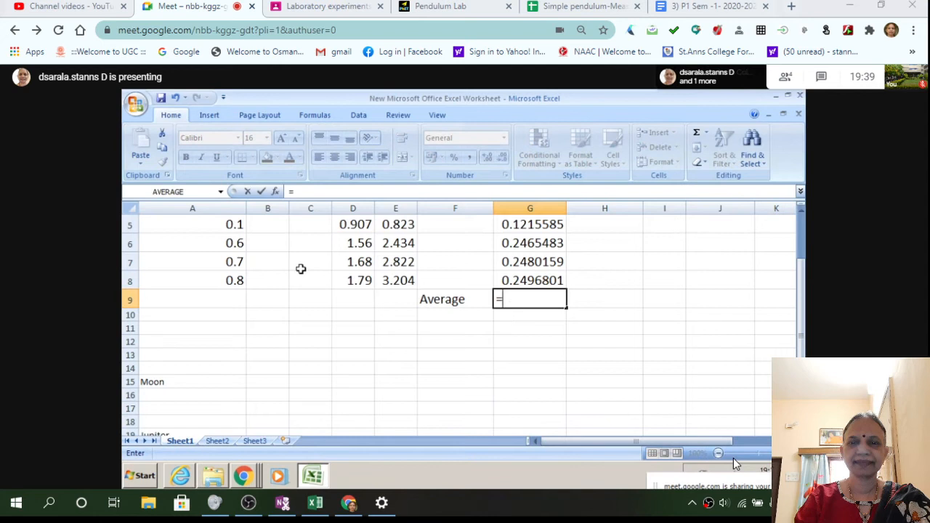
click(220, 191)
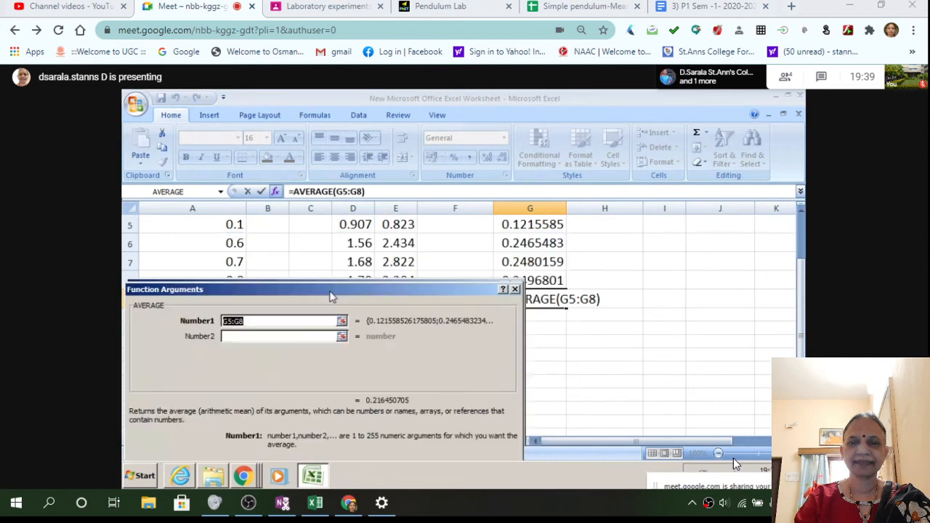
drag(327, 289, 327, 322)
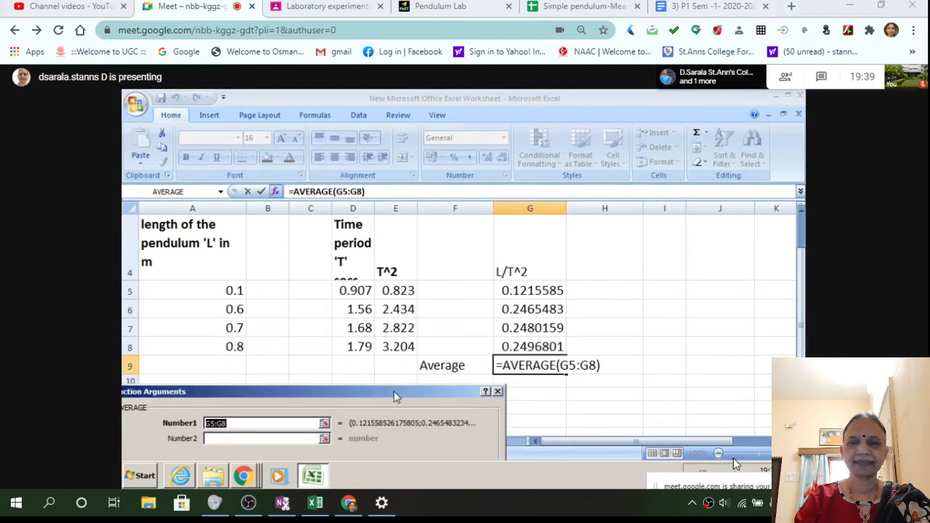
mouse_move(622, 354)
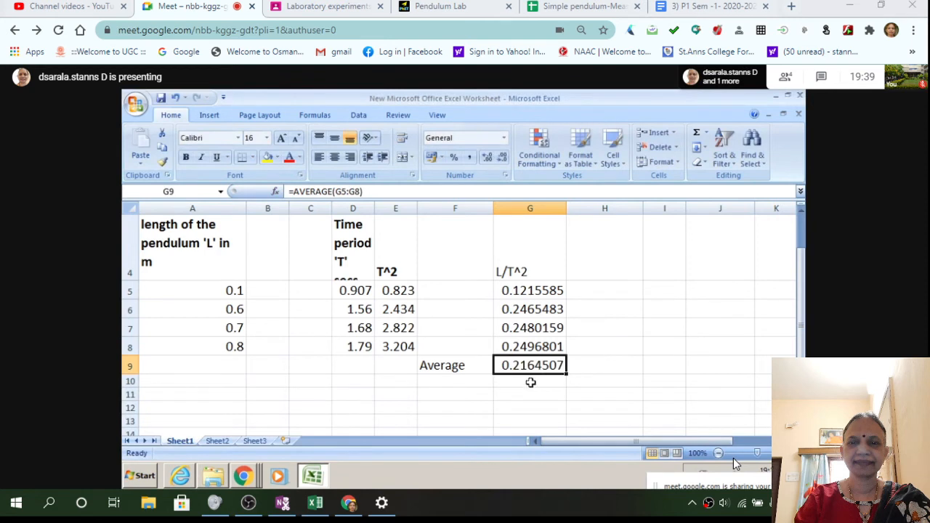
mouse_move(454, 384)
text(l/)
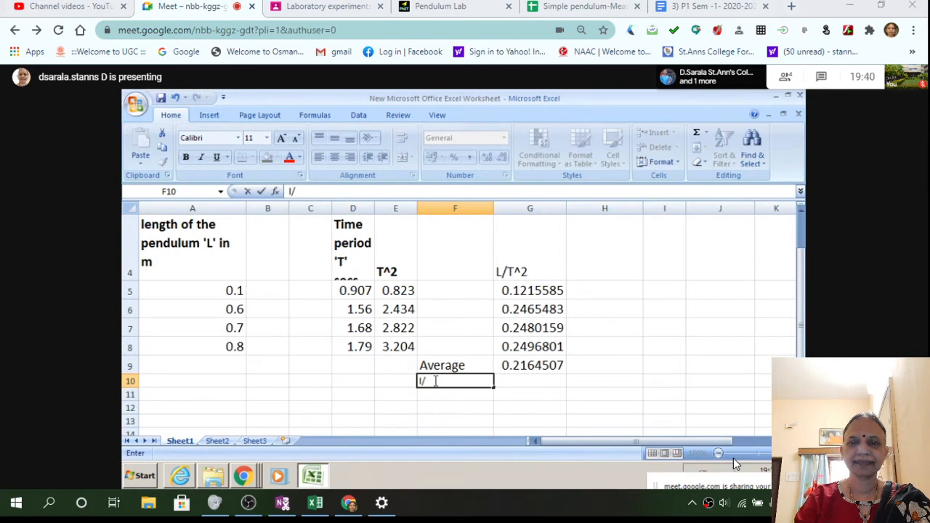
- Type the L/T^2 note, a g label, and the text expression 4*3.14*3.14*(l/T^2) in row 13
text(T^2)
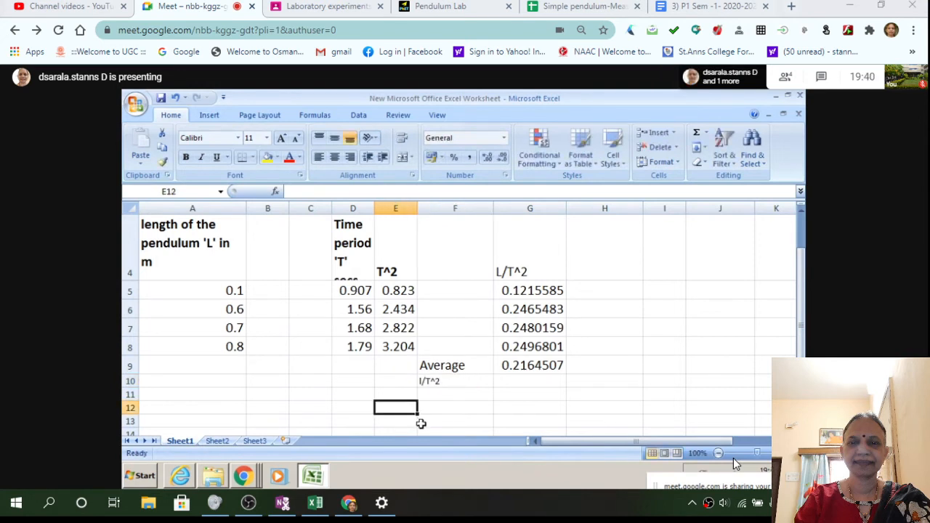
text(g)
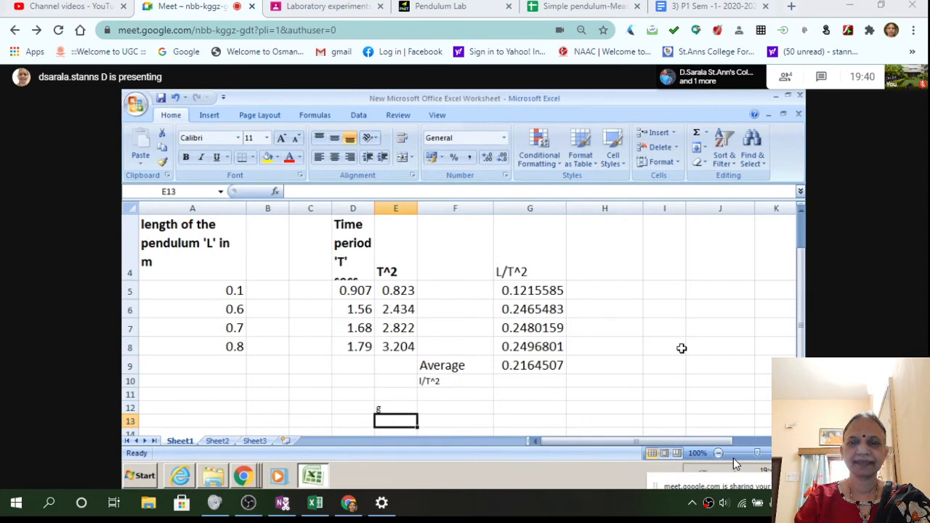
text(4)
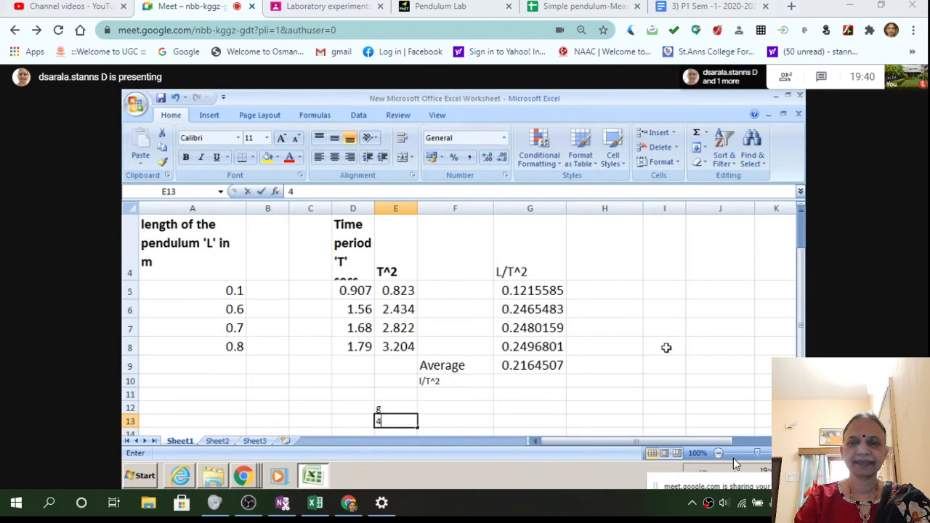
text(*)
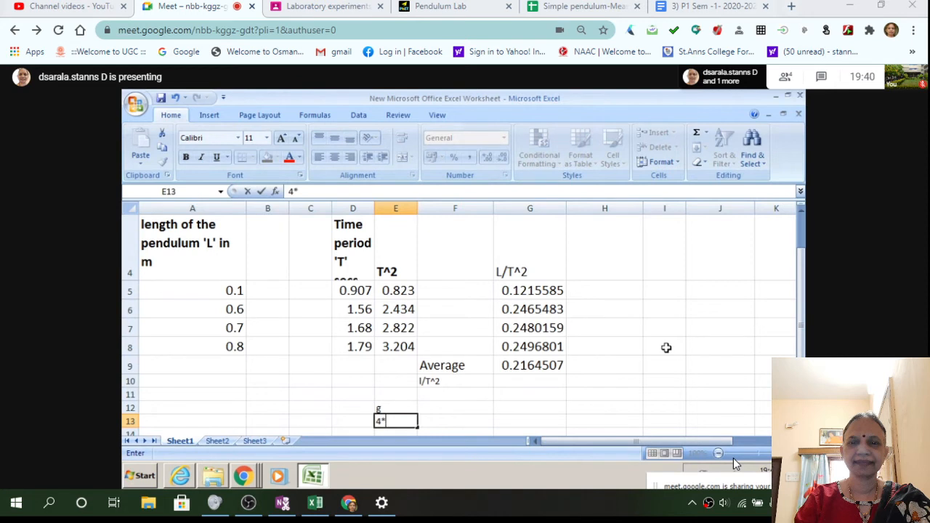
text(3.14)
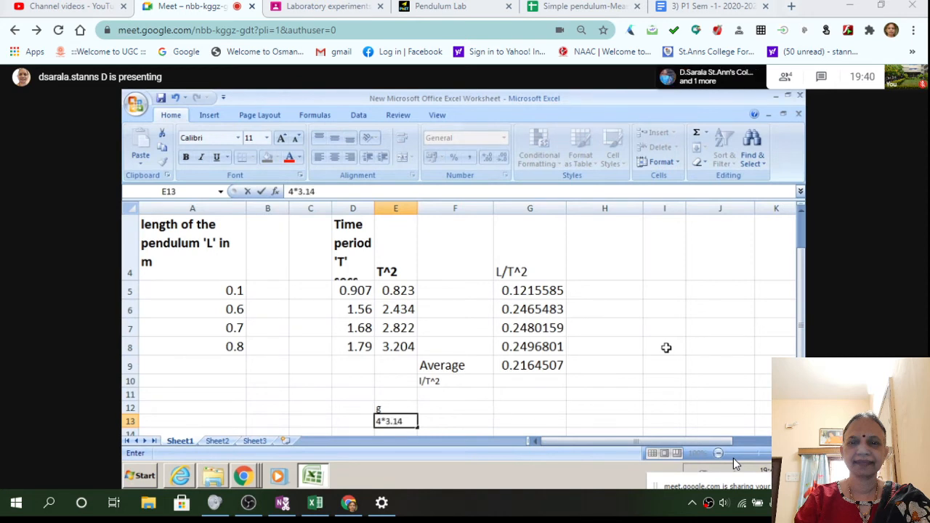
text(*3.1)
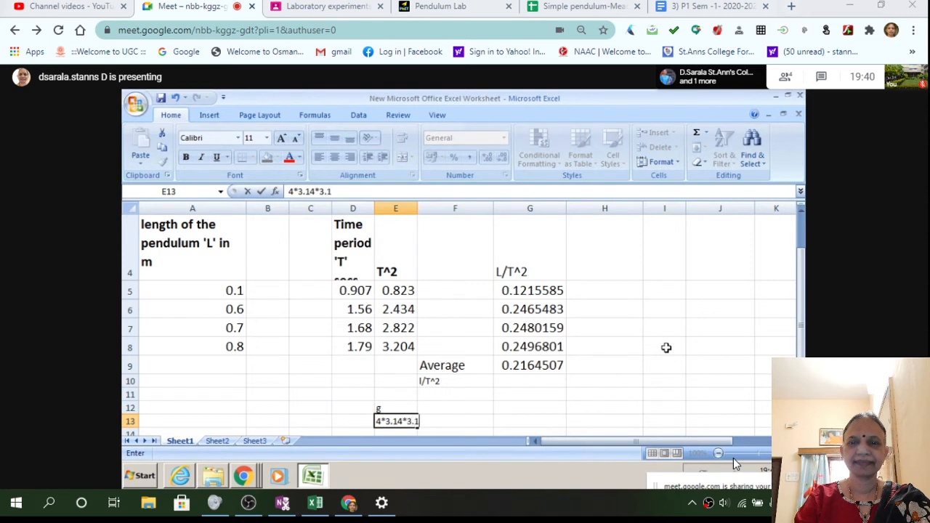
text(*)
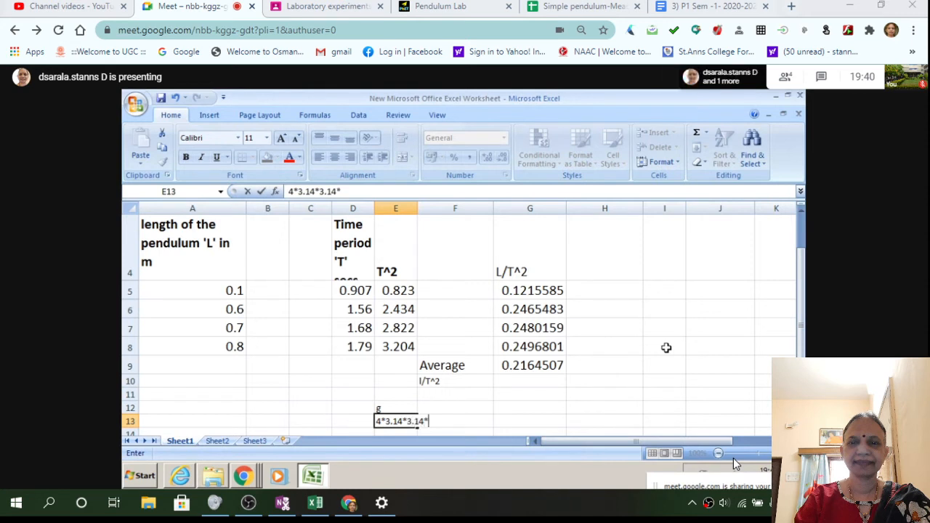
text(()
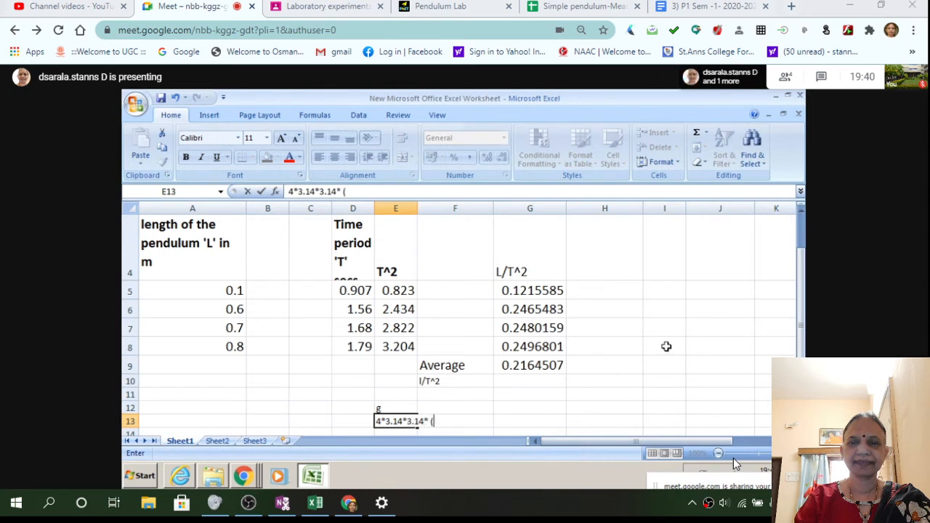
text(l/)
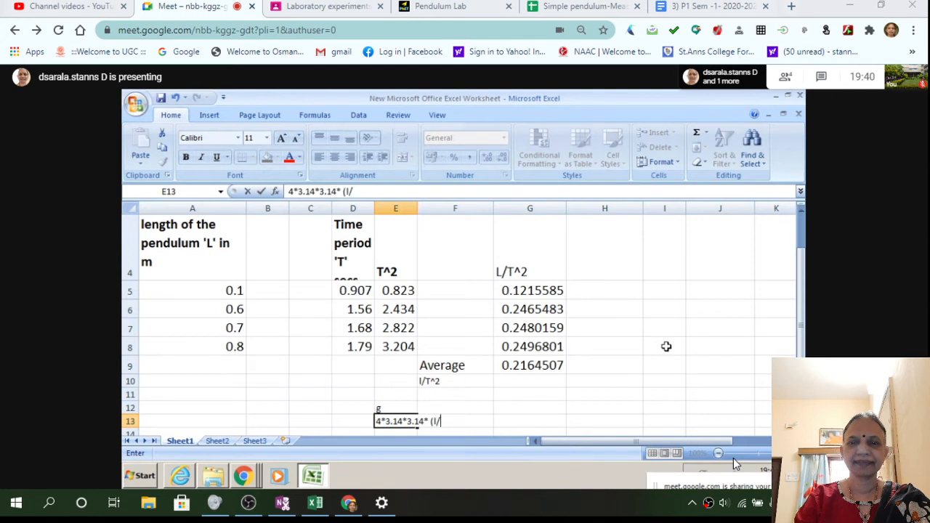
text(T^)
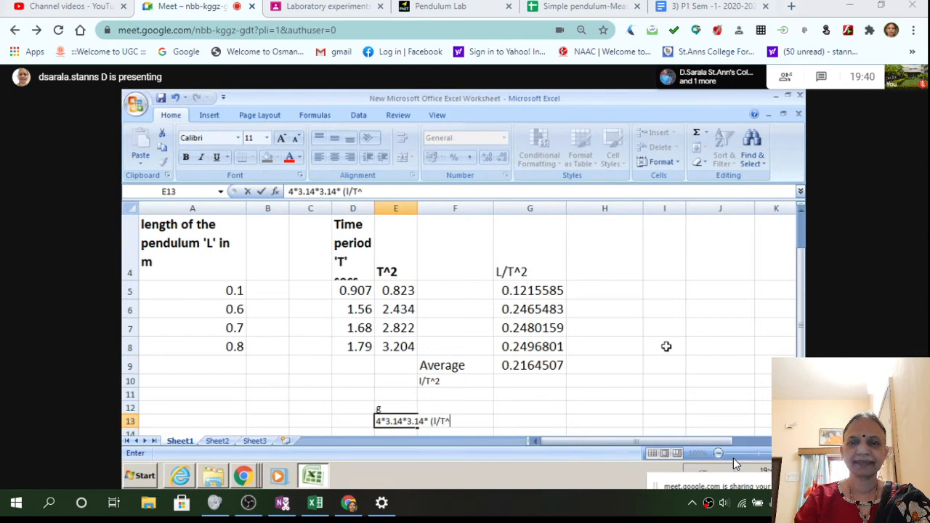
text())
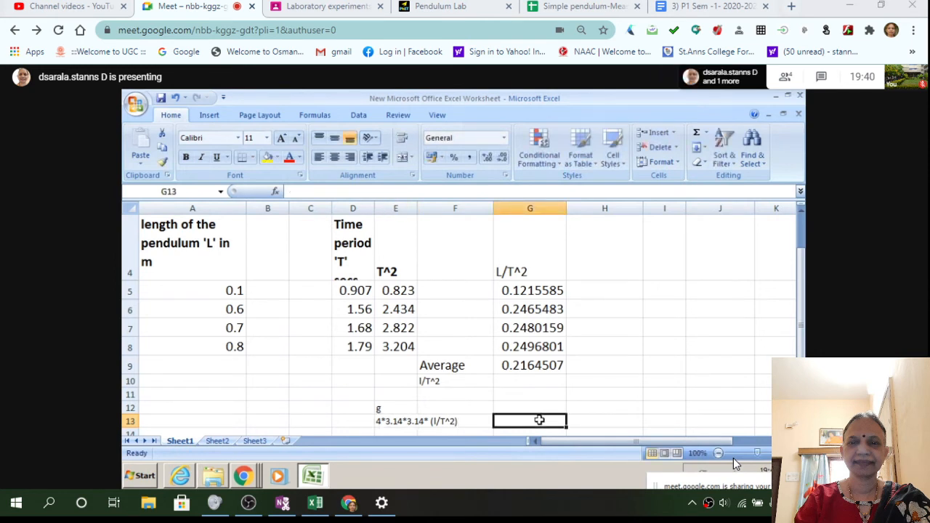
- Enter =4*3.14*3.14*(G9) so g evaluates to about 8.54, and add a Moon label below
text(=)
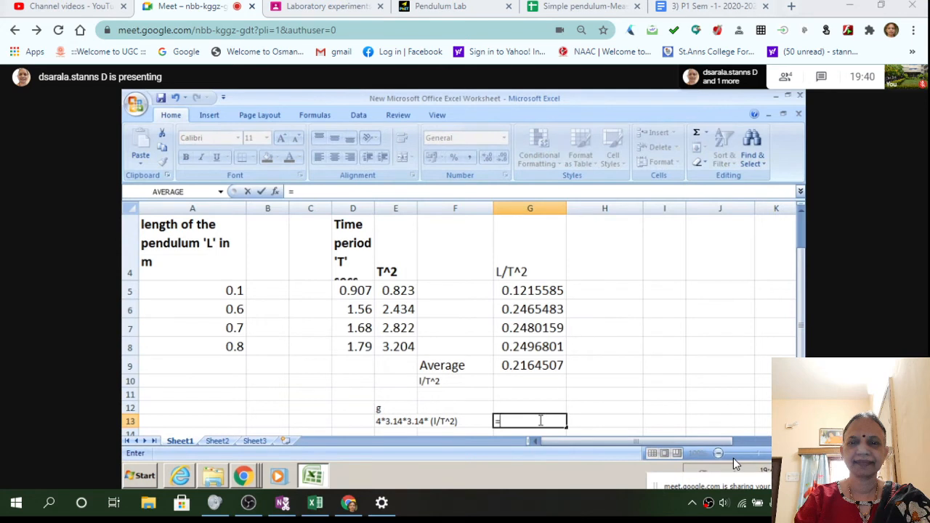
text(4*)
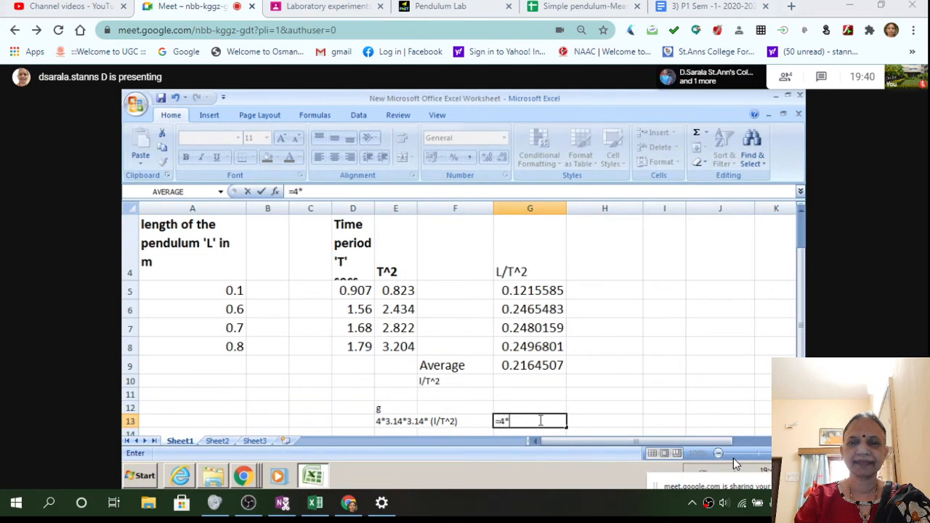
text(3.)
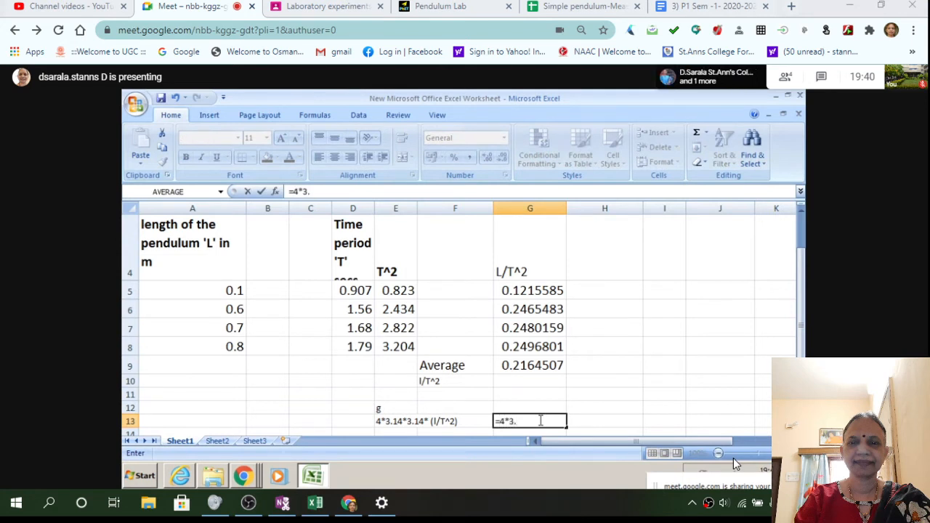
text(14)
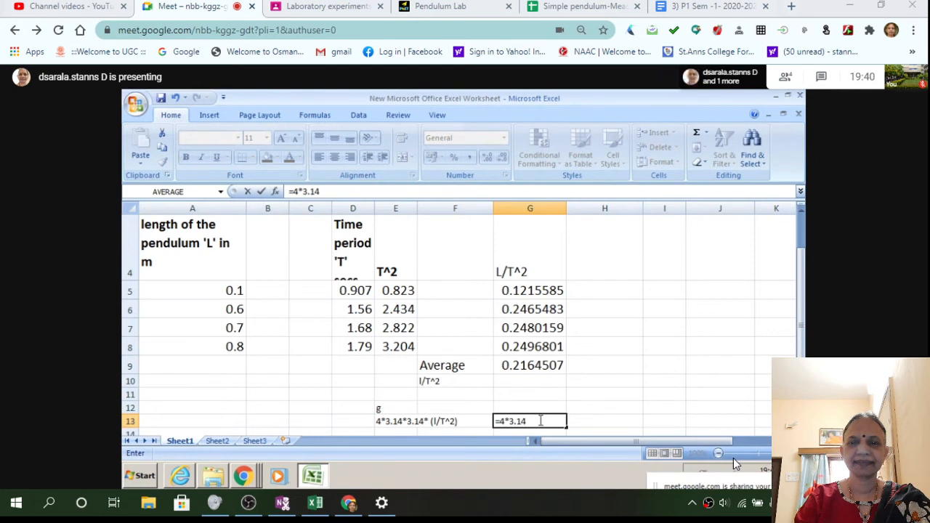
text(*3.1)
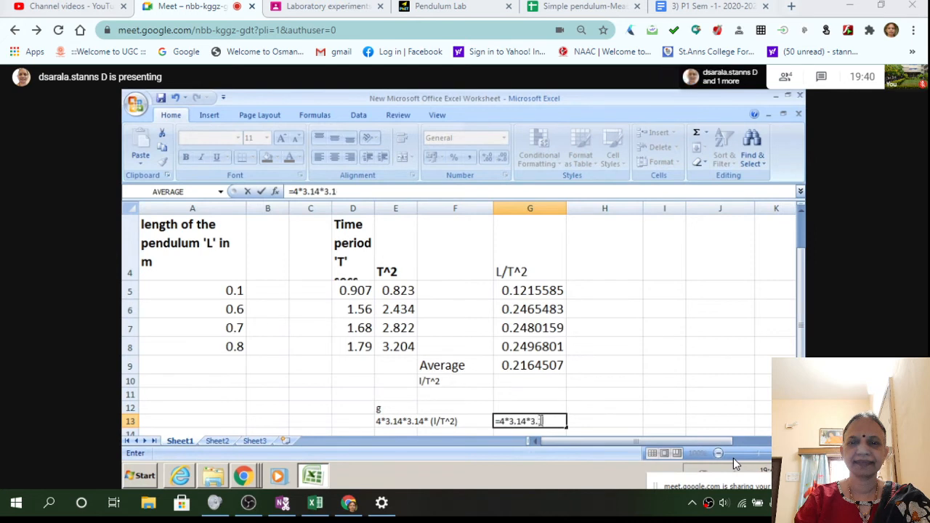
text(4)
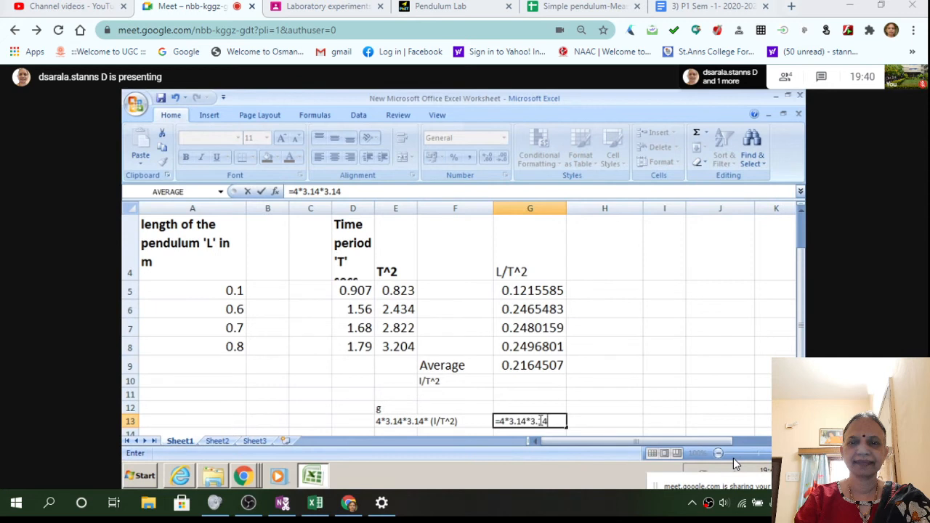
text(*)
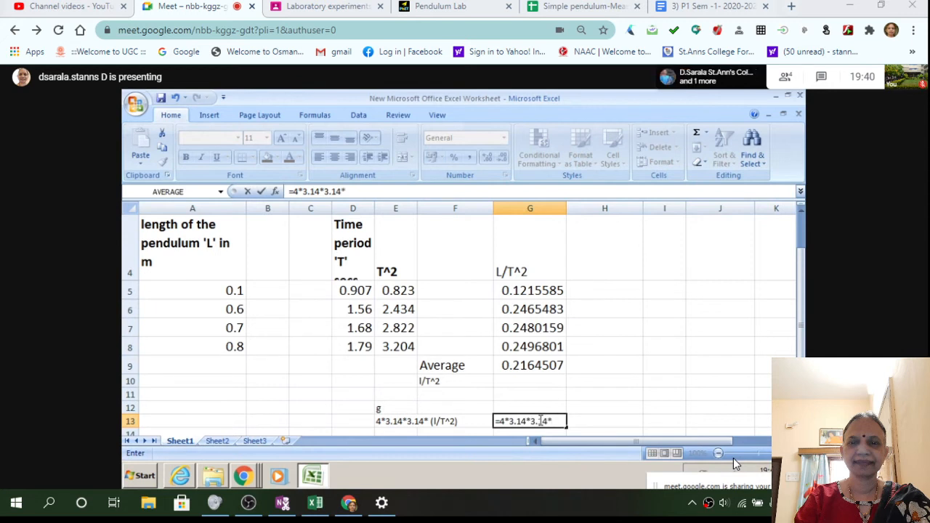
text(()
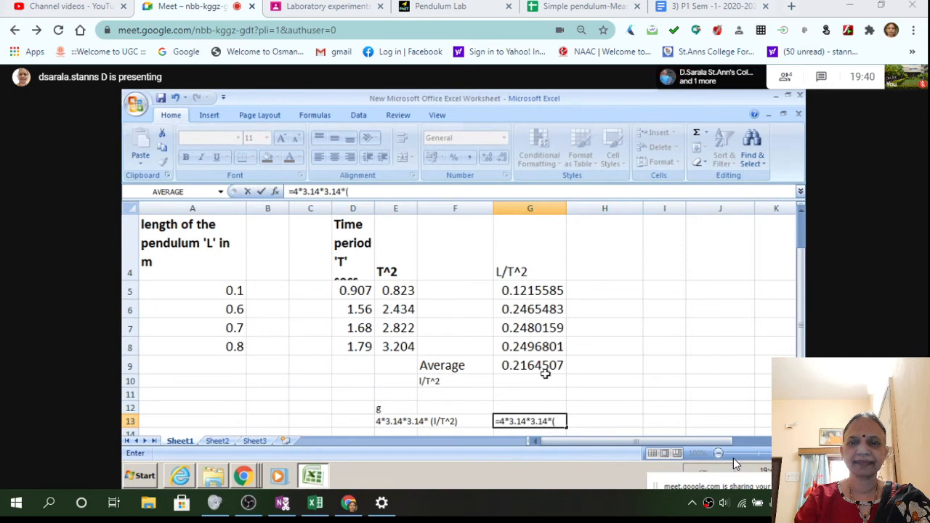
click(529, 364)
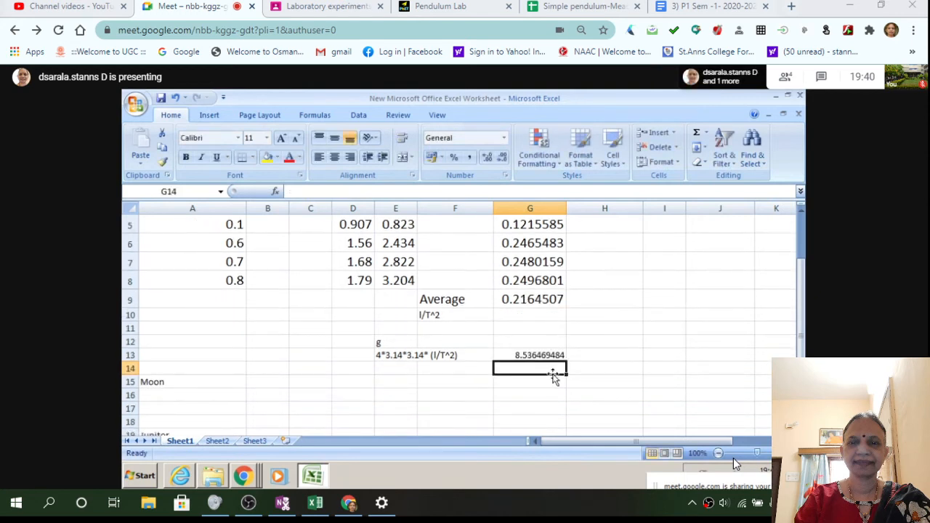
click(529, 395)
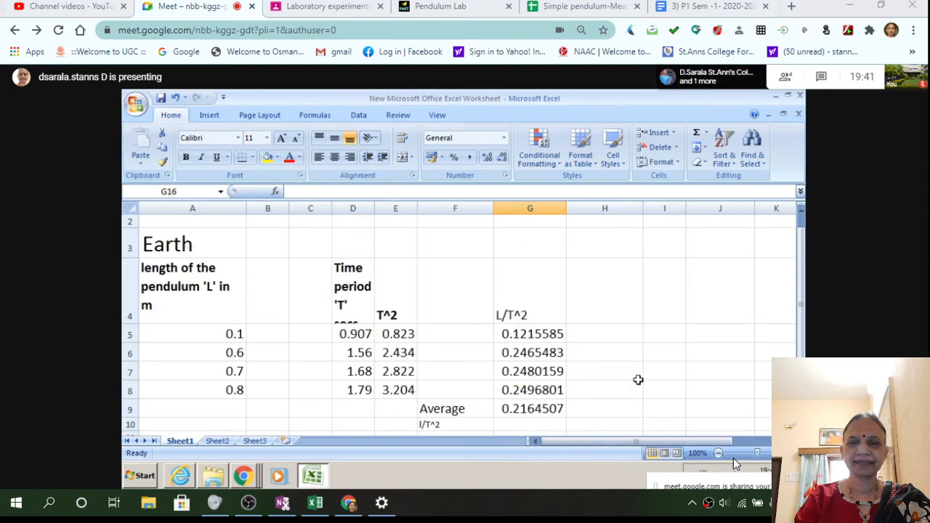
scroll(down, 3)
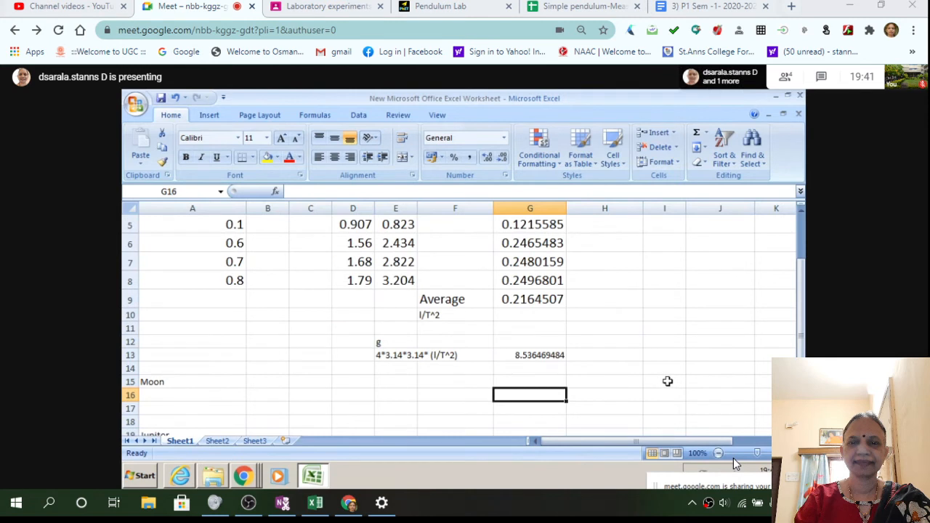
mouse_move(676, 465)
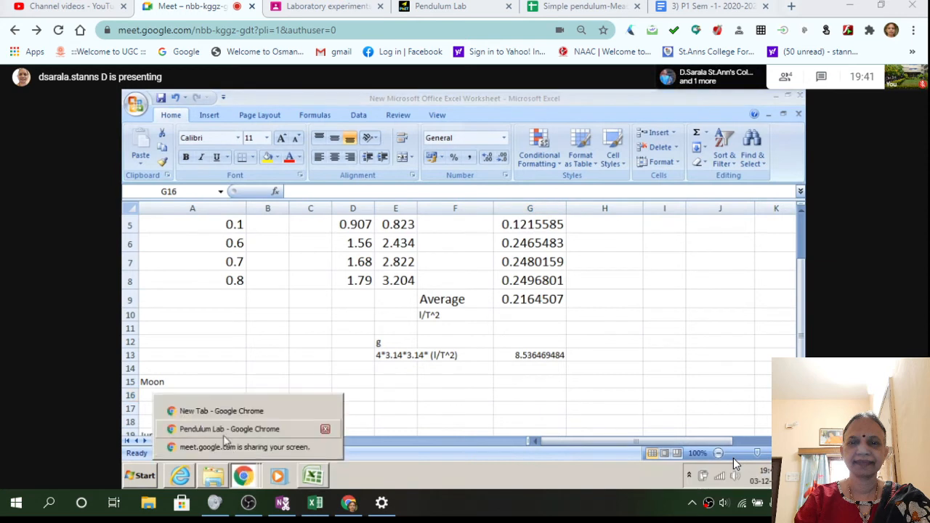
- Lengthen the pendulum with the Length slider and recentre the bob
click(230, 429)
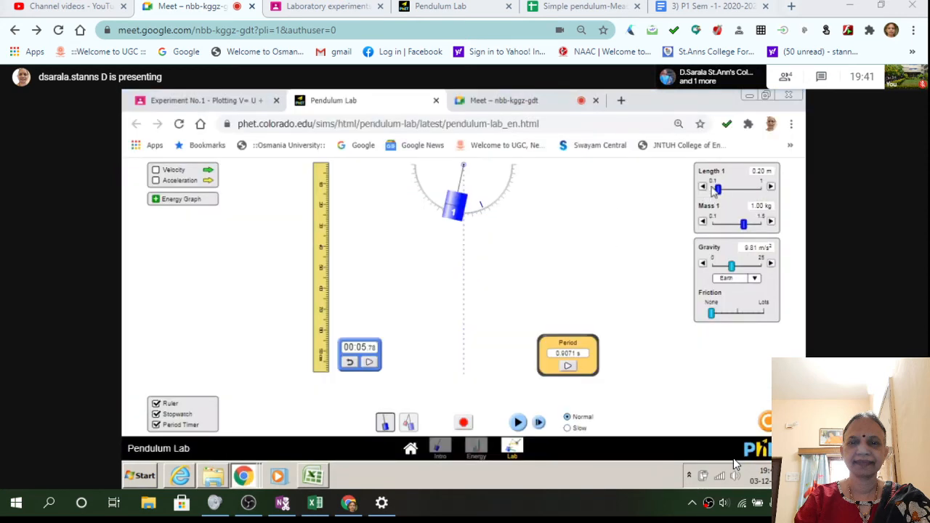
drag(718, 189, 727, 188)
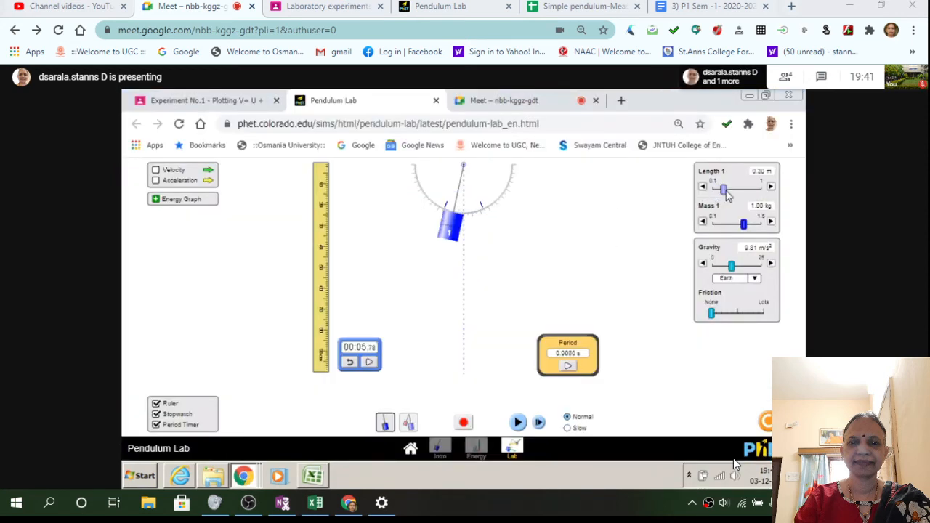
drag(726, 188, 730, 187)
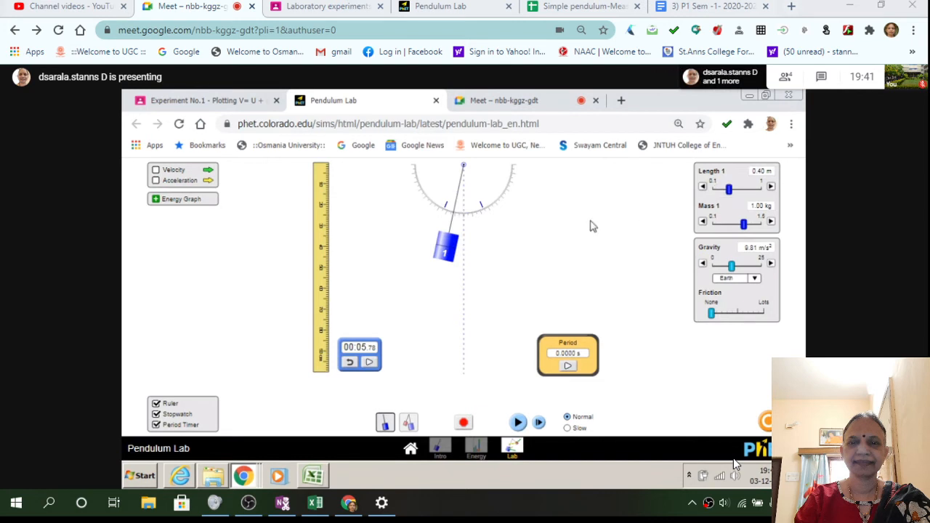
drag(445, 248, 464, 250)
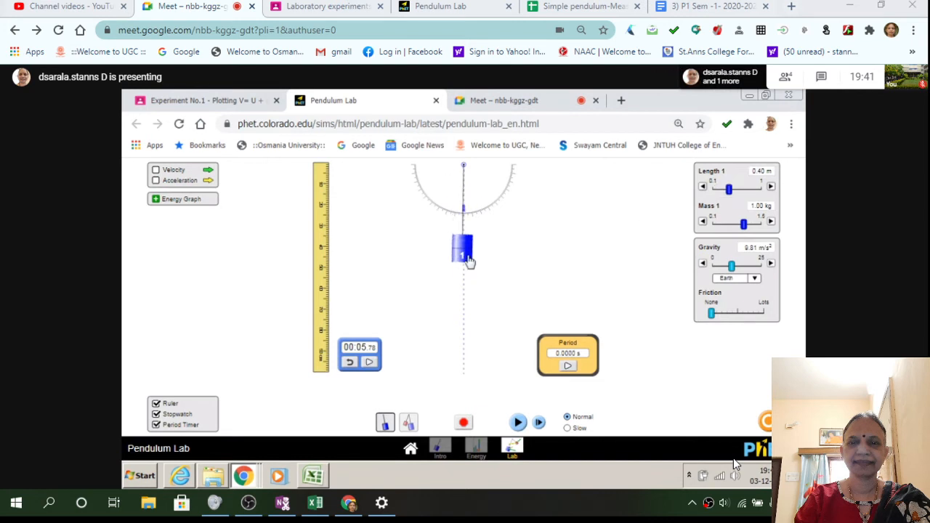
drag(730, 189, 735, 189)
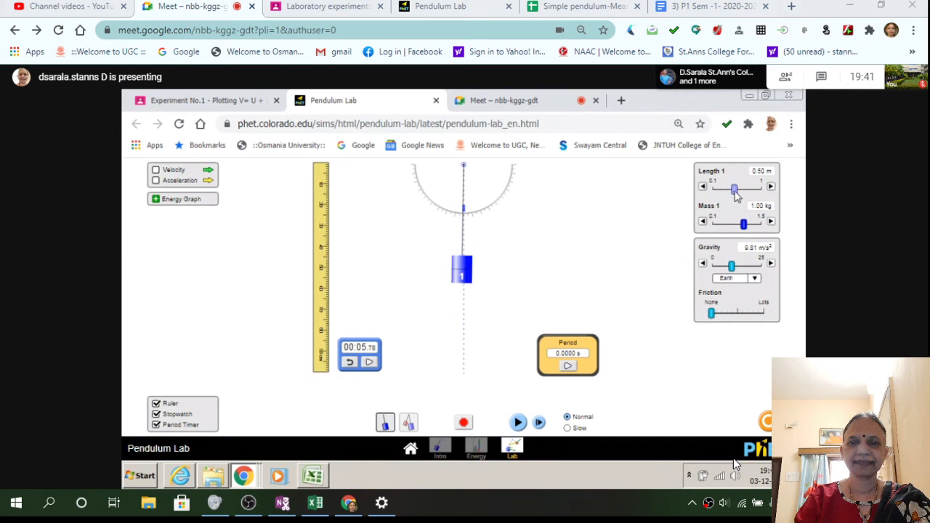
drag(733, 187, 748, 188)
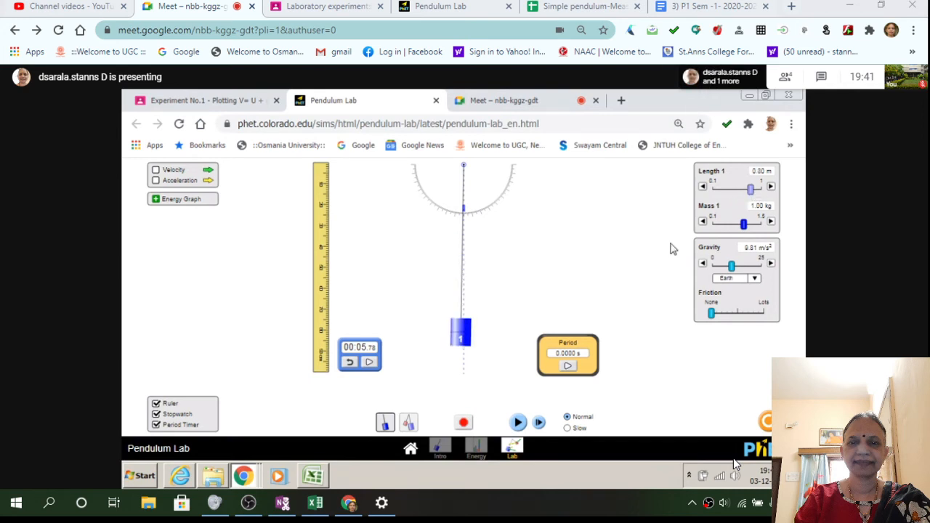
mouse_move(669, 261)
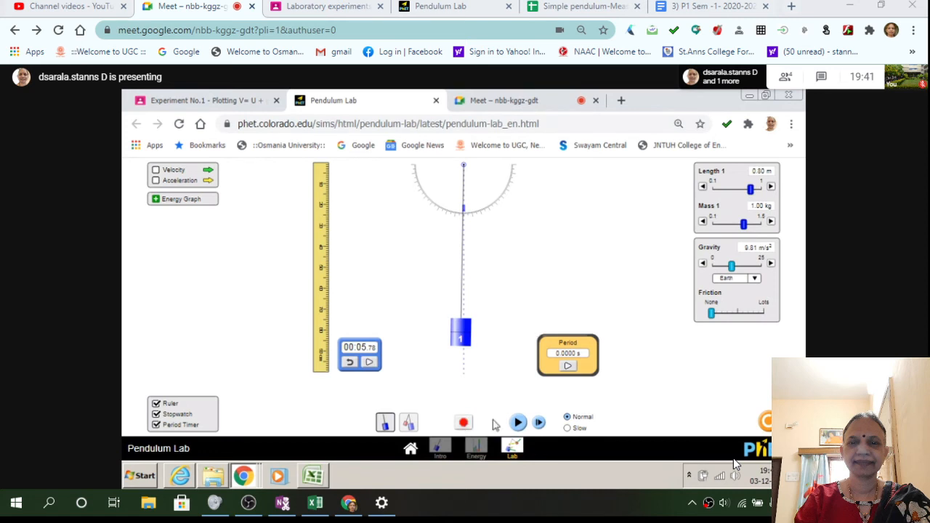
- Switch the gravity preset from Earth to Moon (1.62 m/s²)
click(735, 279)
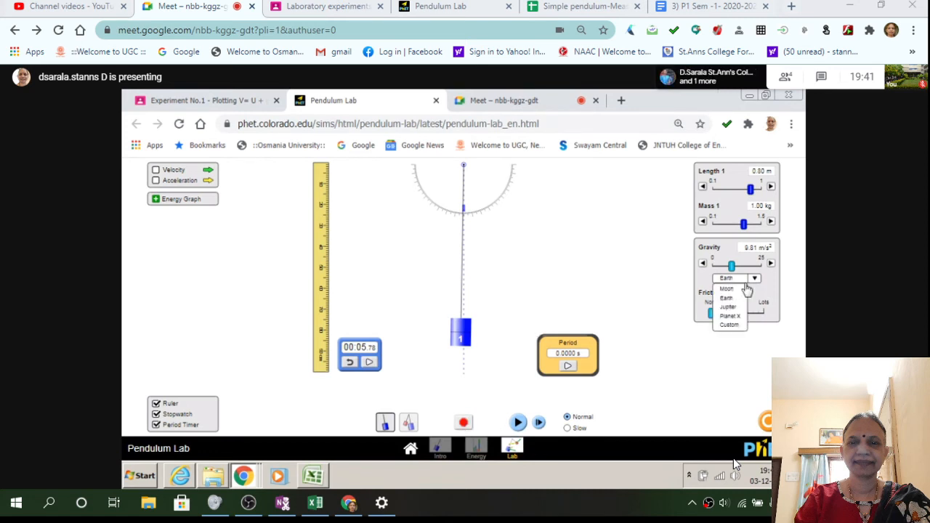
click(727, 287)
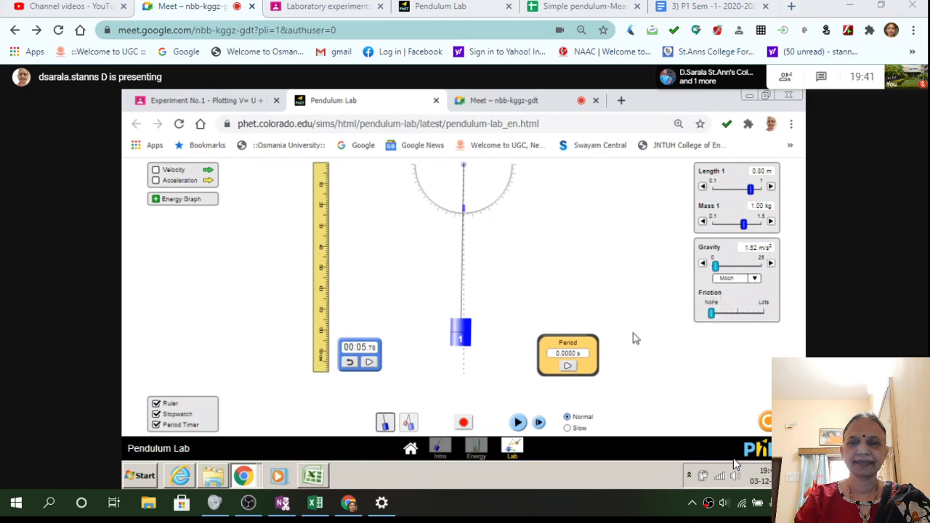
- Rename Sheet1 to Earth and Sheet2 to Moon, with the 0.1–0.8 length column copied
click(314, 477)
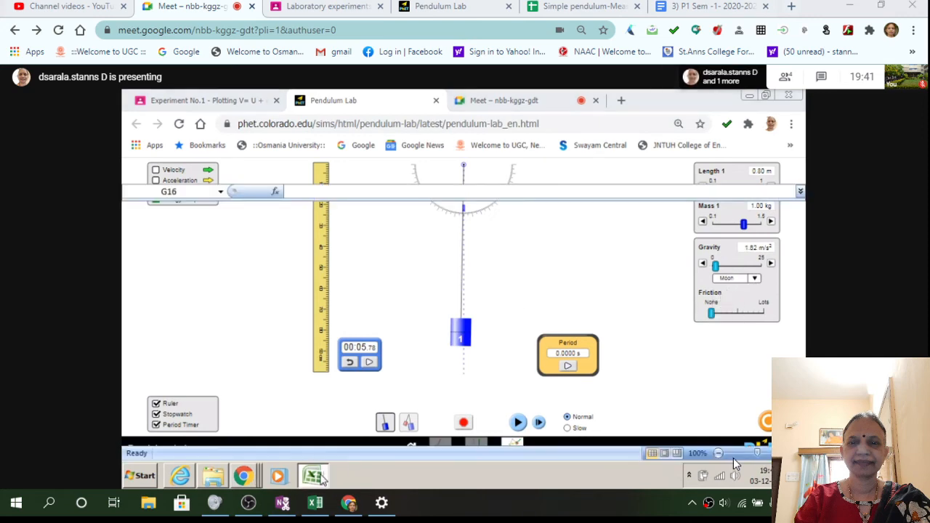
click(314, 476)
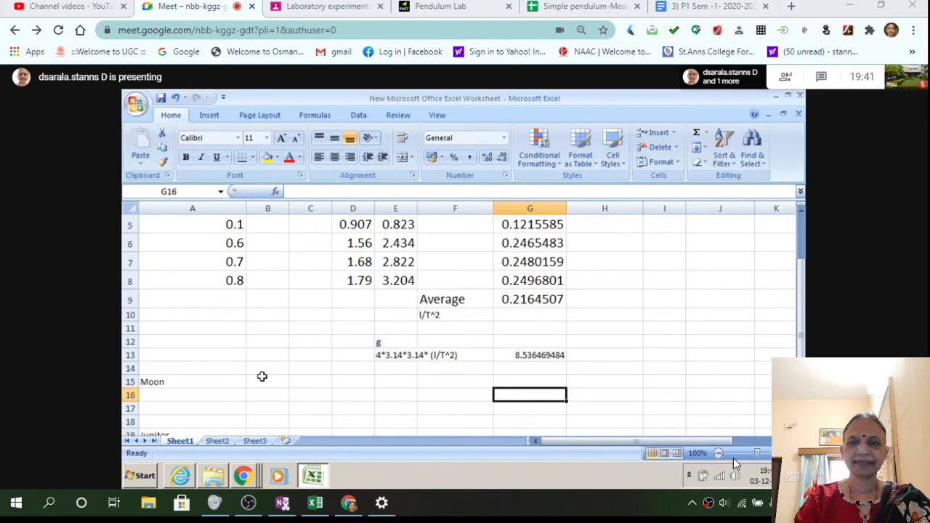
scroll(down, 3)
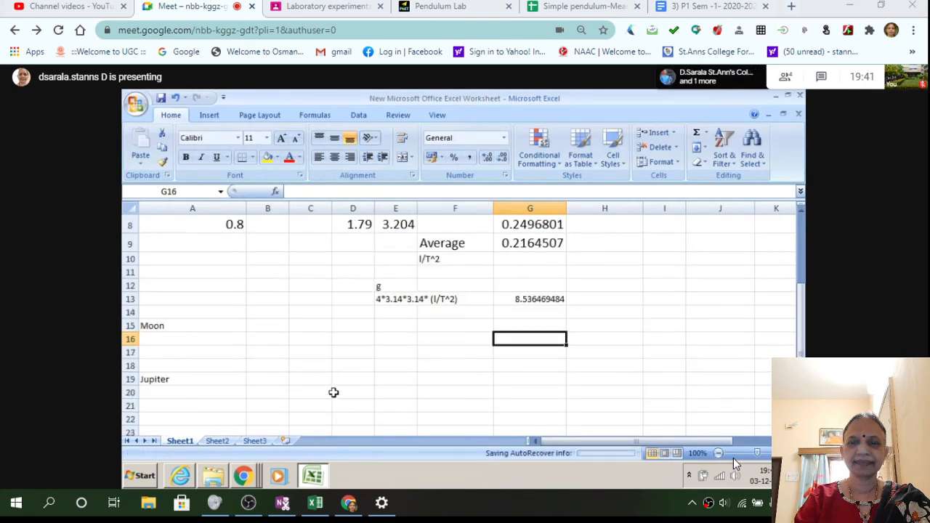
scroll(down, 3)
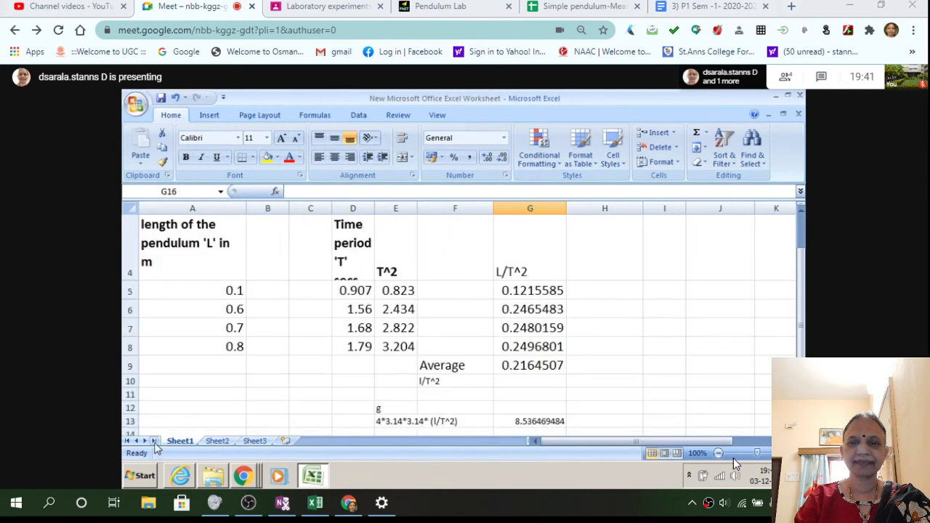
right_click(181, 442)
text(Earth)
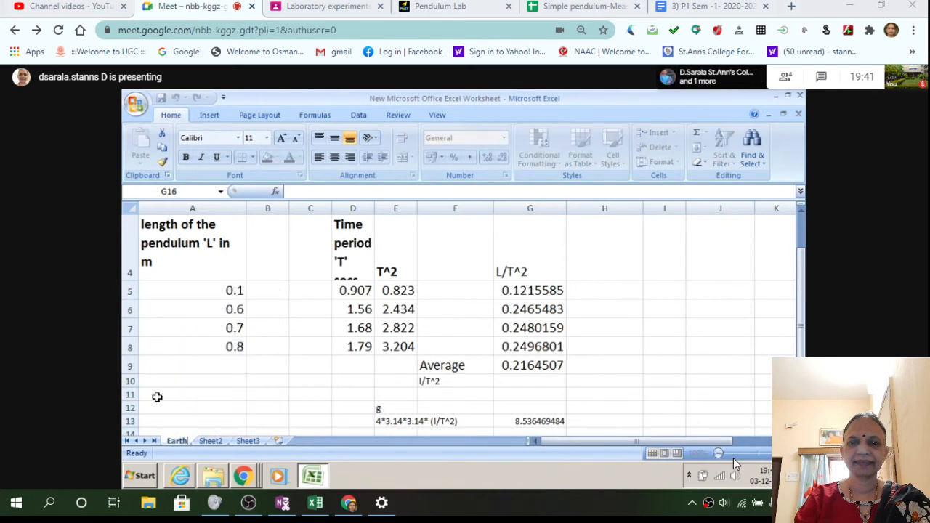
right_click(211, 442)
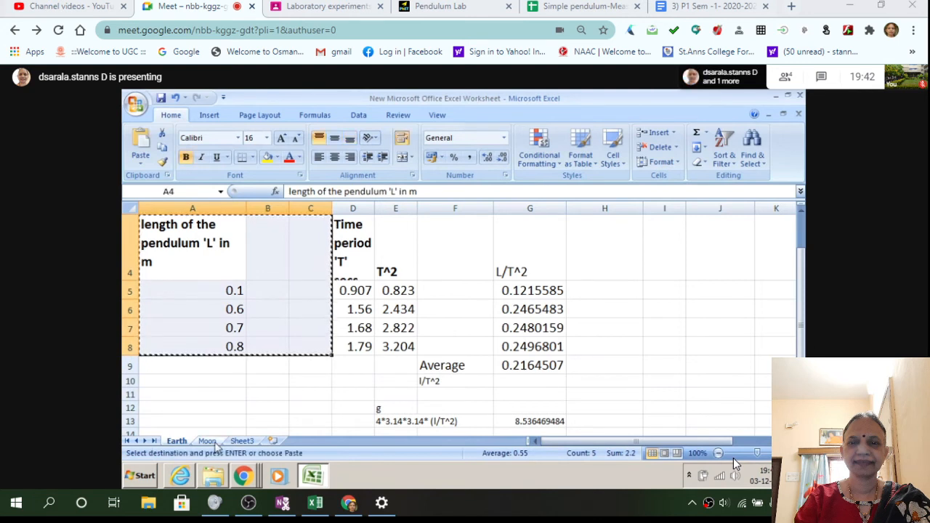
- Fill 0.1 down column A of the Moon sheet as a series to row 13
click(206, 441)
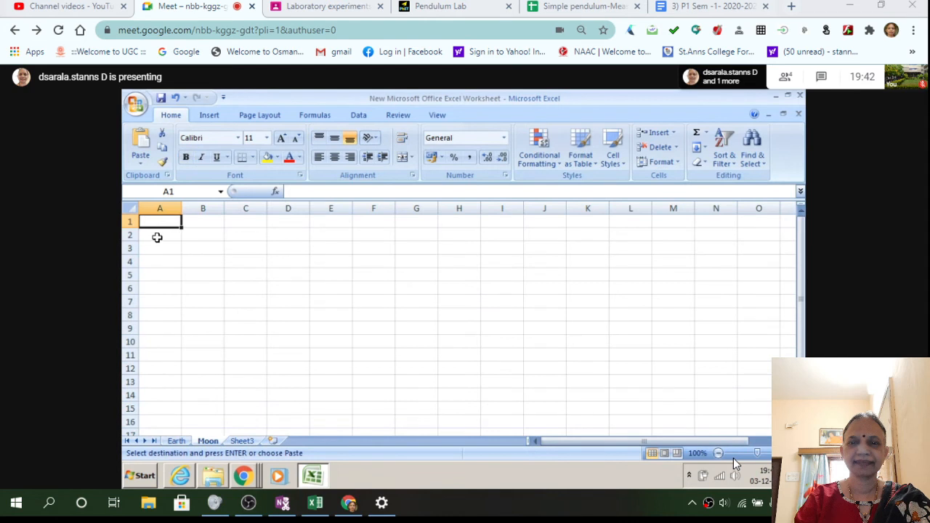
text(0.1)
click(159, 247)
text(0.2)
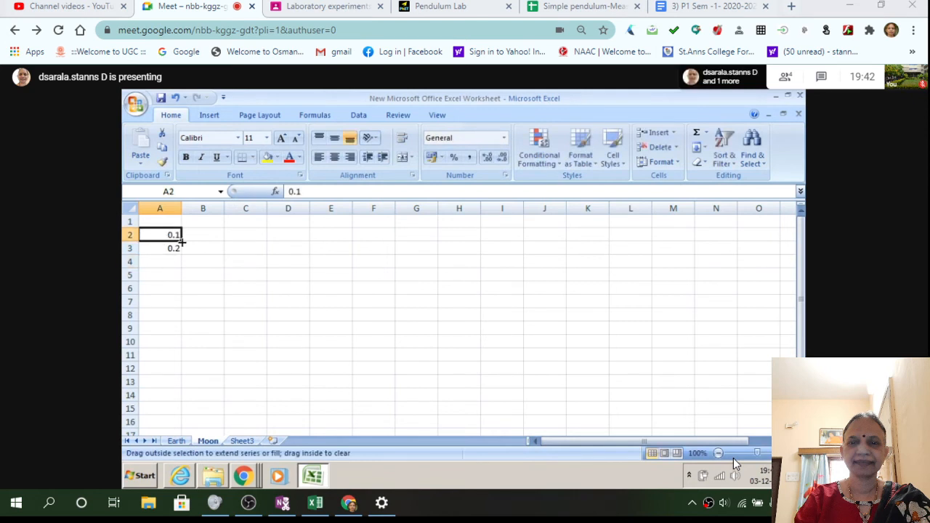
drag(180, 247, 175, 381)
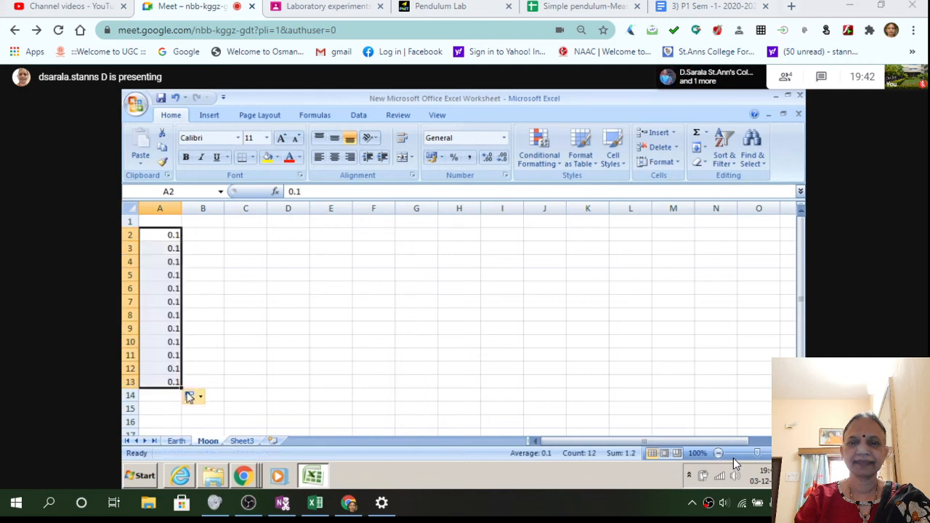
click(191, 396)
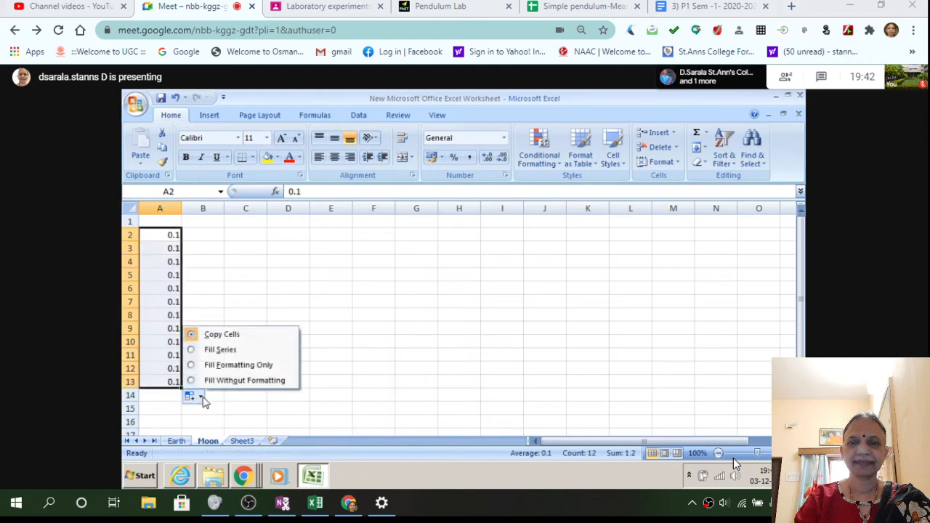
click(221, 349)
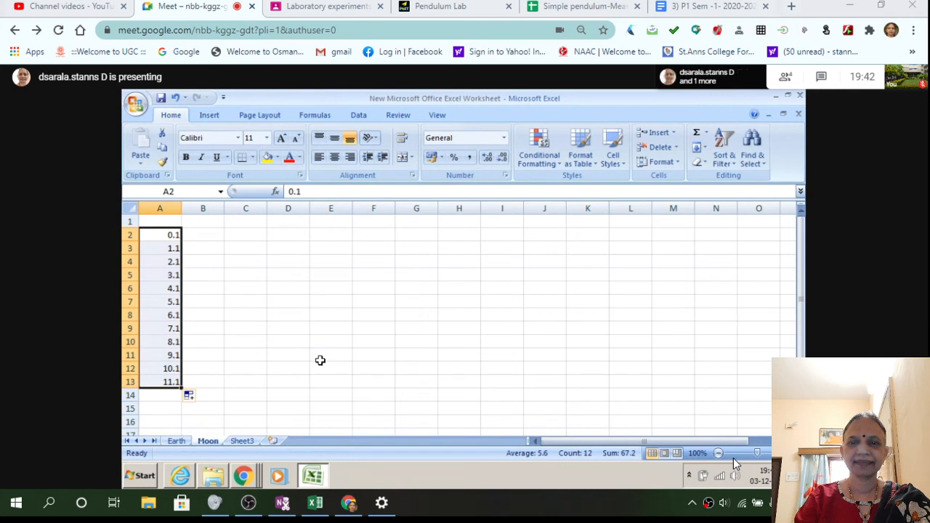
mouse_move(167, 248)
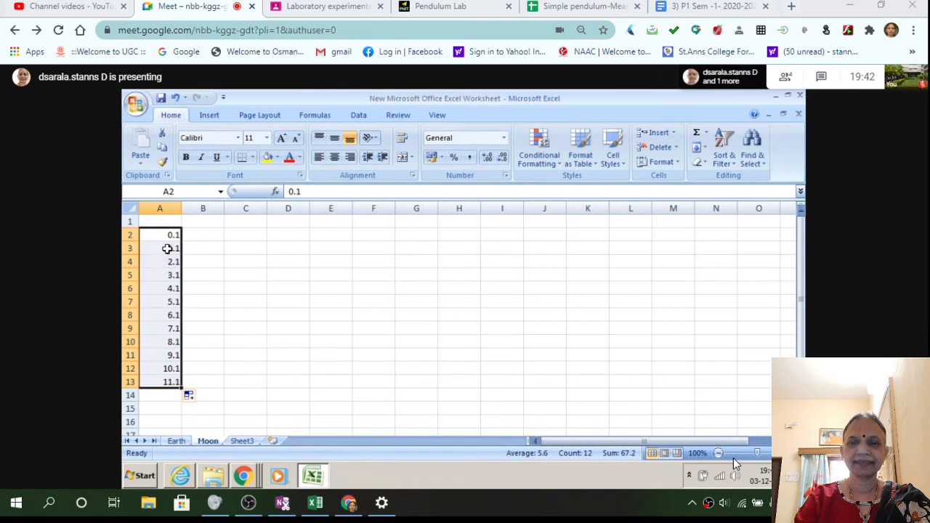
- Correct the wrong series values so the lengths read 0.2, 0.3 … up to 1
click(160, 247)
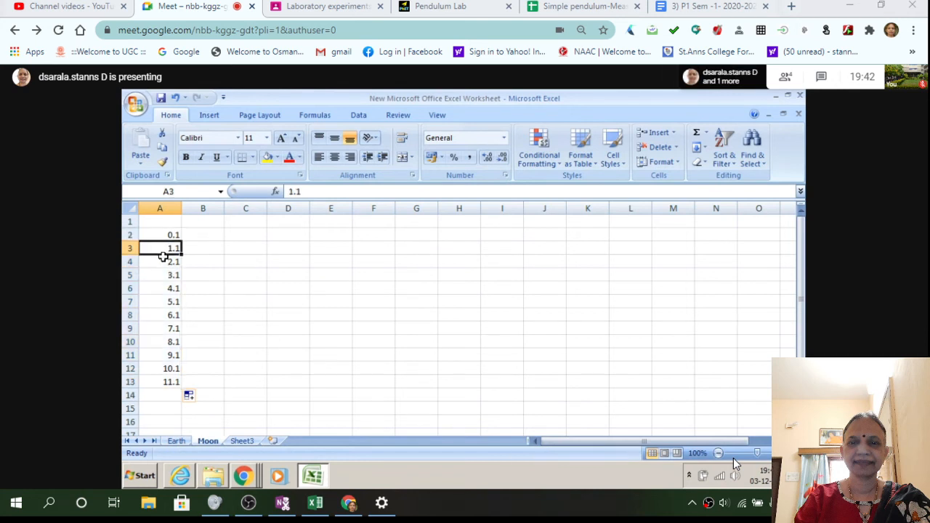
text(0.2)
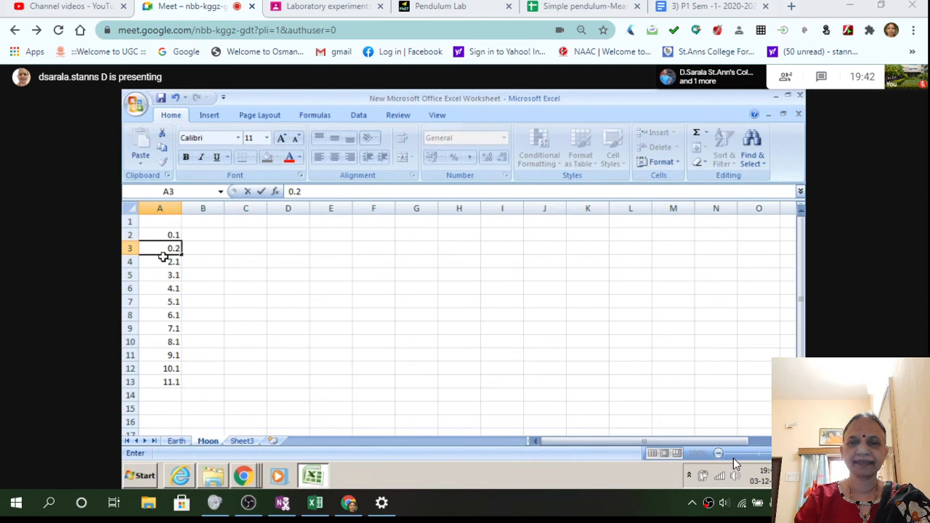
text(0.3)
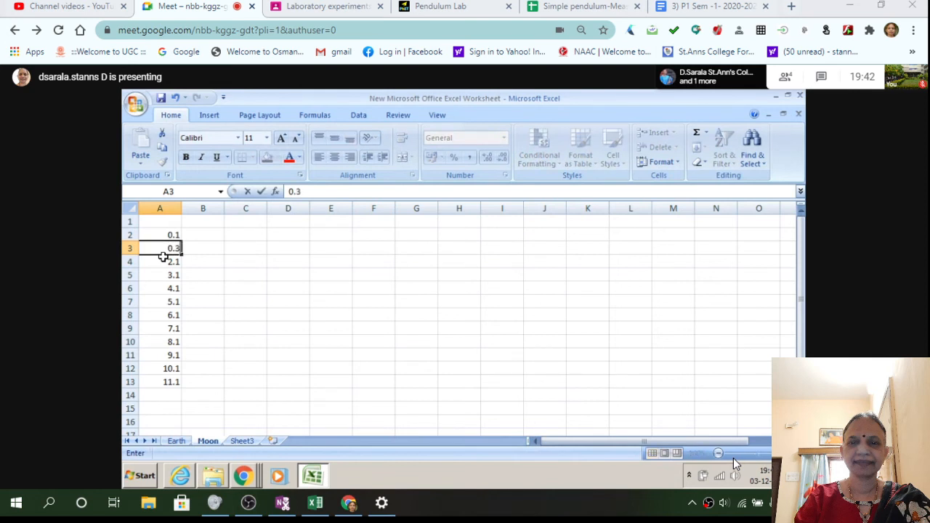
key(enter)
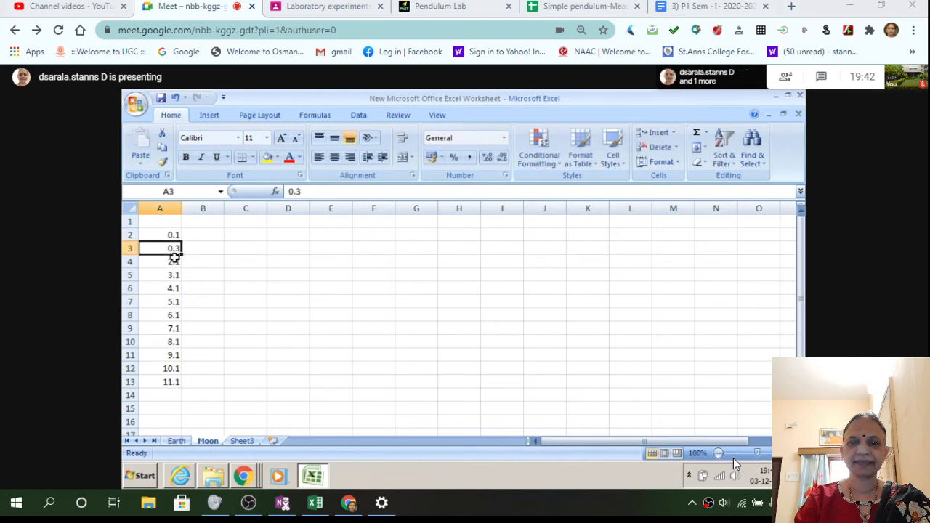
text(.2)
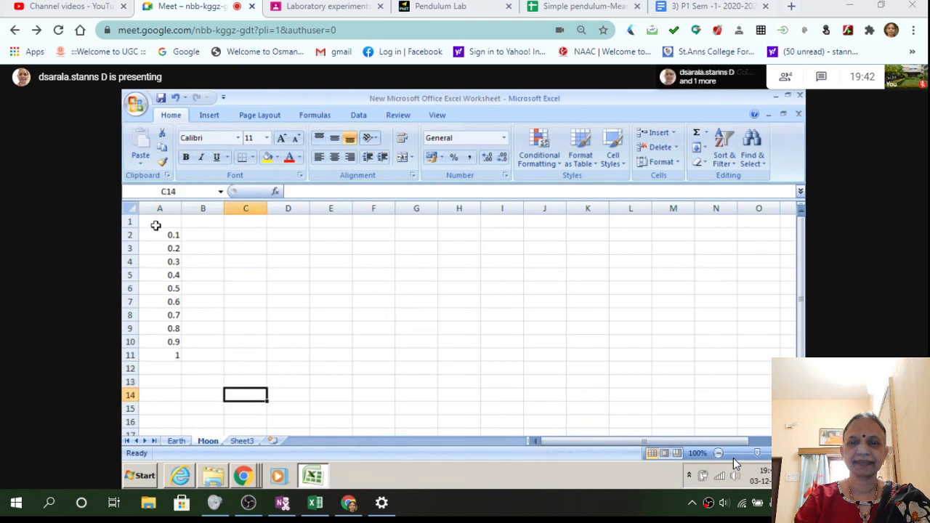
- Head column A "length of the pendulum 'L' in m" and widen it so the header fits
text(L' in m)
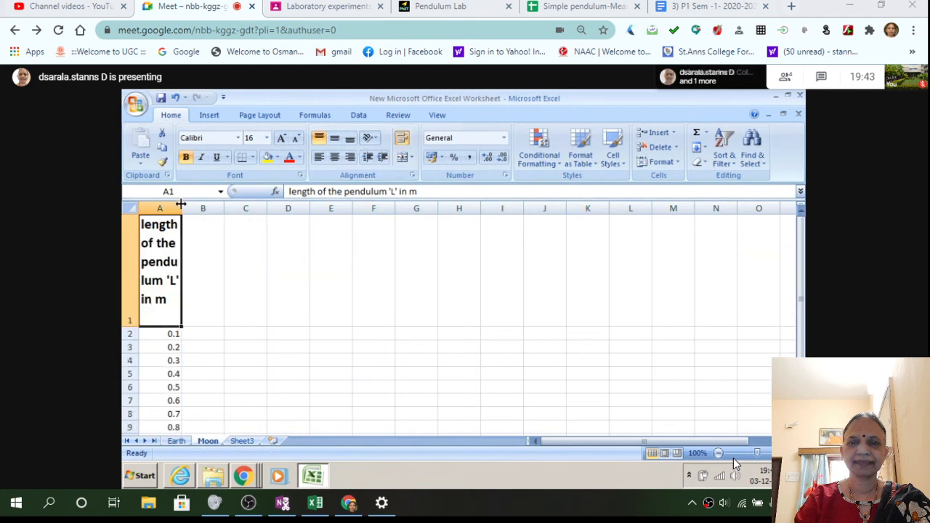
drag(183, 210, 224, 209)
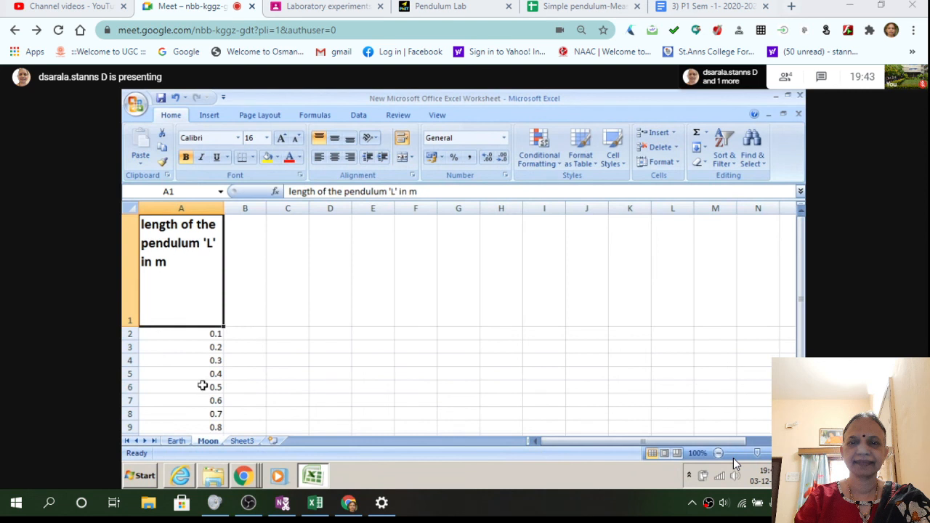
drag(180, 333, 180, 427)
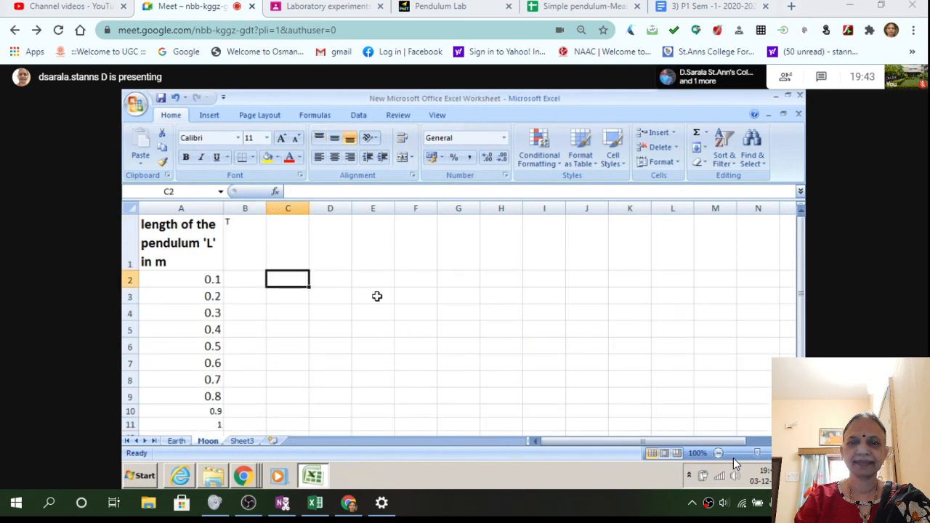
- On the Earth sheet, browse the Scatter chart gallery under Insert for the L and T data
click(176, 442)
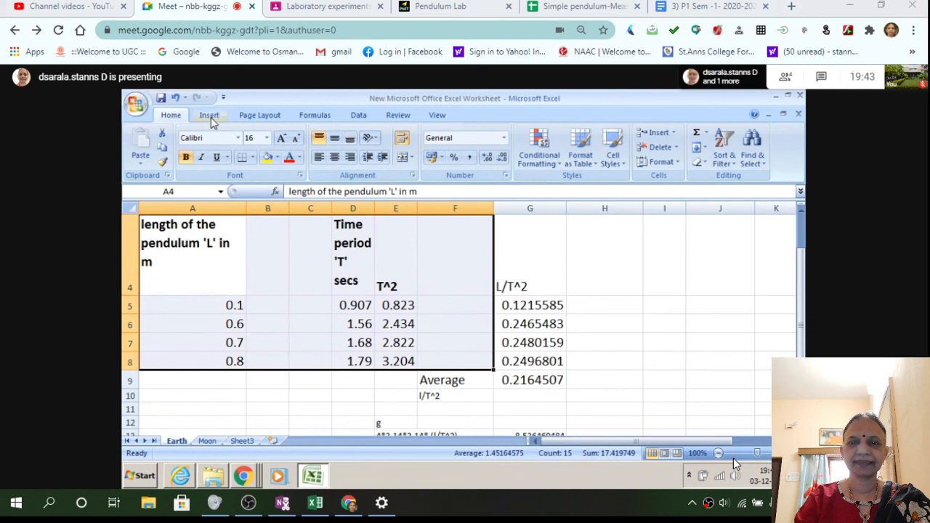
click(209, 115)
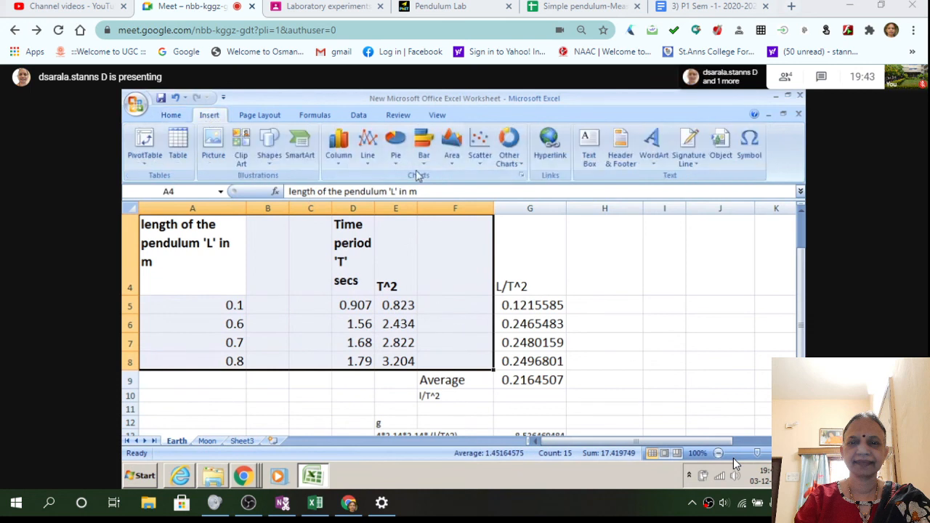
click(480, 142)
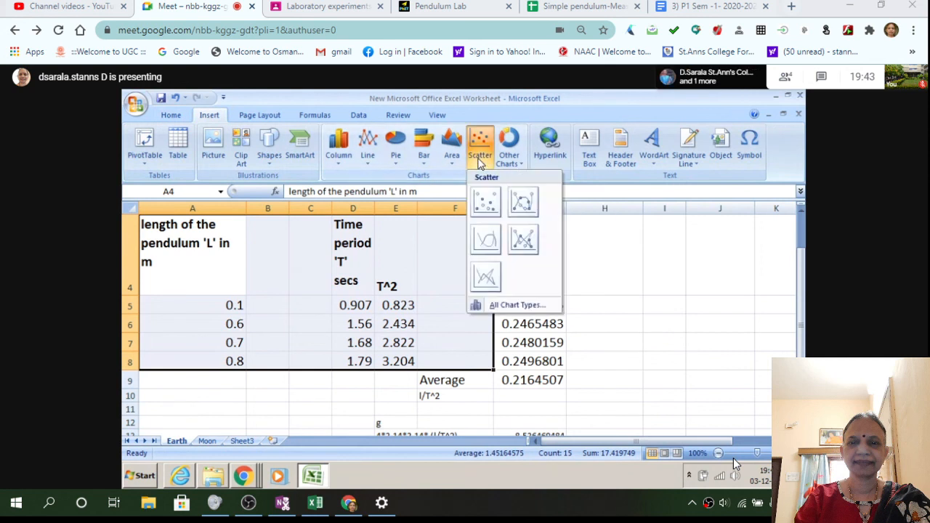
mouse_move(523, 202)
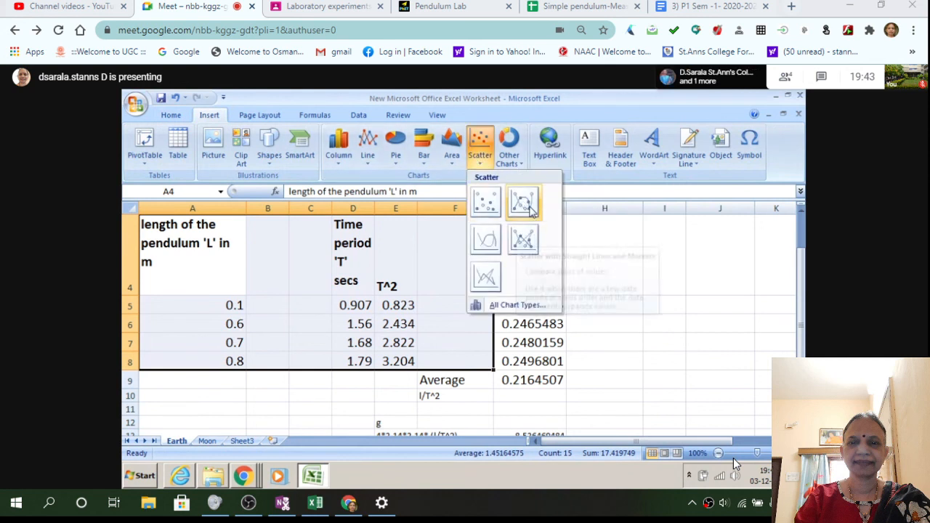
mouse_move(486, 240)
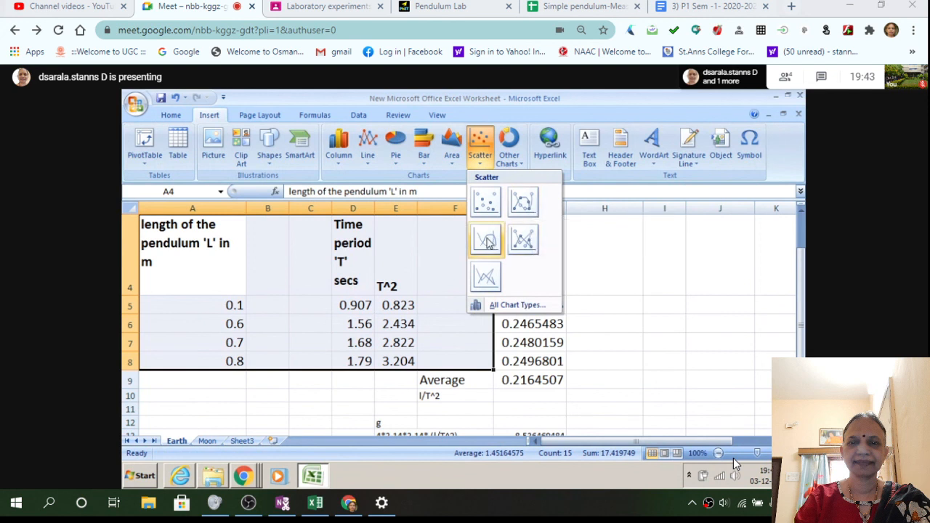
mouse_move(485, 275)
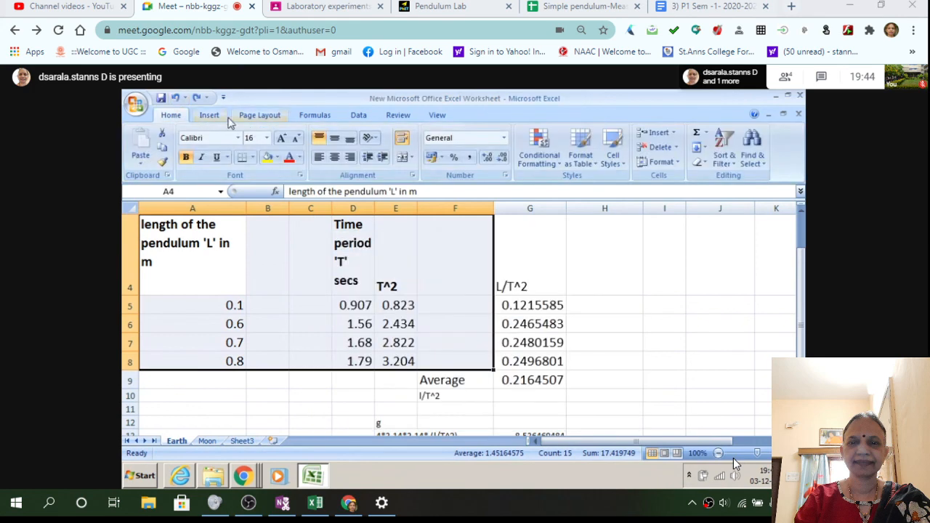
click(480, 142)
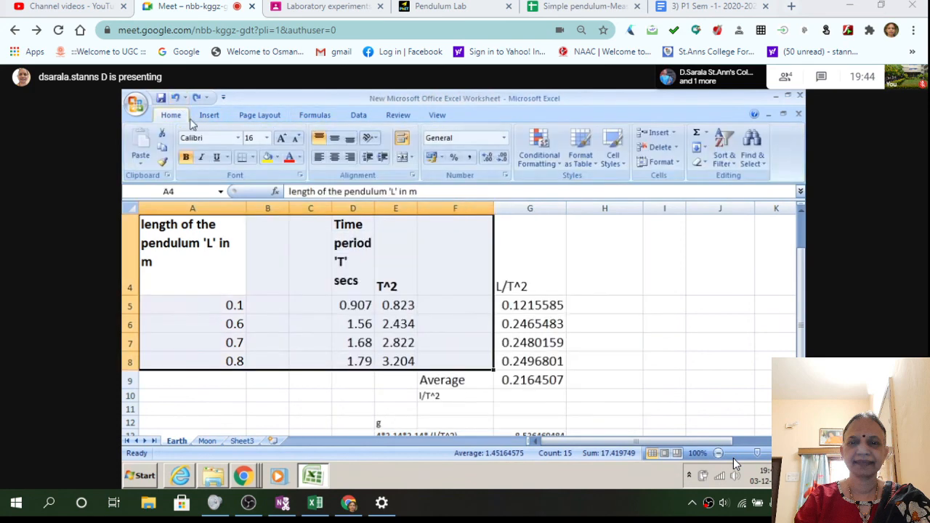
click(480, 143)
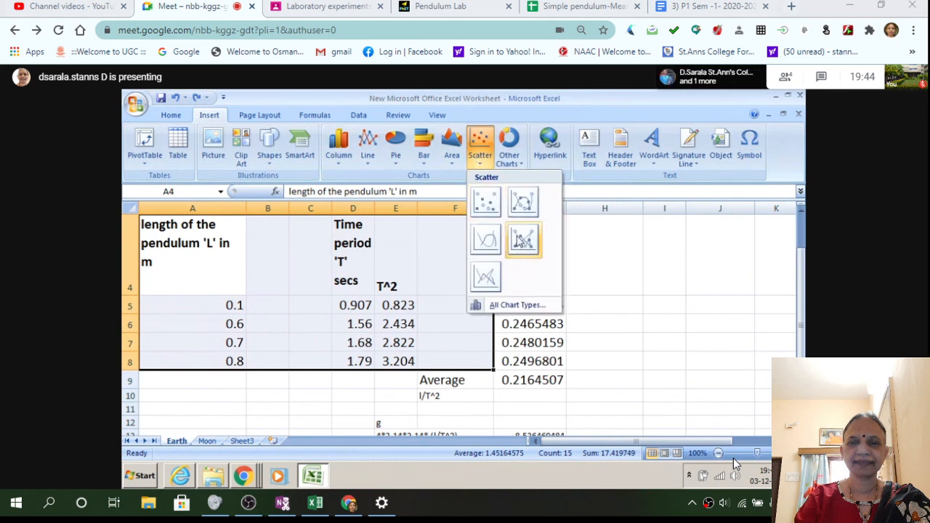
mouse_move(523, 240)
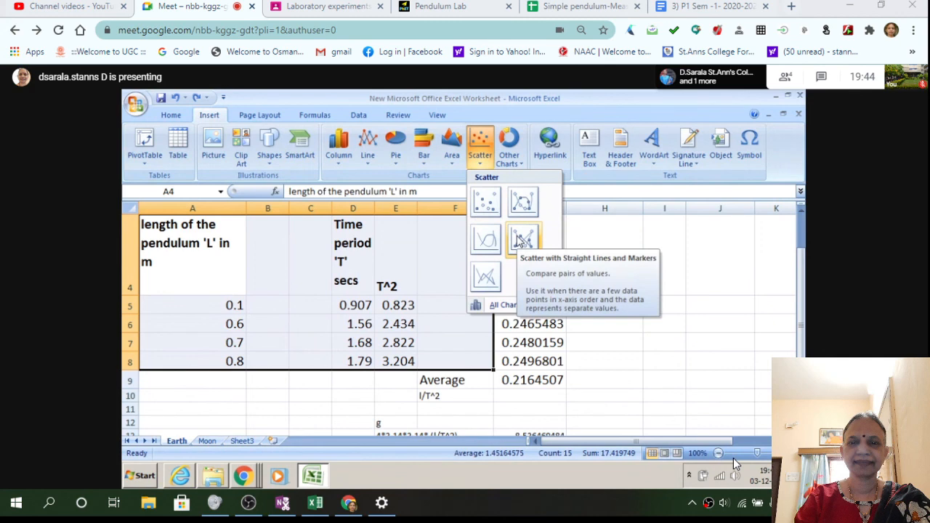
- Insert a scatter chart of the Earth data and change it to markers only
click(524, 240)
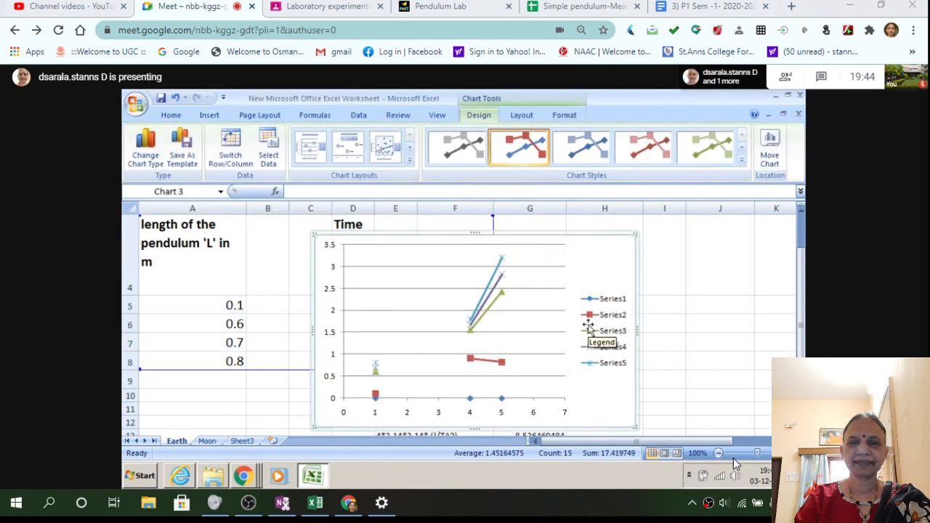
mouse_move(550, 290)
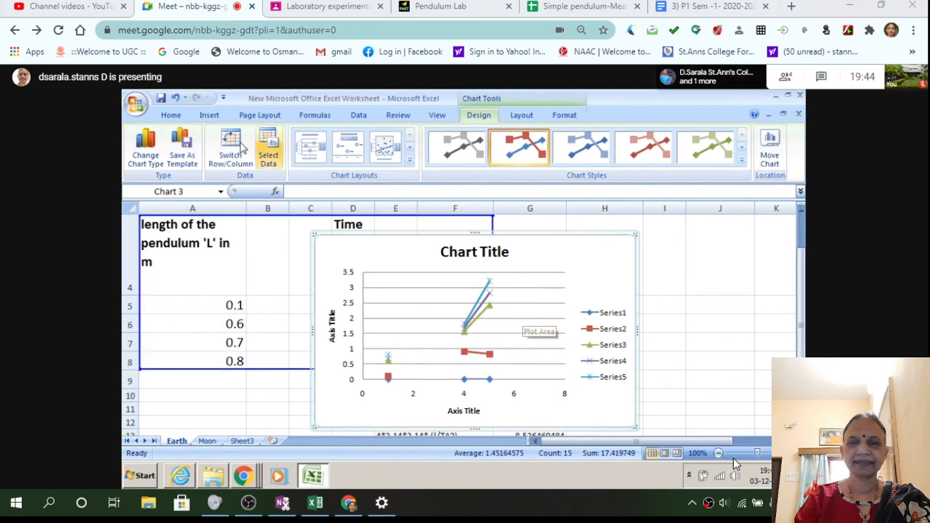
click(145, 145)
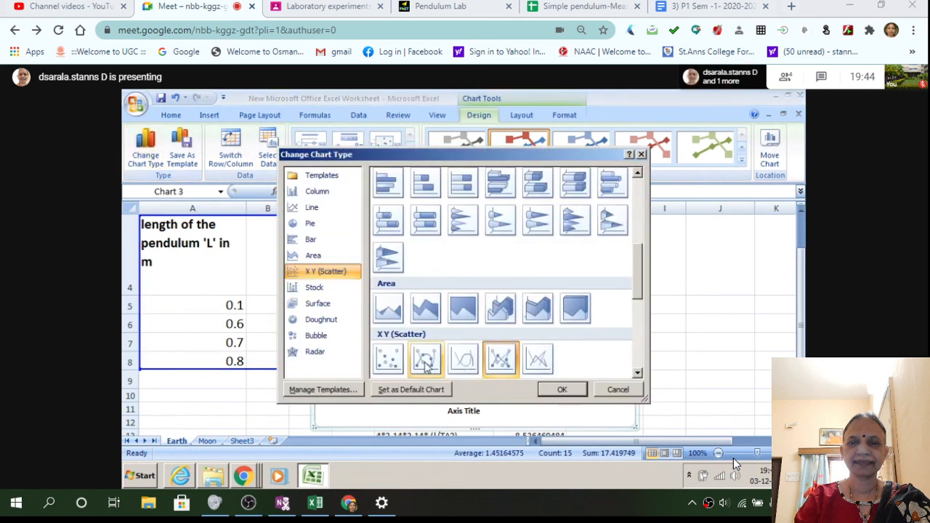
click(561, 390)
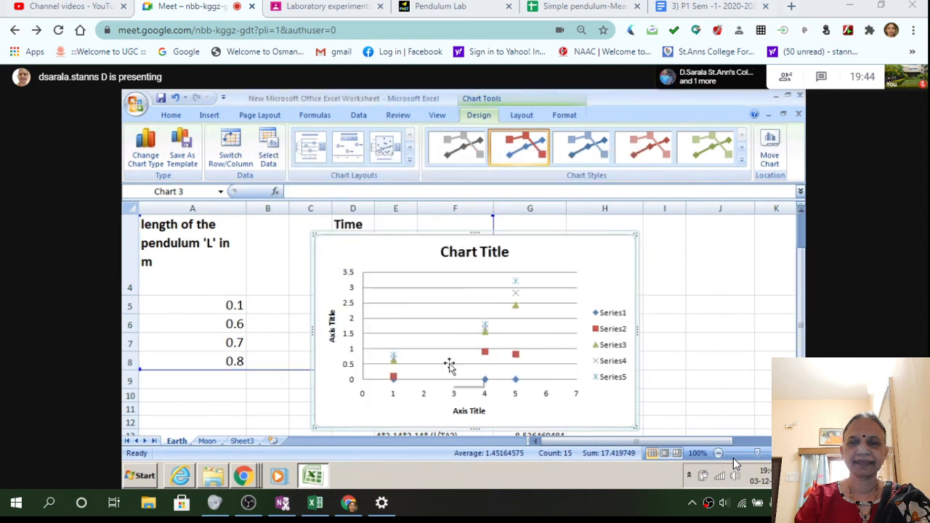
- Apply a chart layout adding linear trendlines to each series
click(517, 145)
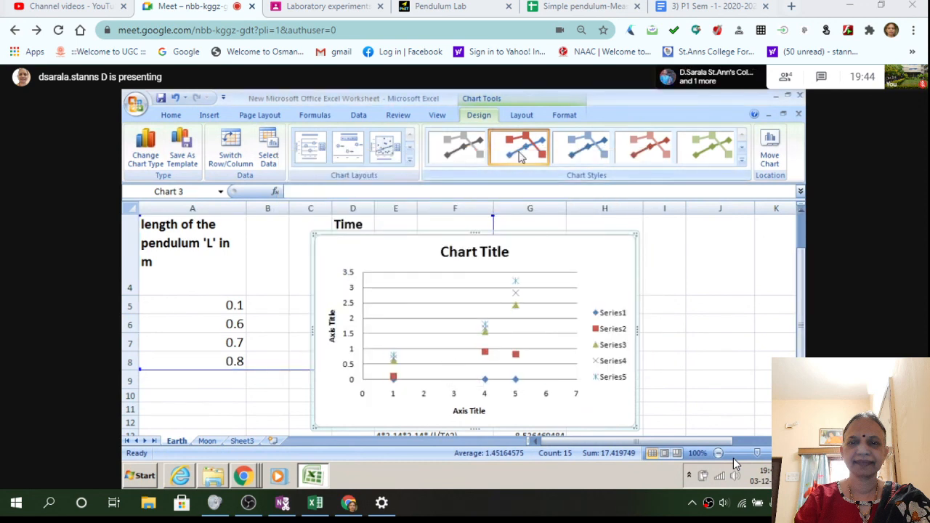
click(642, 146)
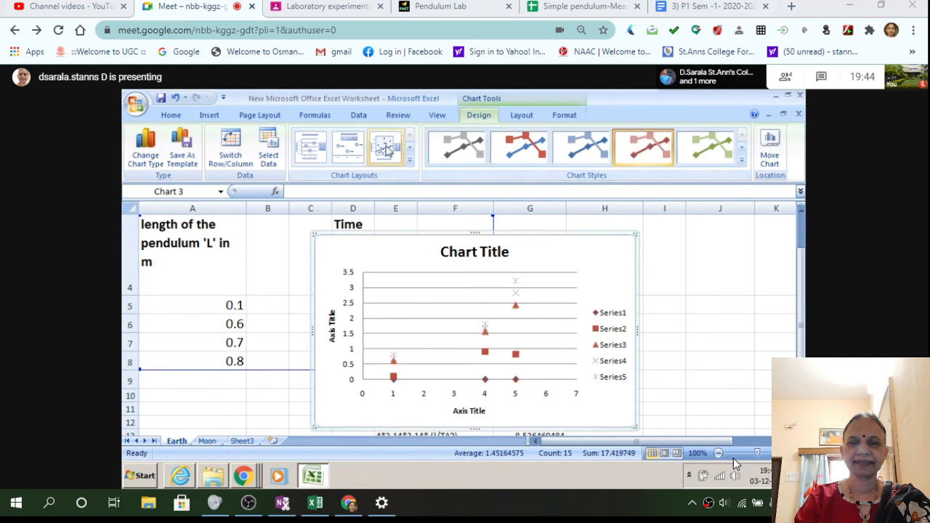
click(387, 147)
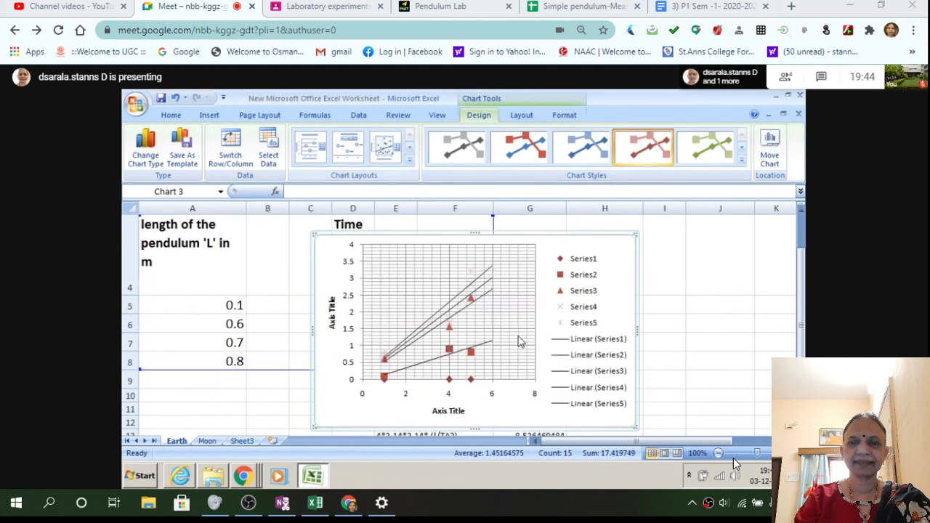
mouse_move(520, 341)
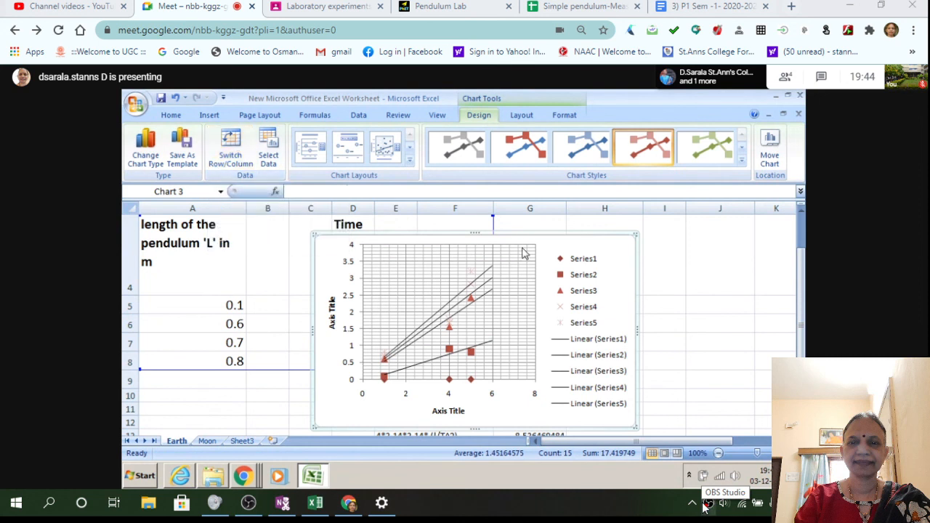
mouse_move(525, 253)
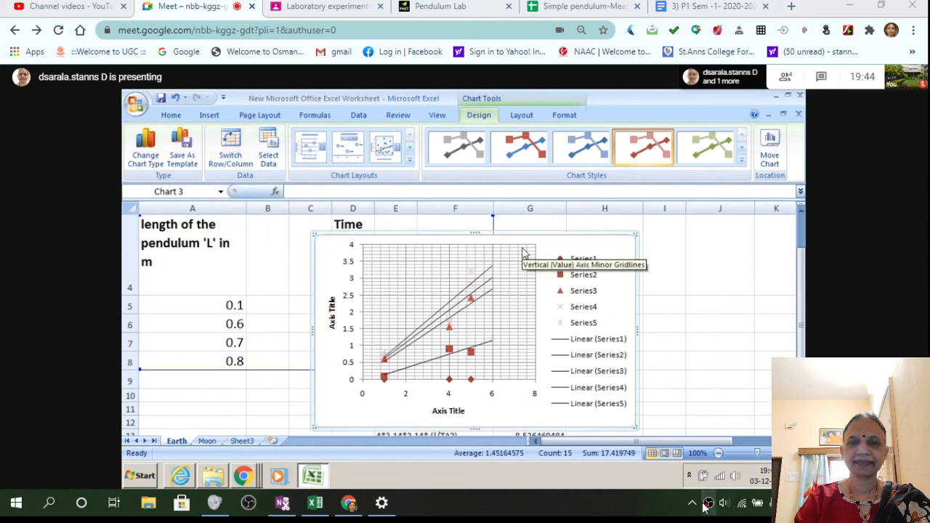